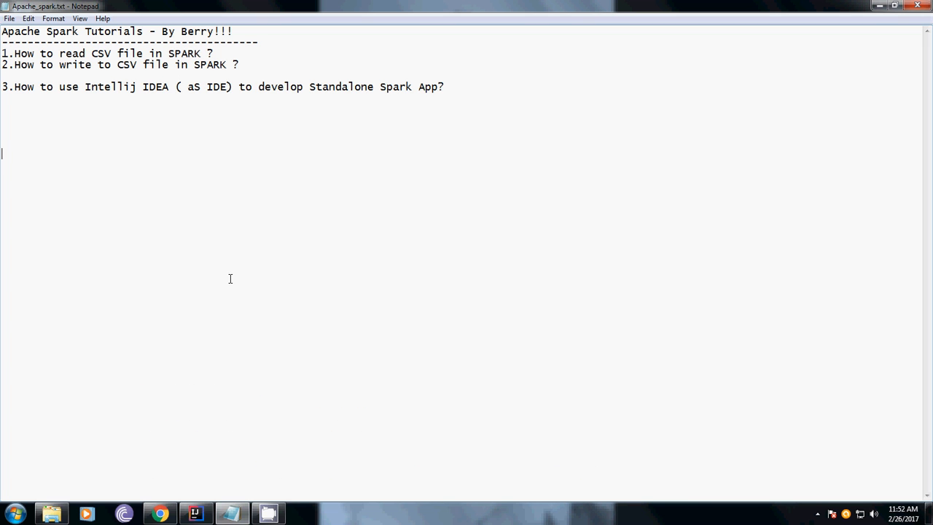
pyautogui.moveTo(82, 91)
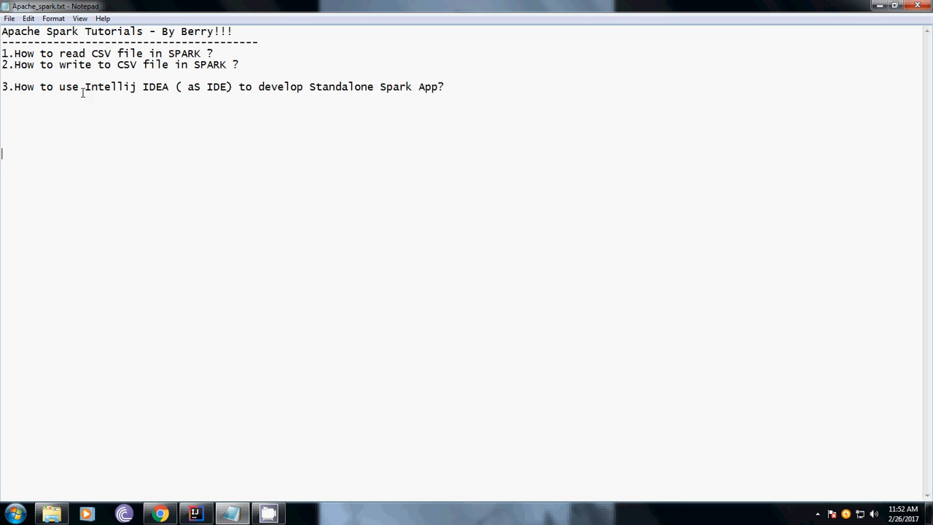
# Minimize the Notepad window with the Spark tutorial topics to show the desktop.
pyautogui.moveTo(88, 88); pyautogui.dragTo(177, 87)
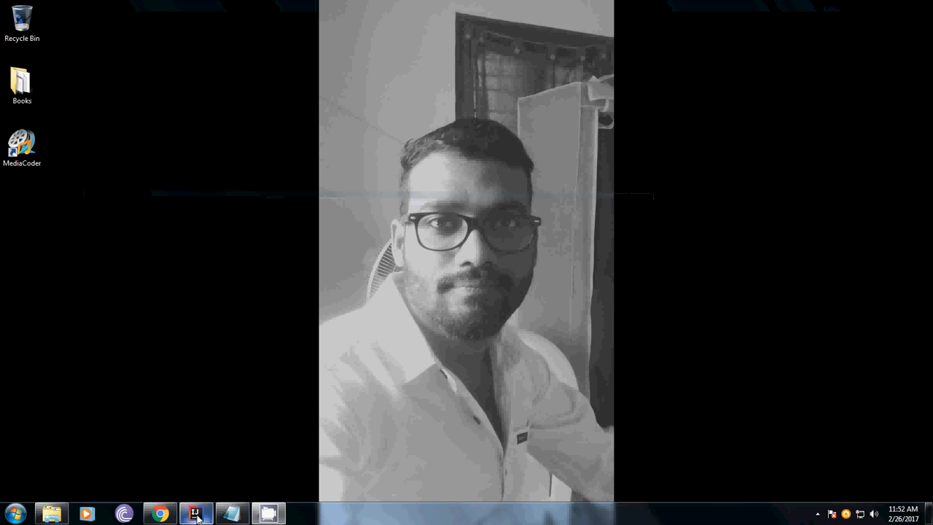
# Launch IntelliJ IDEA from the taskbar and start Create New Project from the welcome screen.
pyautogui.click(195, 513)
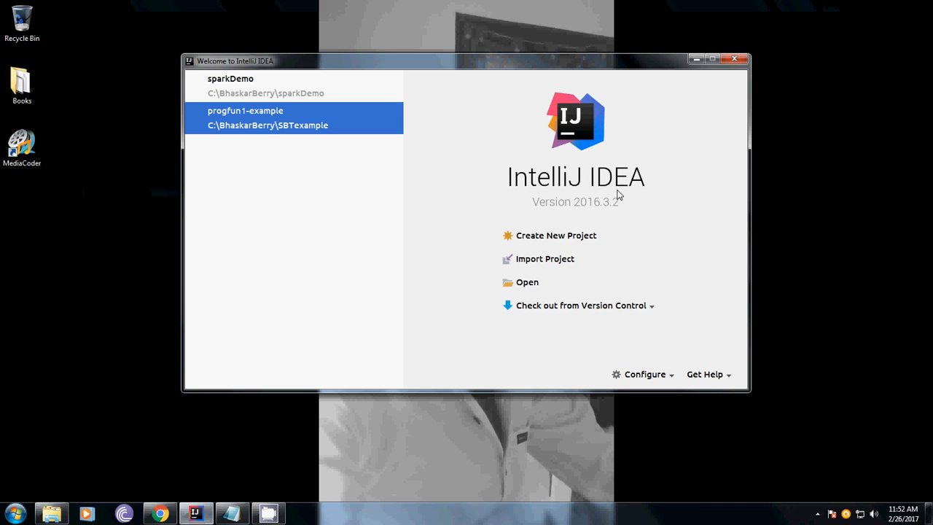
pyautogui.moveTo(619, 210)
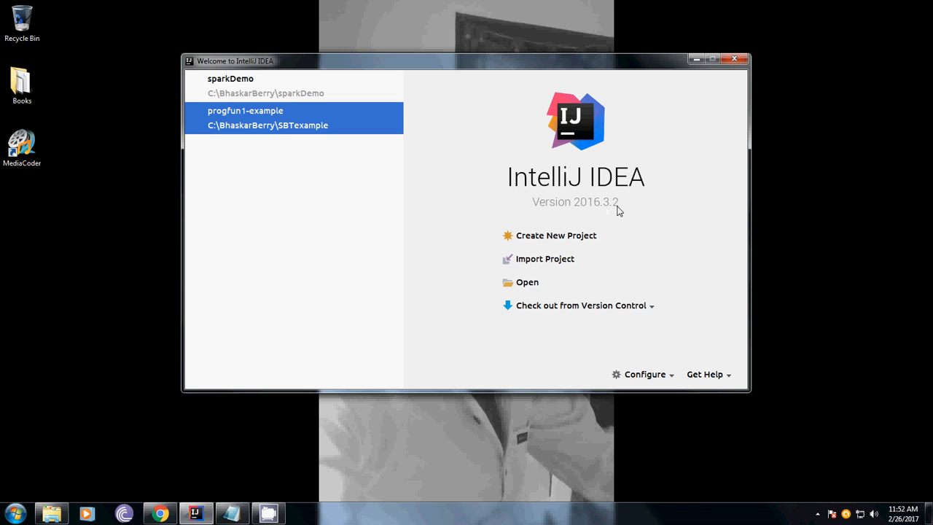
pyautogui.moveTo(545, 260)
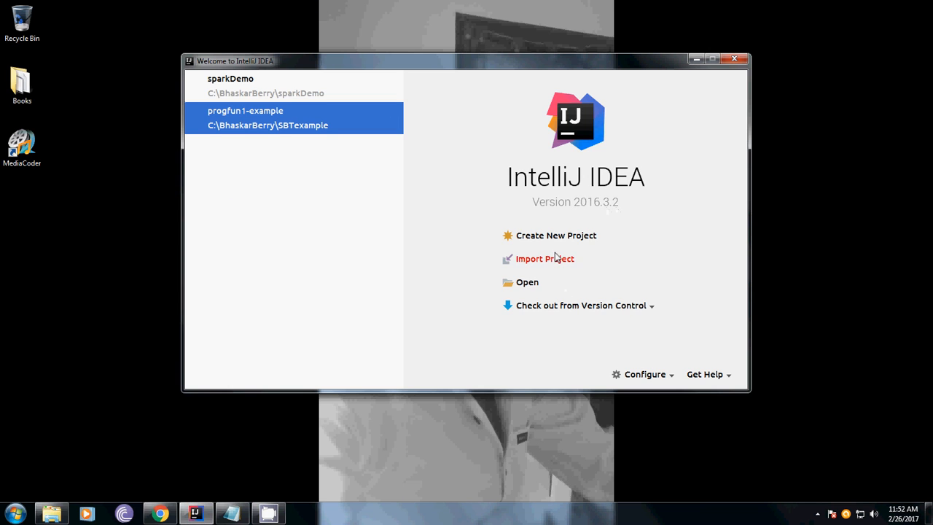
pyautogui.moveTo(556, 235)
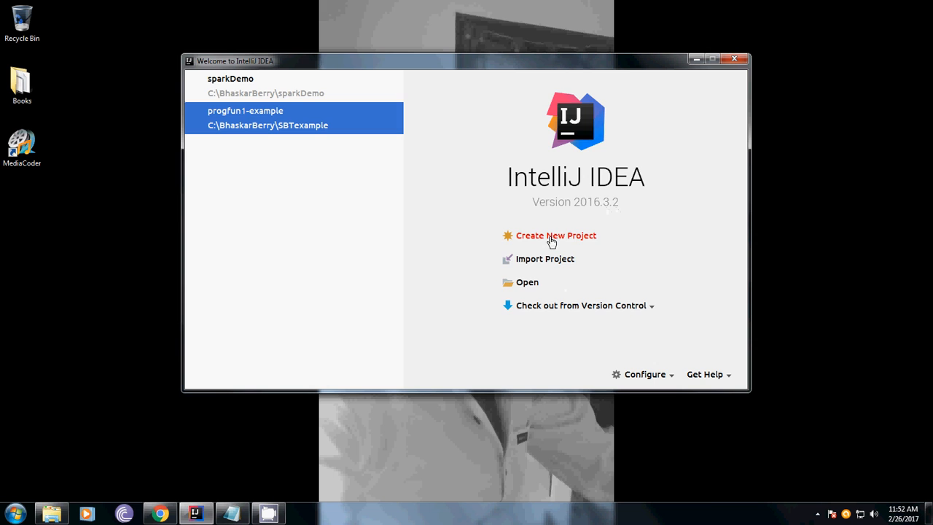
pyautogui.click(555, 234)
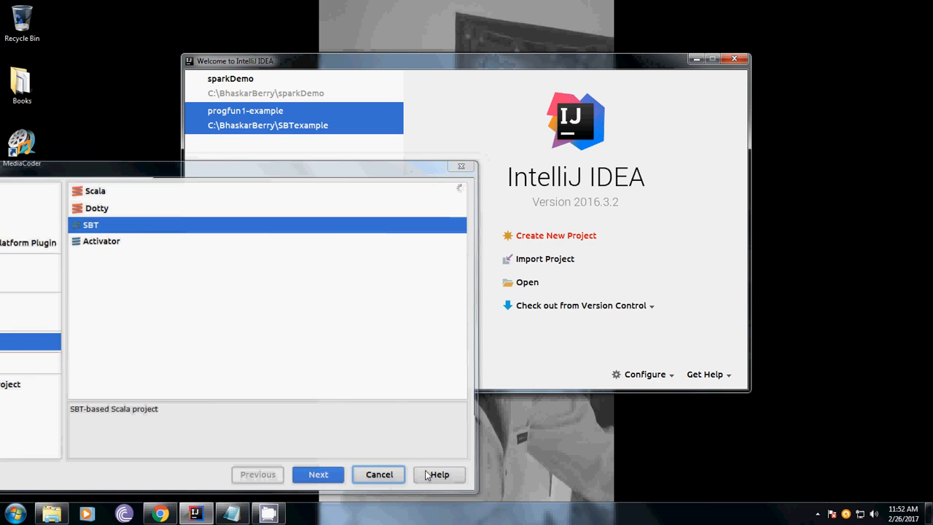
# Show installed plugins via Configure > Plugins and filter the list with 'sca' to find Scala.
pyautogui.click(644, 373)
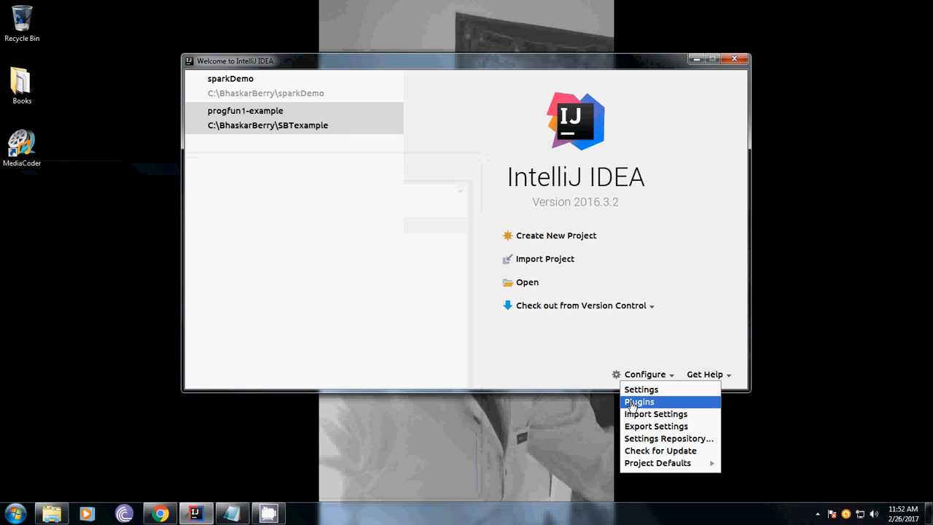
pyautogui.click(638, 403)
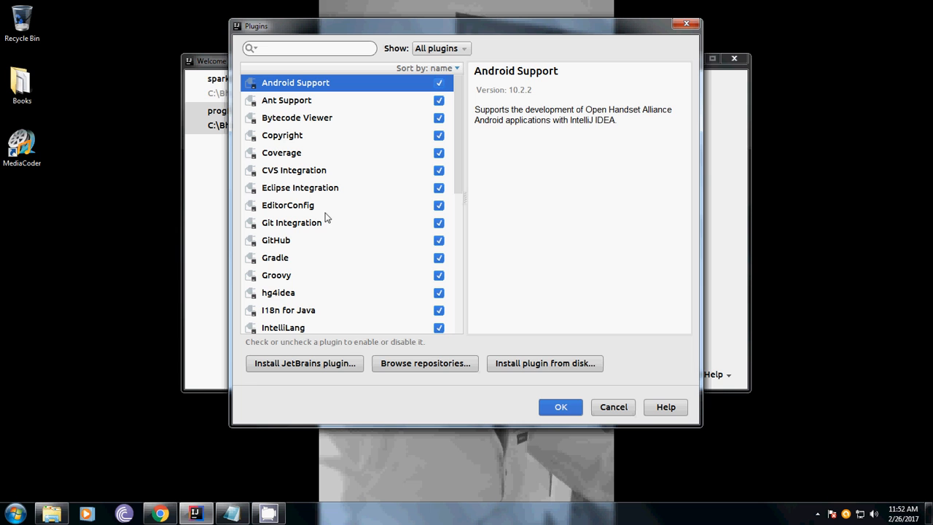
pyautogui.write('s')
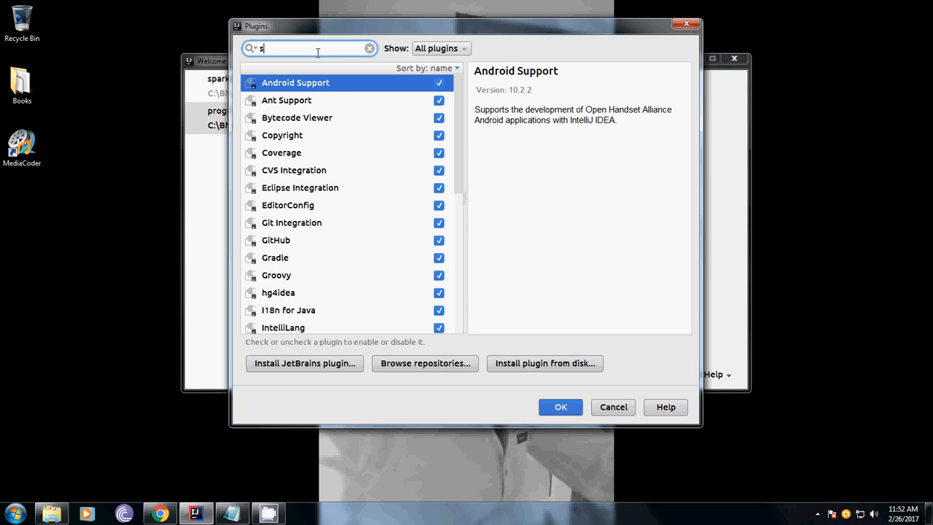
pyautogui.write('ca')
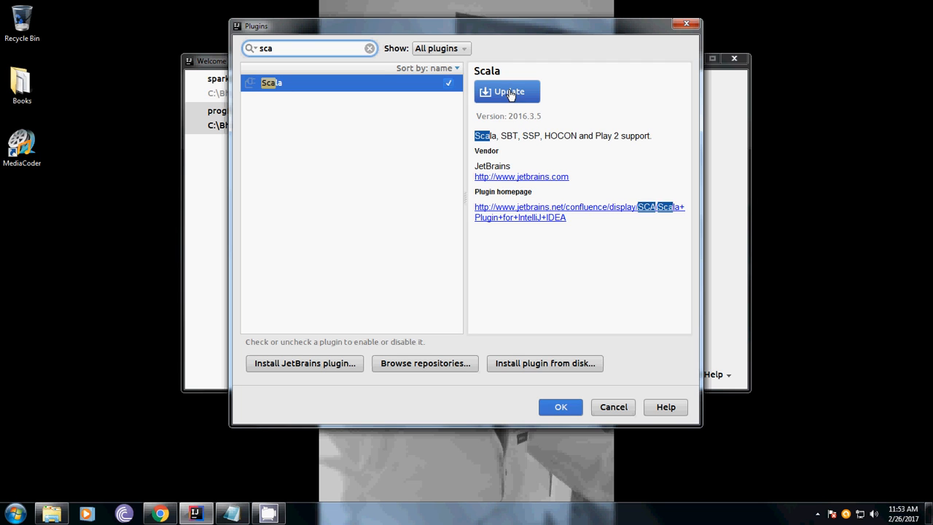
pyautogui.moveTo(522, 131)
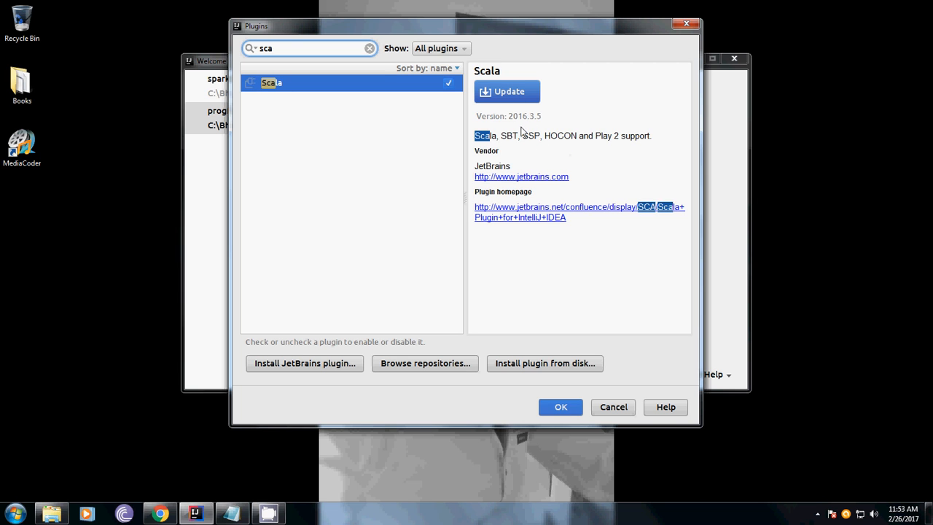
pyautogui.moveTo(516, 156)
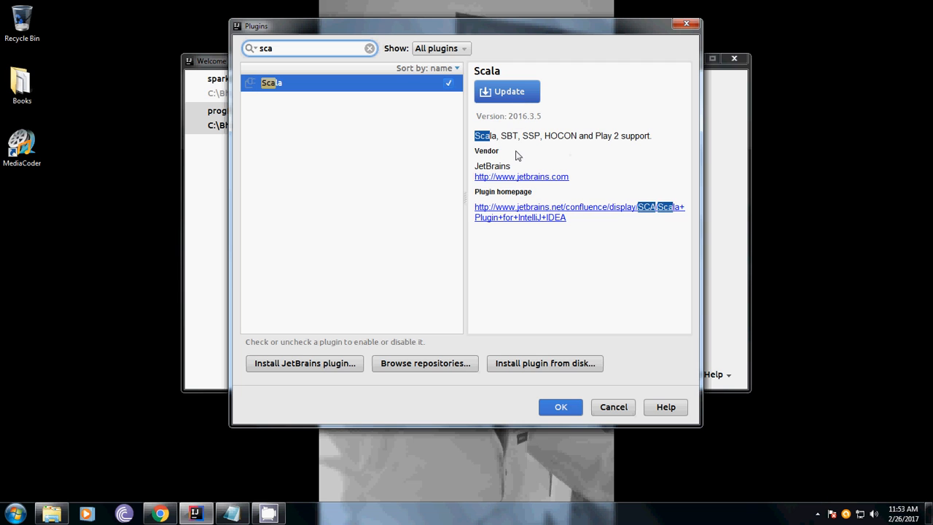
pyautogui.moveTo(651, 199)
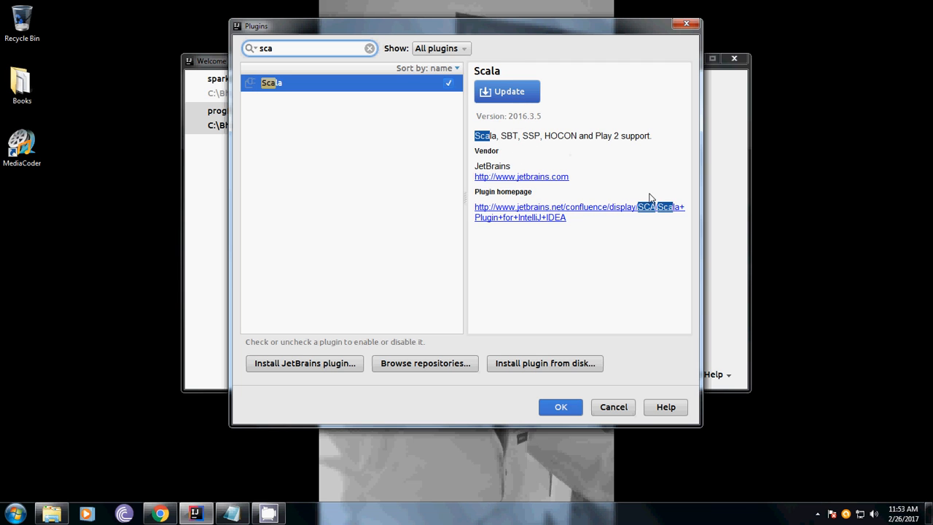
pyautogui.moveTo(567, 143)
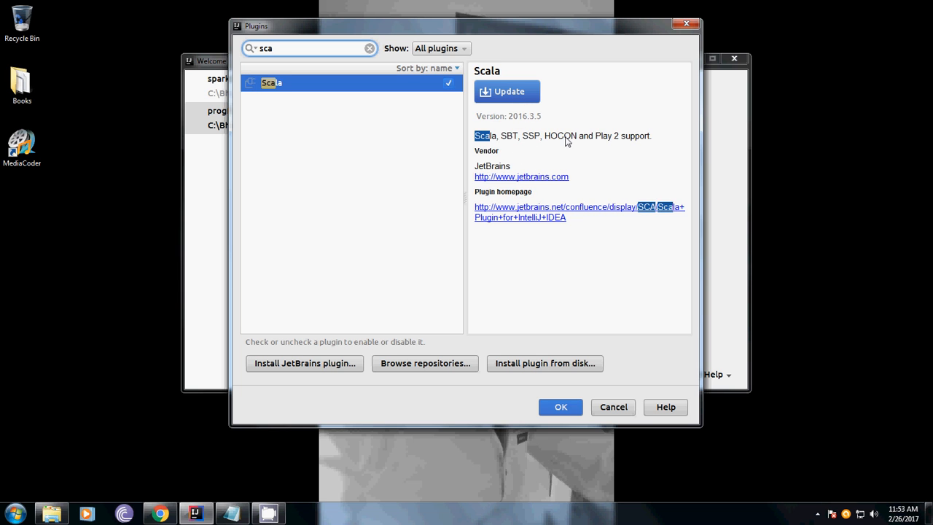
pyautogui.moveTo(556, 204)
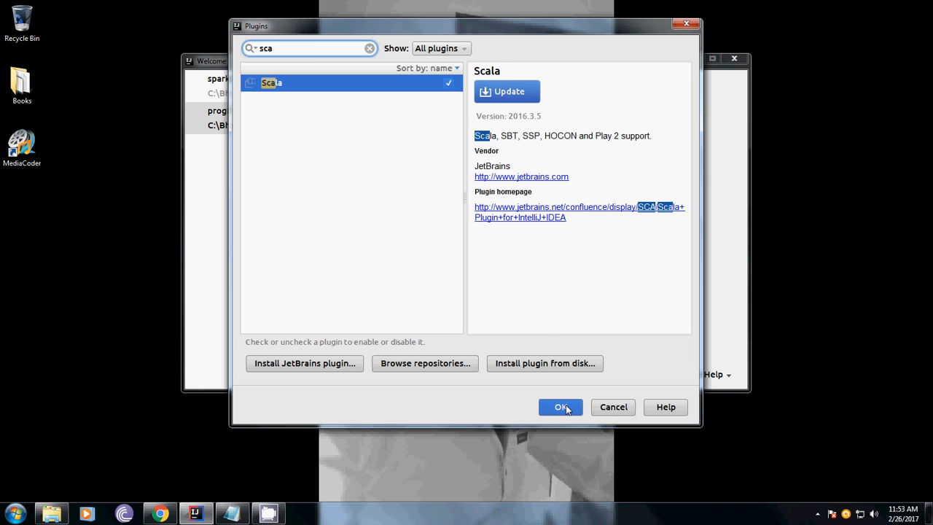
# Close Plugins, start a new Scala > SBT project, proceed and dismiss the firewall alert.
pyautogui.click(560, 406)
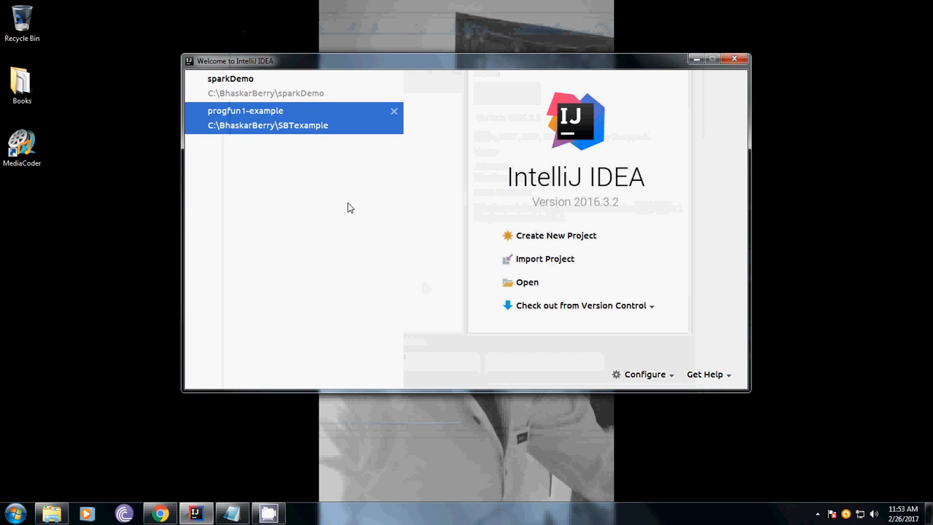
pyautogui.click(555, 235)
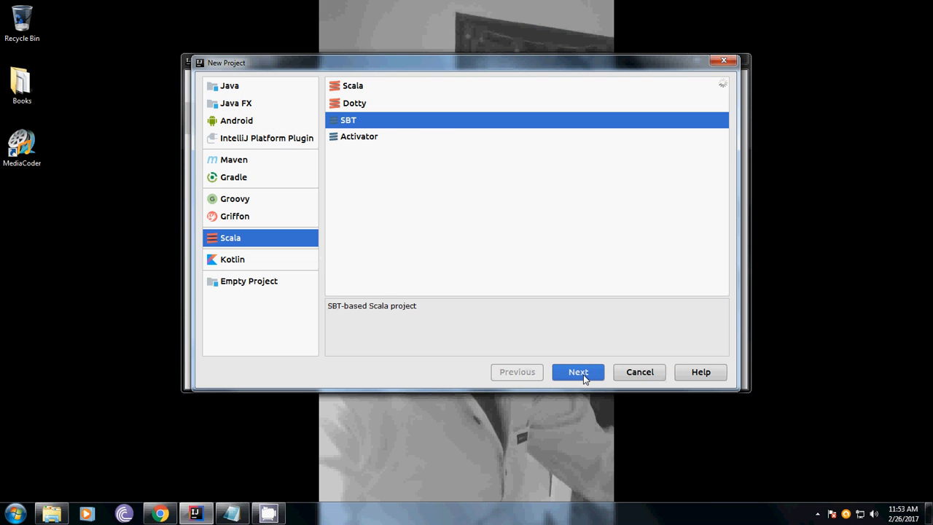
pyautogui.moveTo(420, 179)
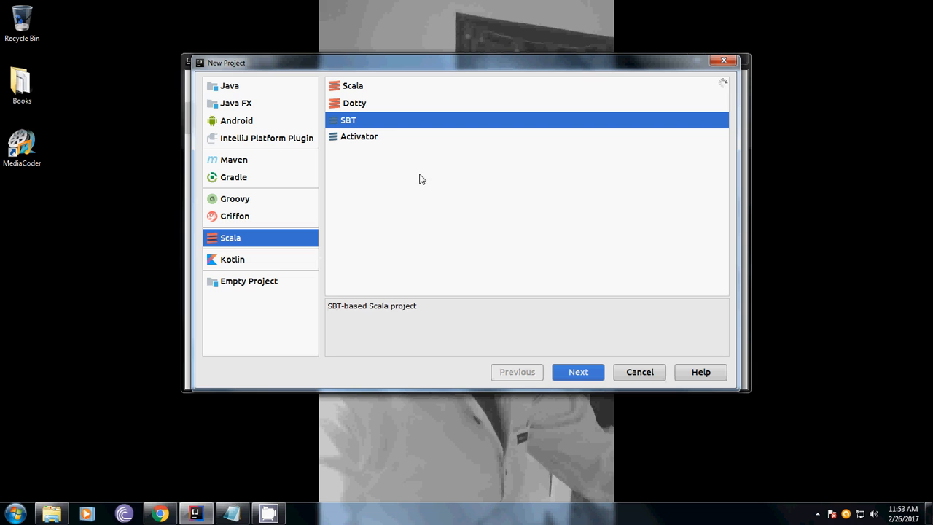
pyautogui.moveTo(349, 121)
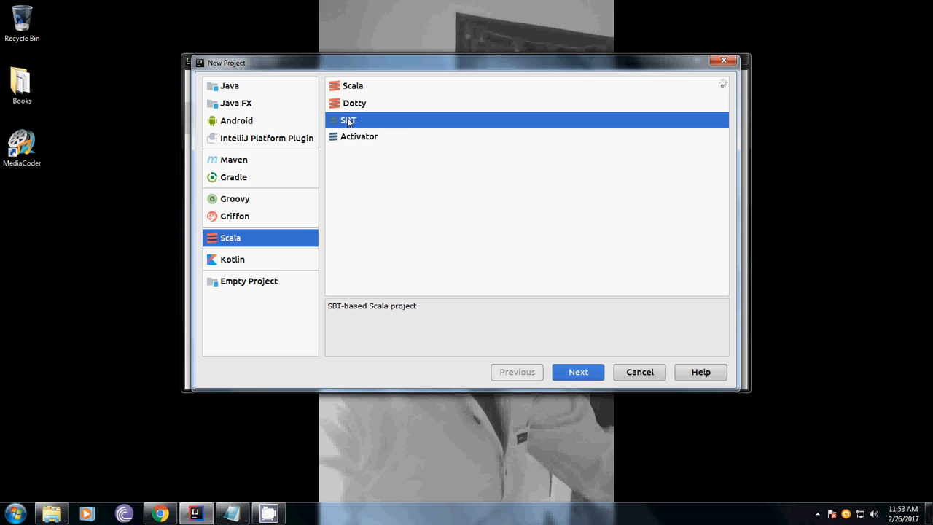
pyautogui.moveTo(563, 365)
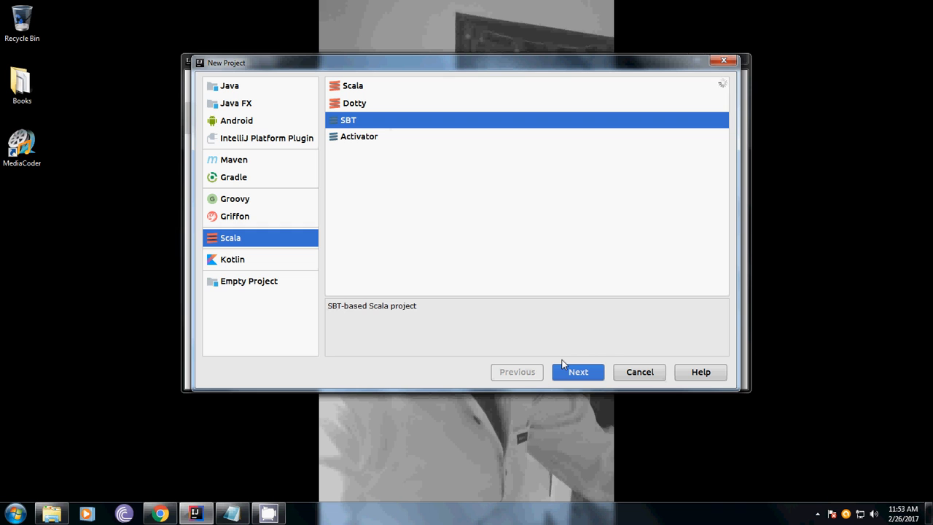
pyautogui.moveTo(259, 169)
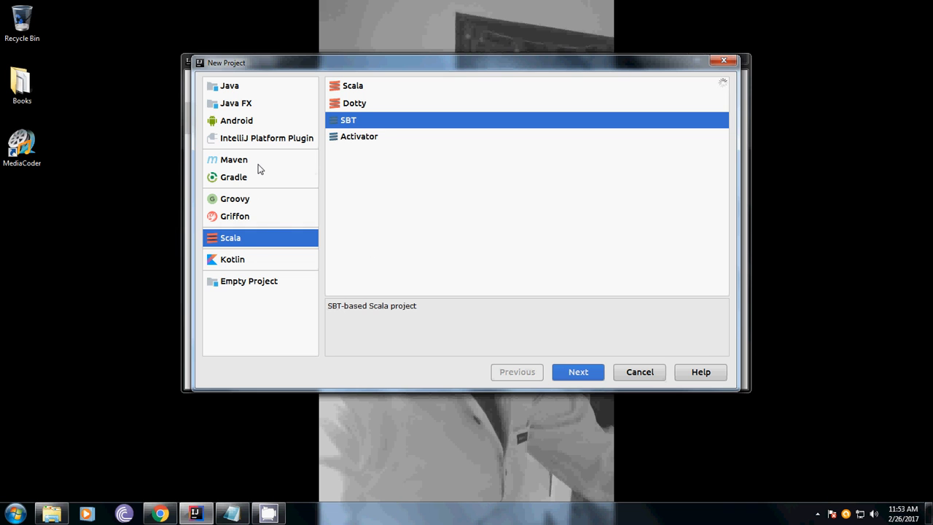
pyautogui.click(352, 84)
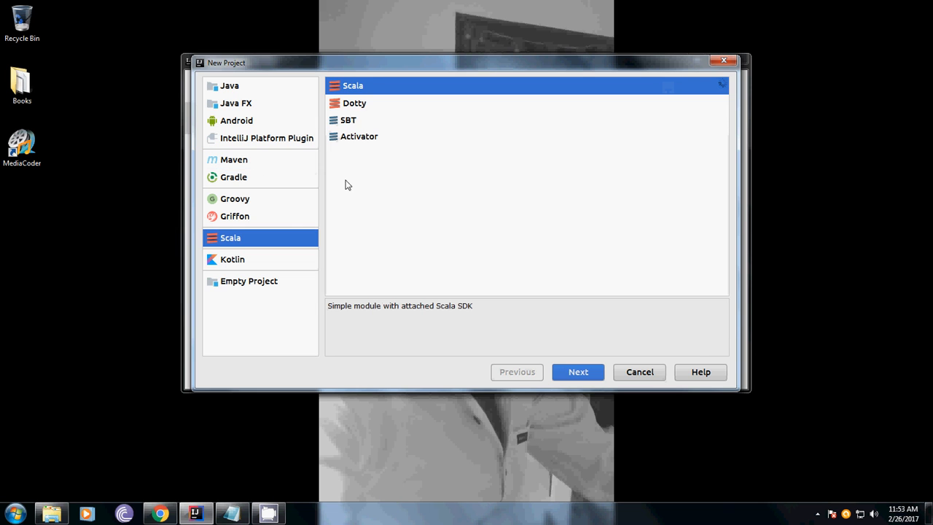
pyautogui.click(348, 120)
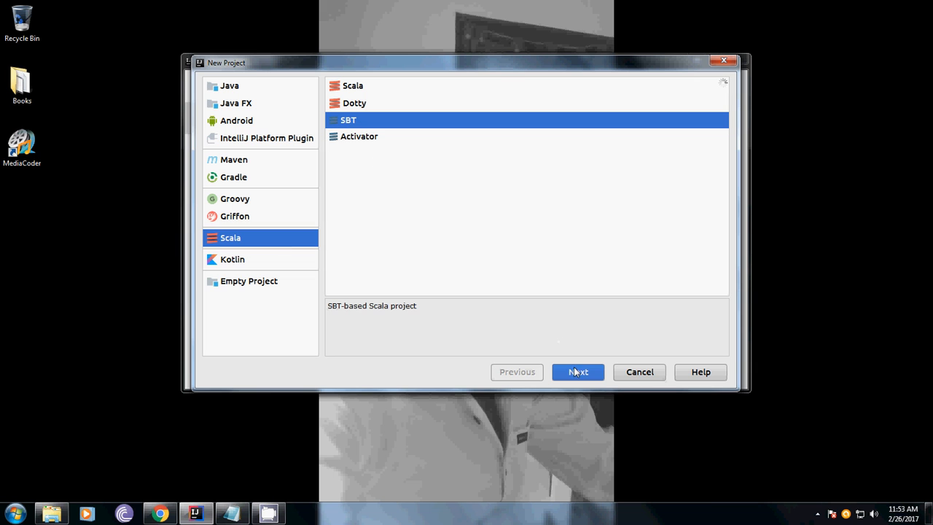
pyautogui.click(578, 372)
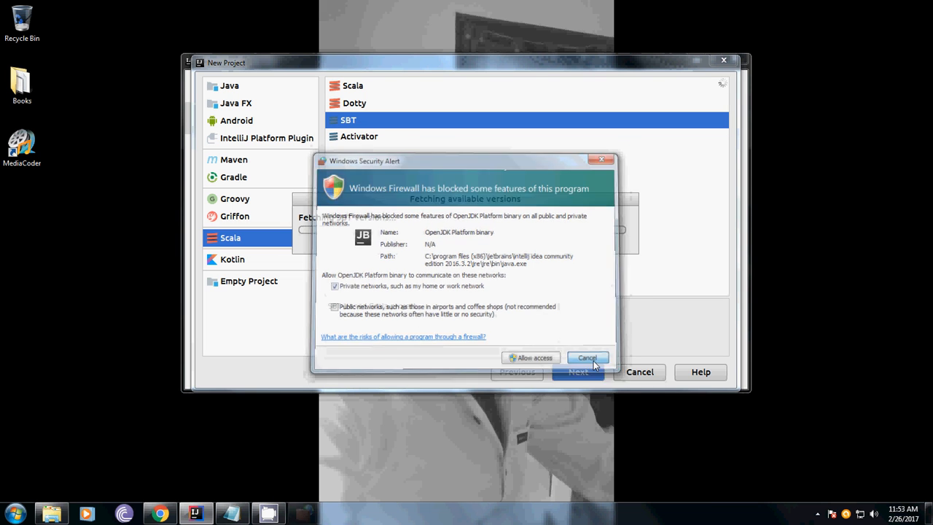
pyautogui.click(586, 357)
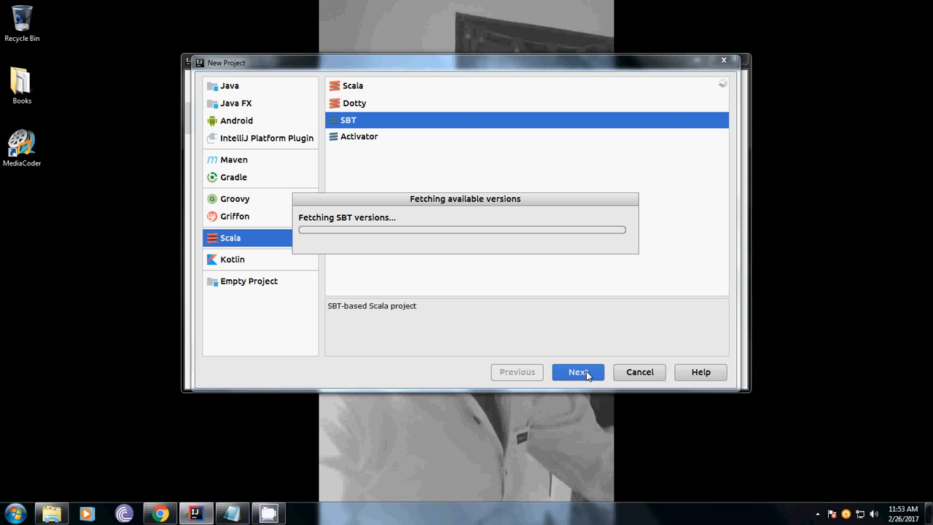
# Create a new Part3Demo folder under BhaskarBerry and accept it as the project location.
pyautogui.click(578, 371)
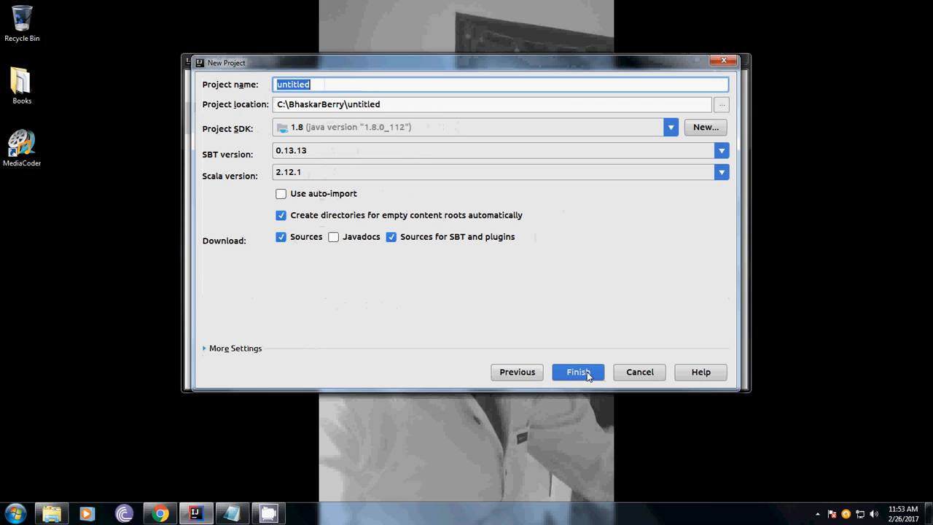
pyautogui.moveTo(721, 111)
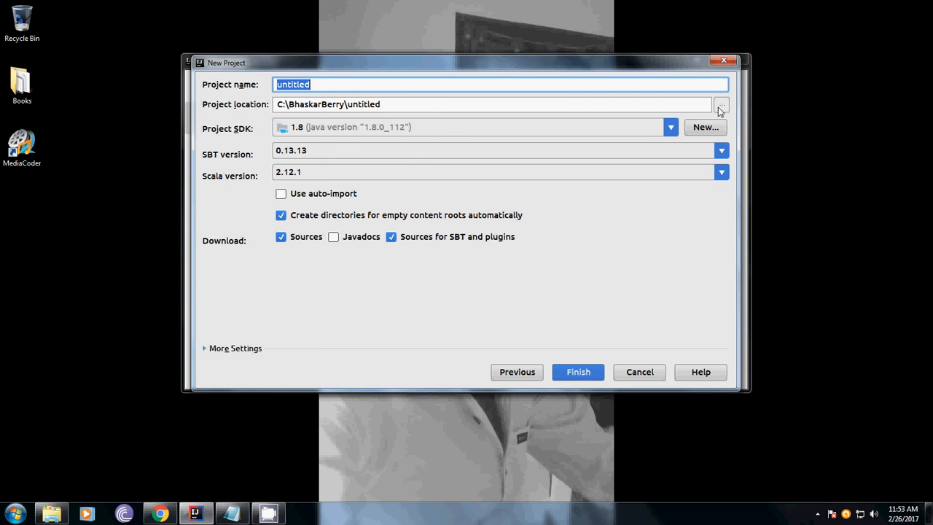
pyautogui.click(720, 105)
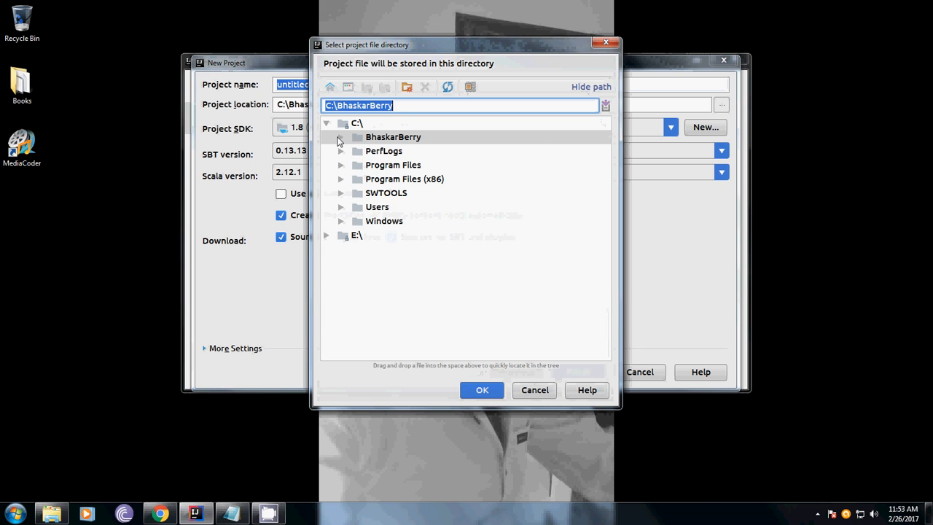
pyautogui.click(407, 88)
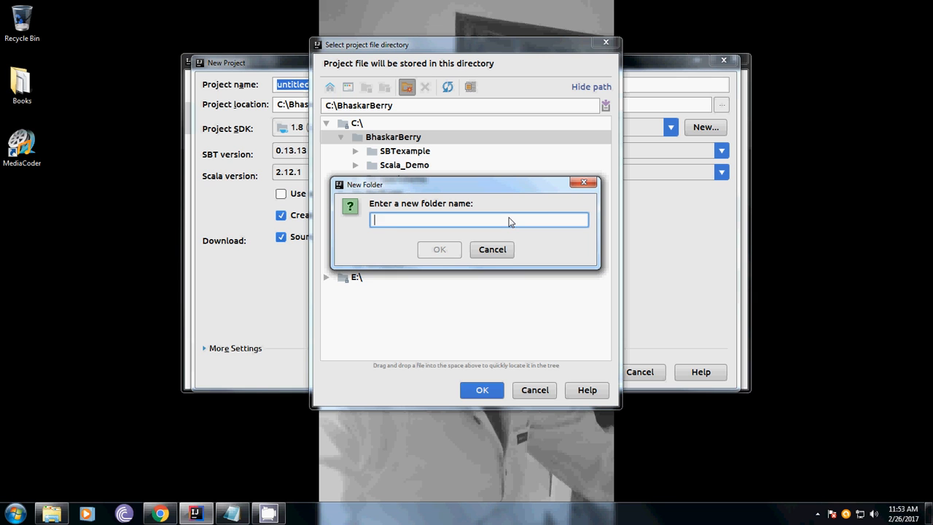
pyautogui.write('Part3')
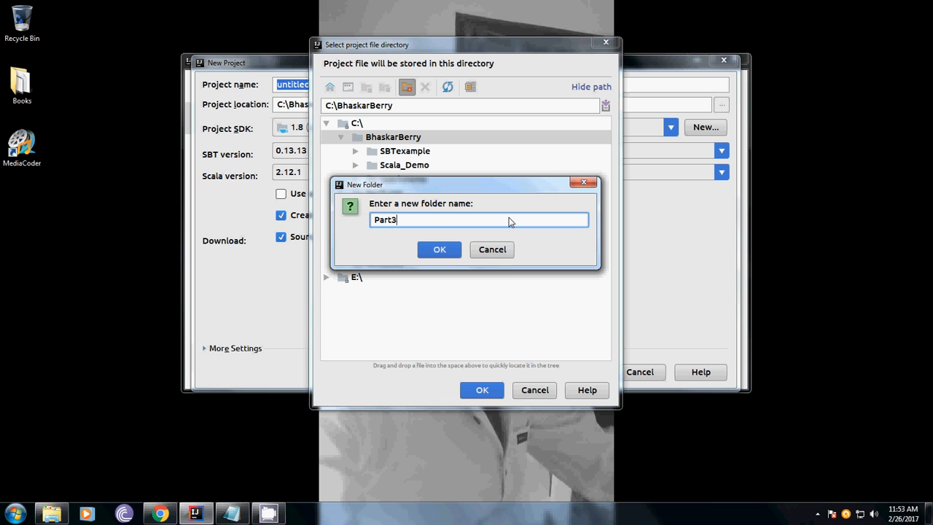
pyautogui.write('Demo')
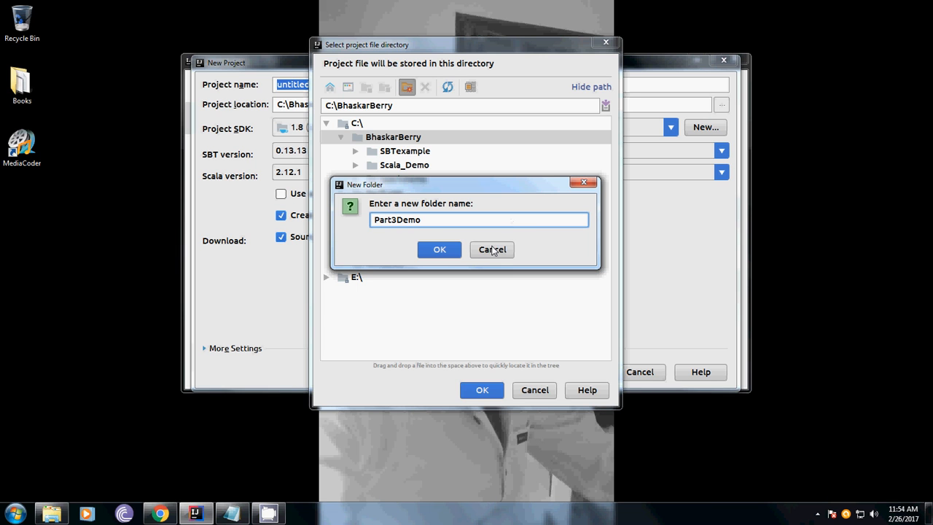
pyautogui.click(439, 249)
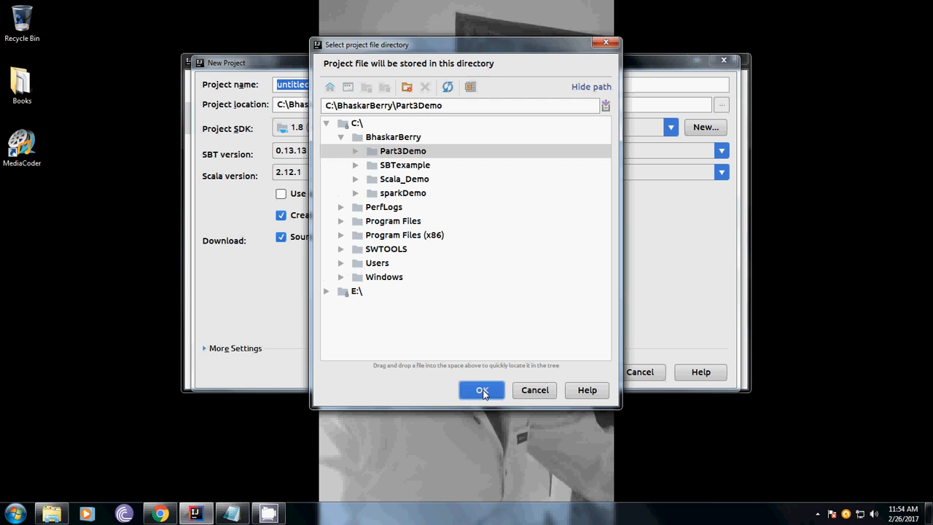
pyautogui.click(481, 391)
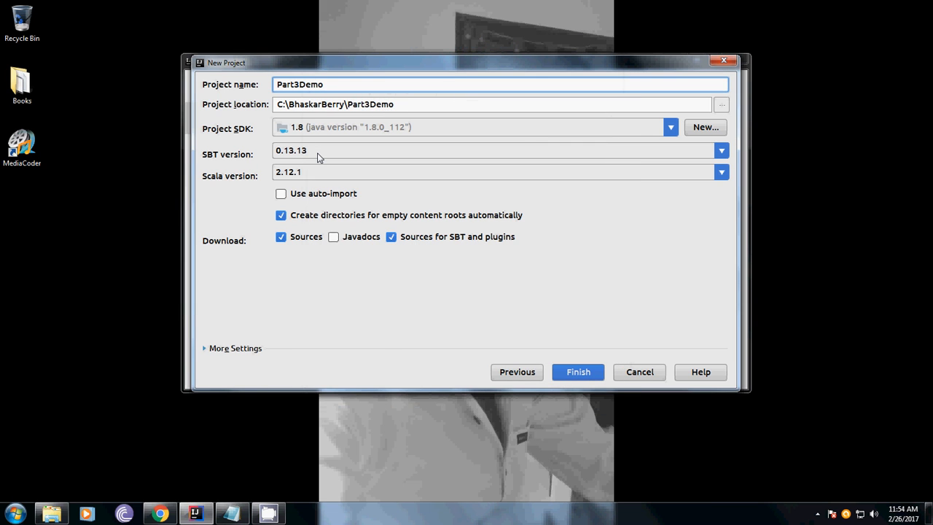
pyautogui.moveTo(311, 175)
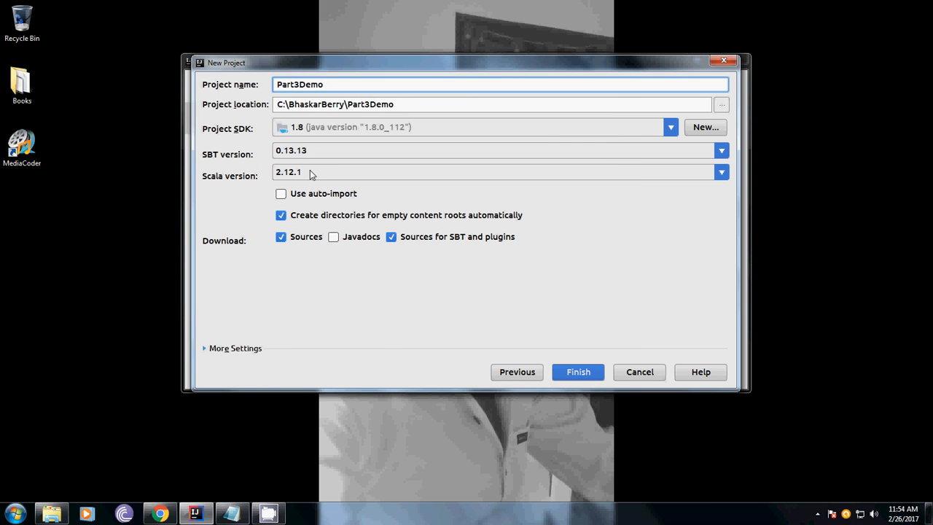
# Choose Scala 2.11.5, enable Use auto-import and finish creating the Part3Demo project.
pyautogui.click(720, 172)
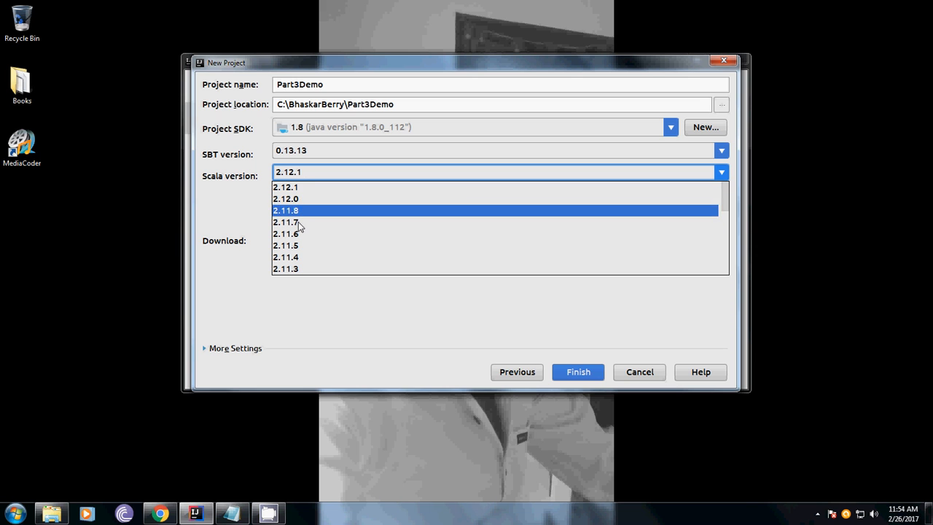
pyautogui.click(286, 245)
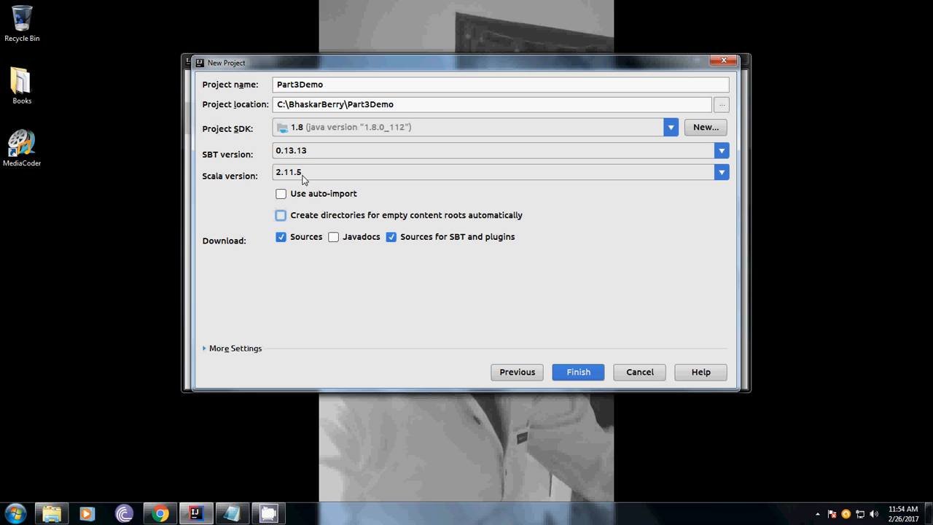
pyautogui.moveTo(414, 247)
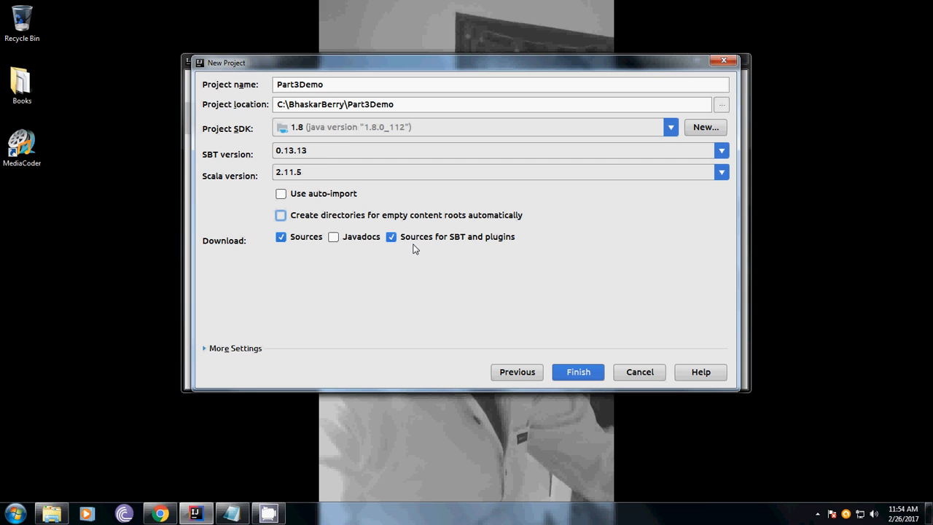
pyautogui.moveTo(327, 209)
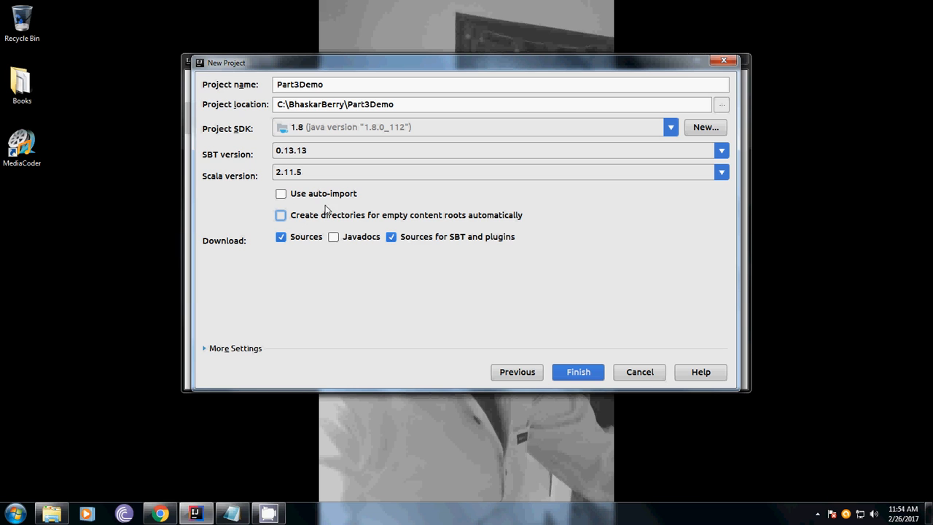
pyautogui.moveTo(484, 222)
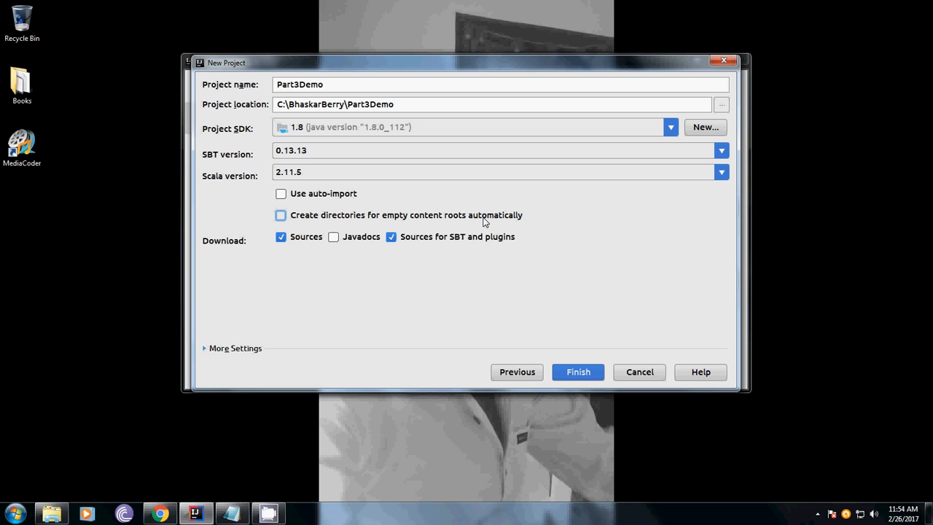
pyautogui.moveTo(561, 198)
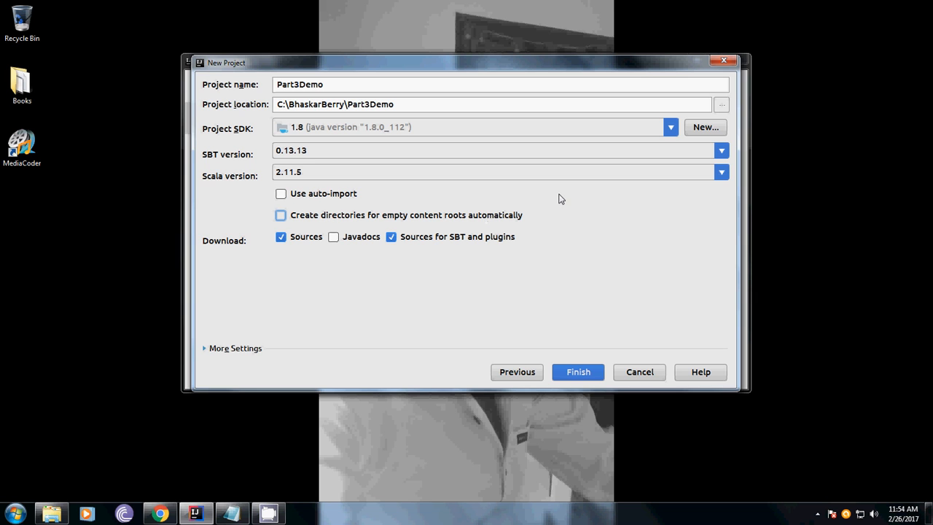
pyautogui.click(280, 193)
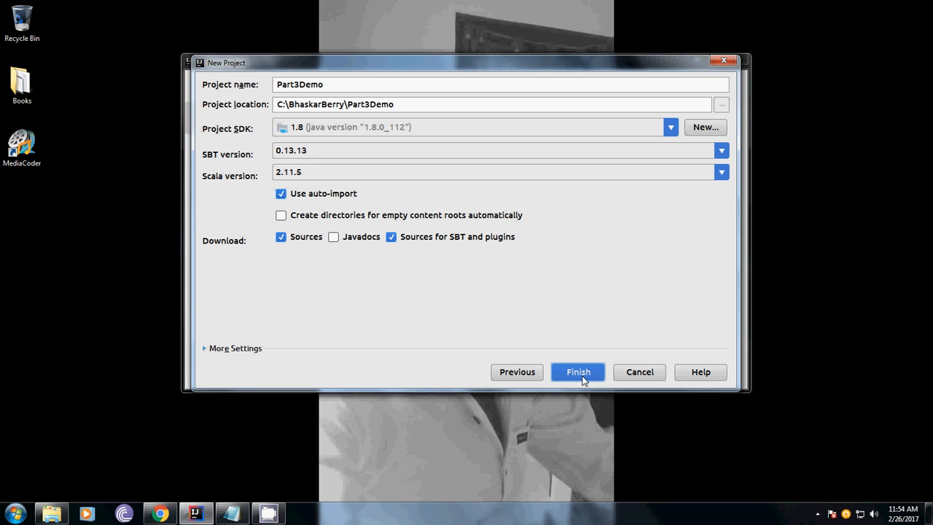
pyautogui.click(577, 372)
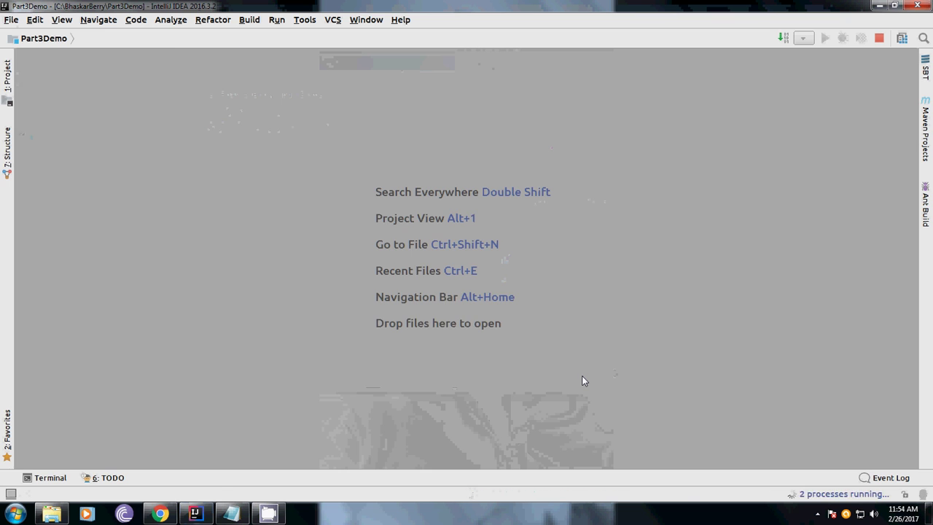
# Expand Part3Demo, External Libraries and the project folder to inspect the structure.
pyautogui.click(6, 73)
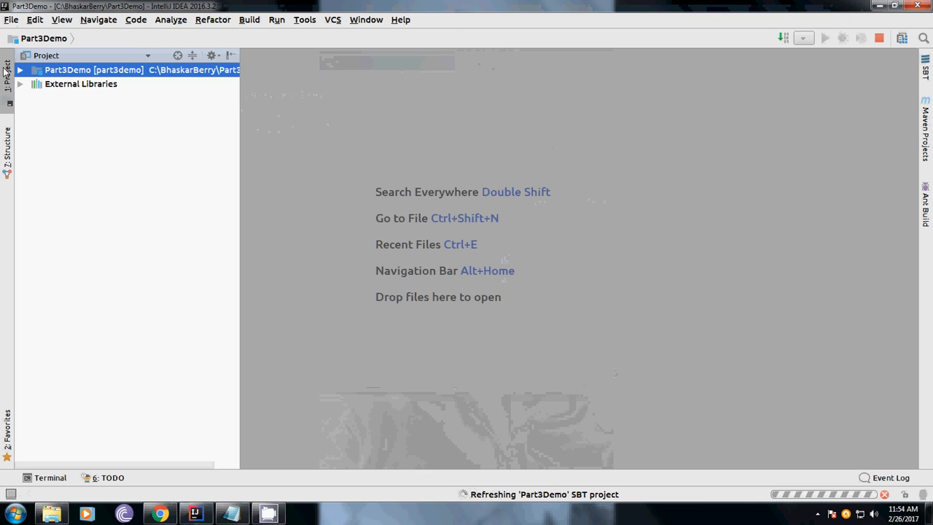
pyautogui.click(21, 70)
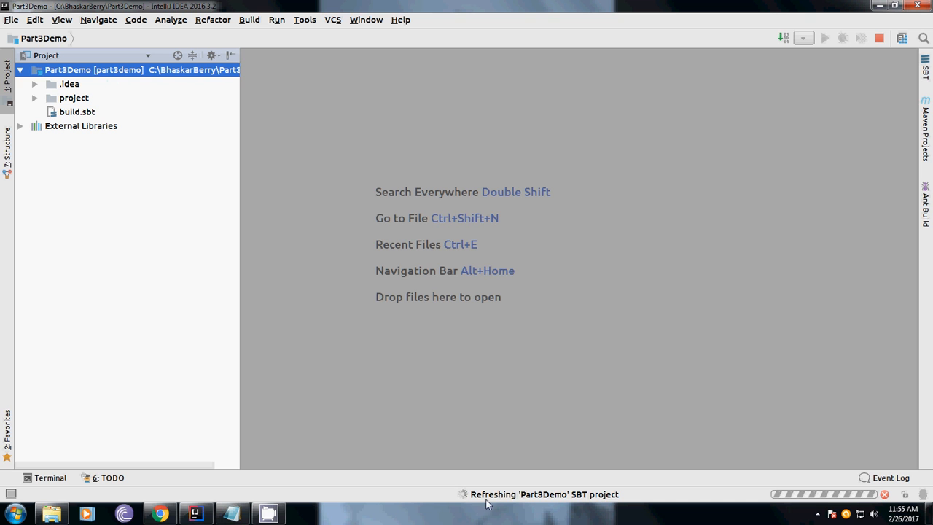
pyautogui.moveTo(618, 503)
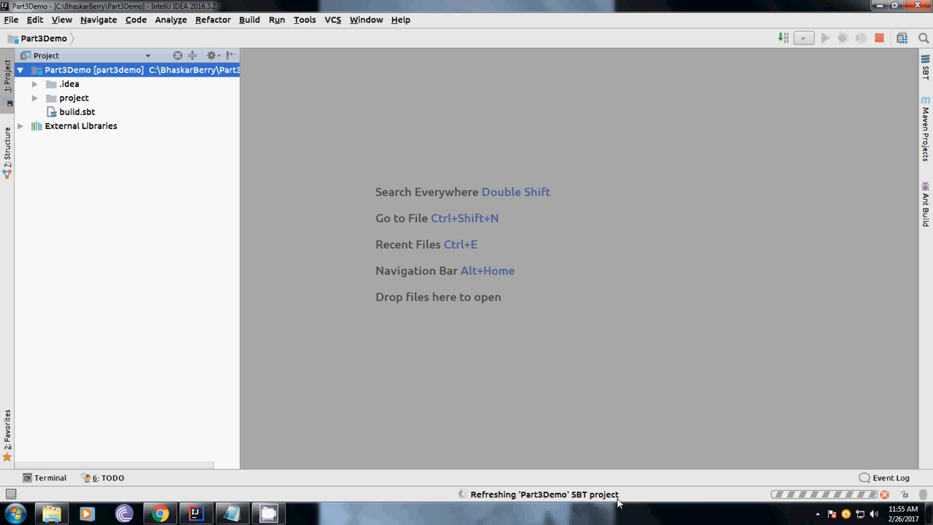
pyautogui.moveTo(485, 374)
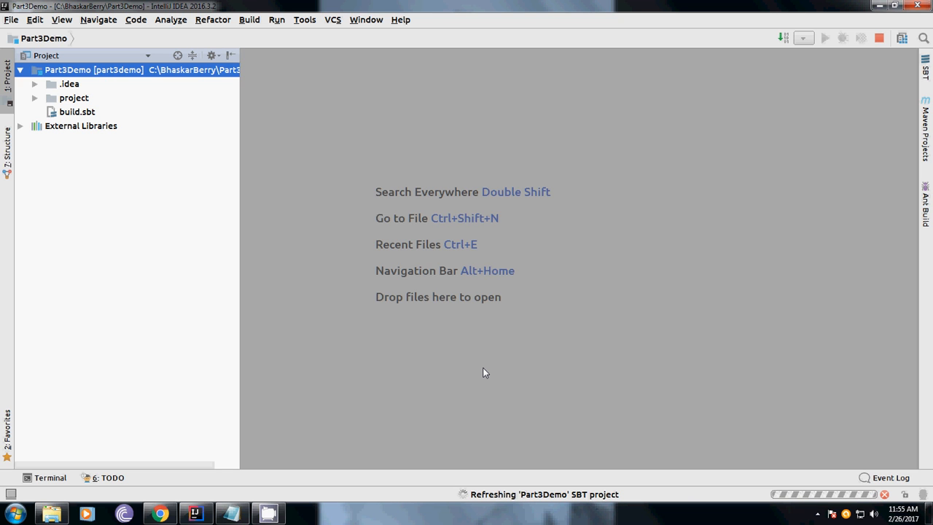
pyautogui.moveTo(470, 125)
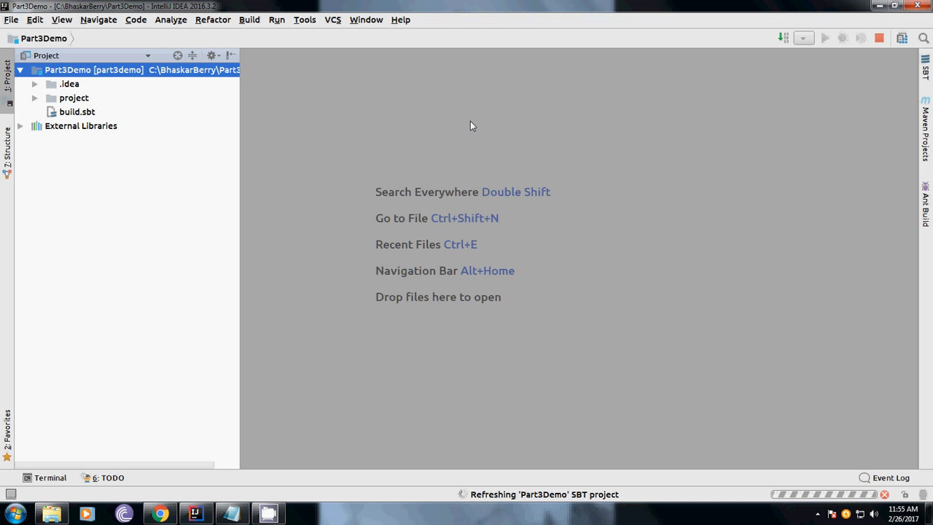
pyautogui.click(82, 125)
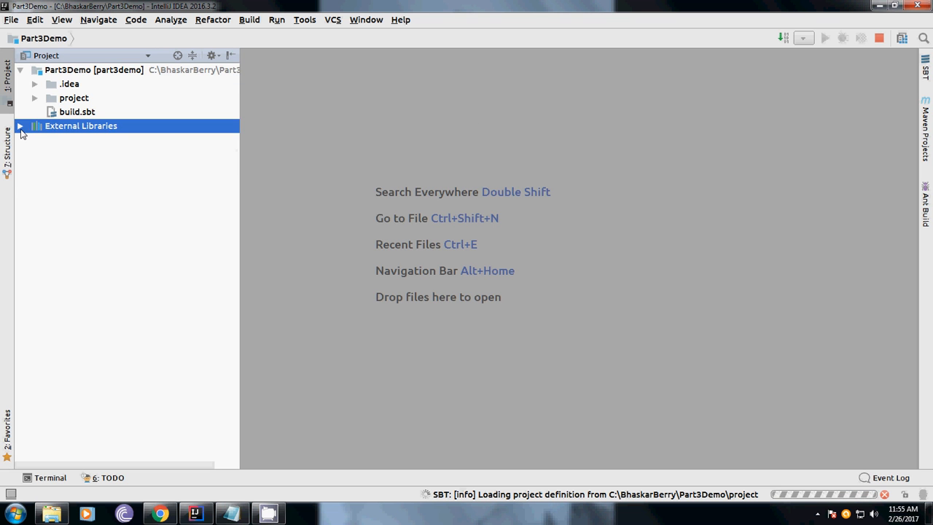
pyautogui.click(20, 125)
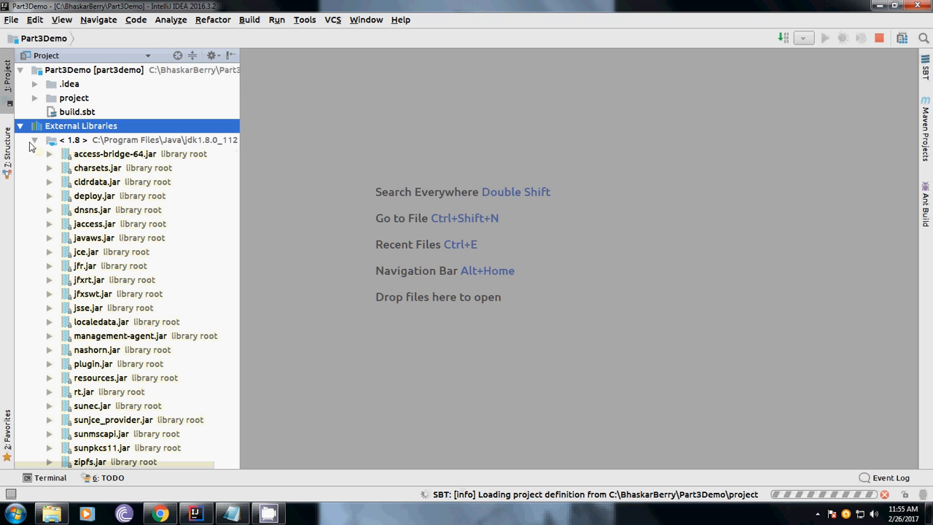
pyautogui.click(35, 140)
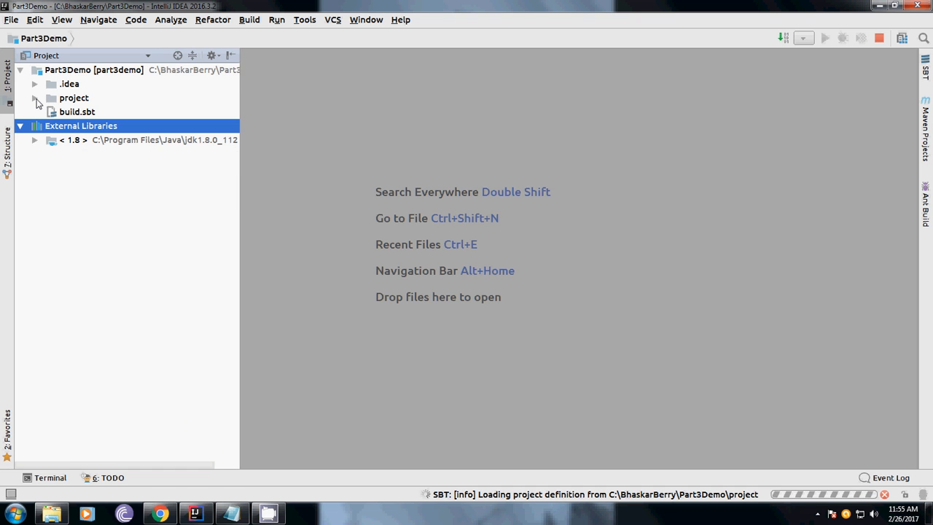
pyautogui.click(35, 98)
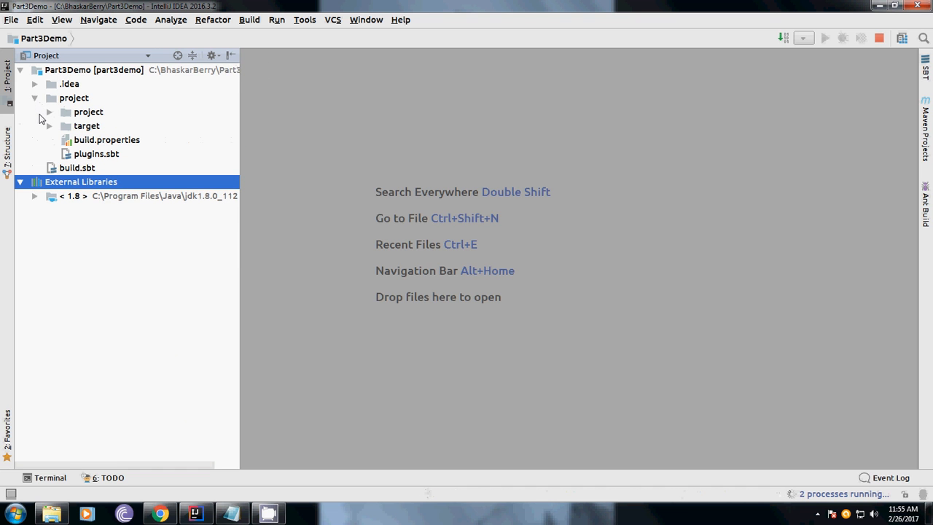
pyautogui.click(50, 125)
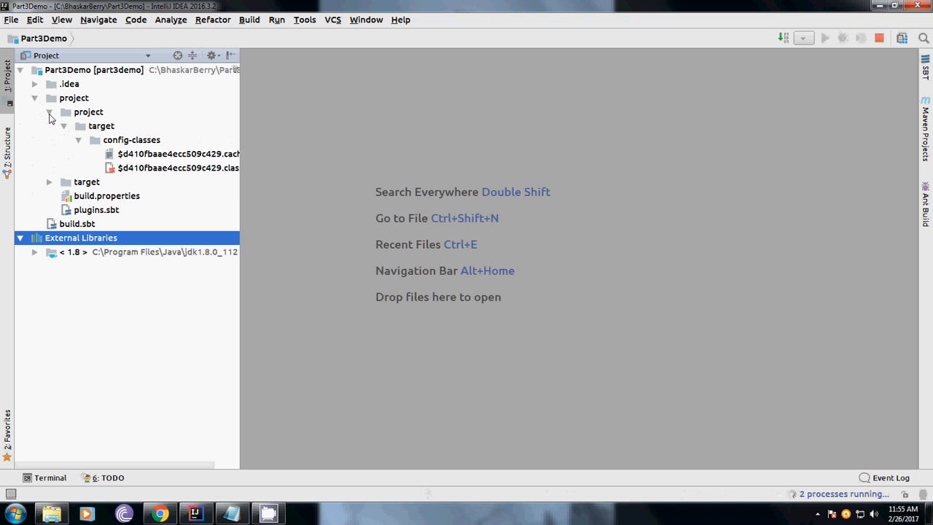
pyautogui.click(49, 111)
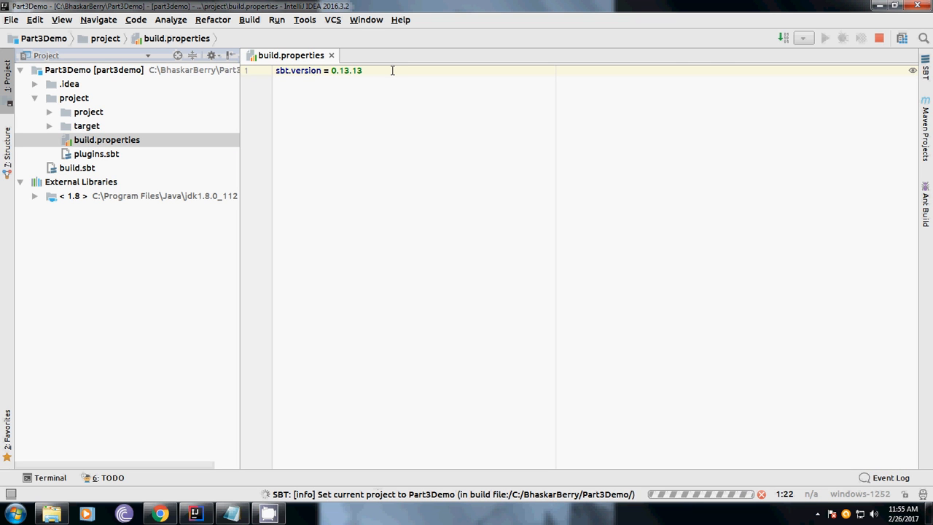
pyautogui.moveTo(180, 173)
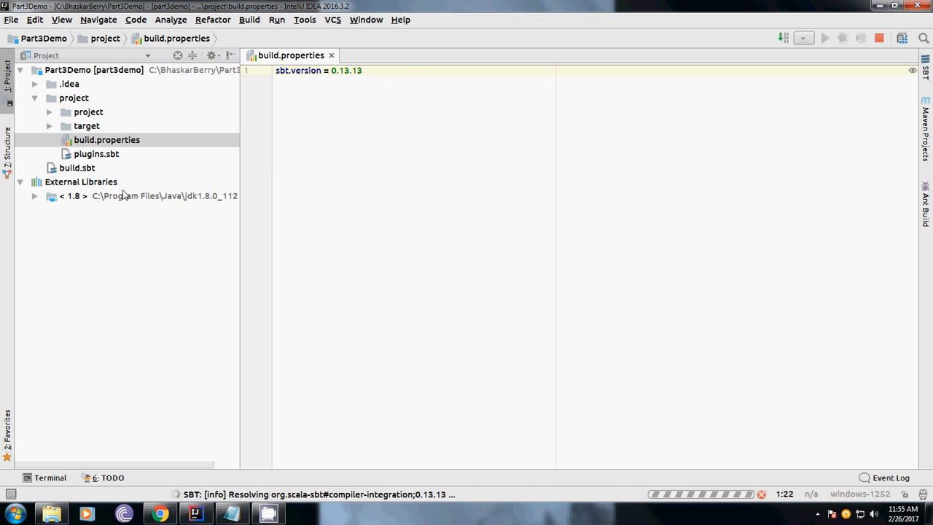
# Open build.properties showing sbt.version = 0.13.13.
pyautogui.click(361, 70)
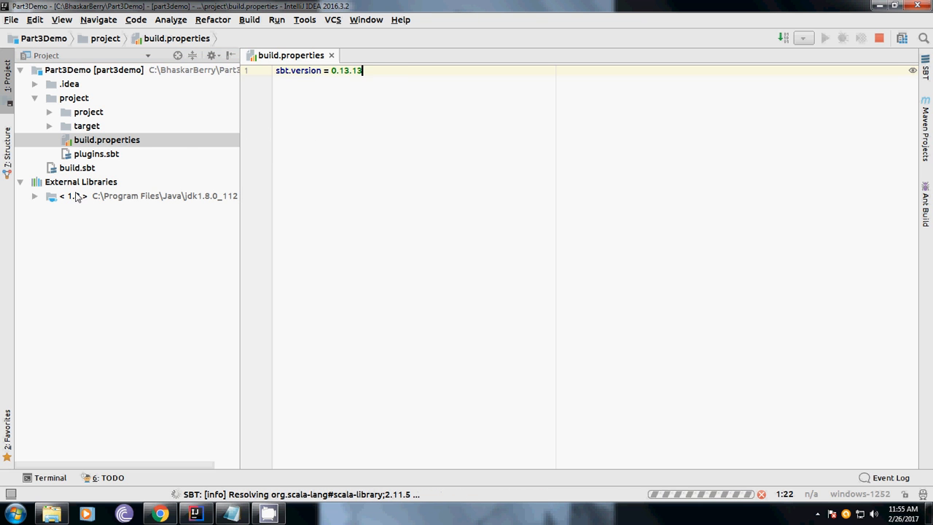
pyautogui.click(109, 196)
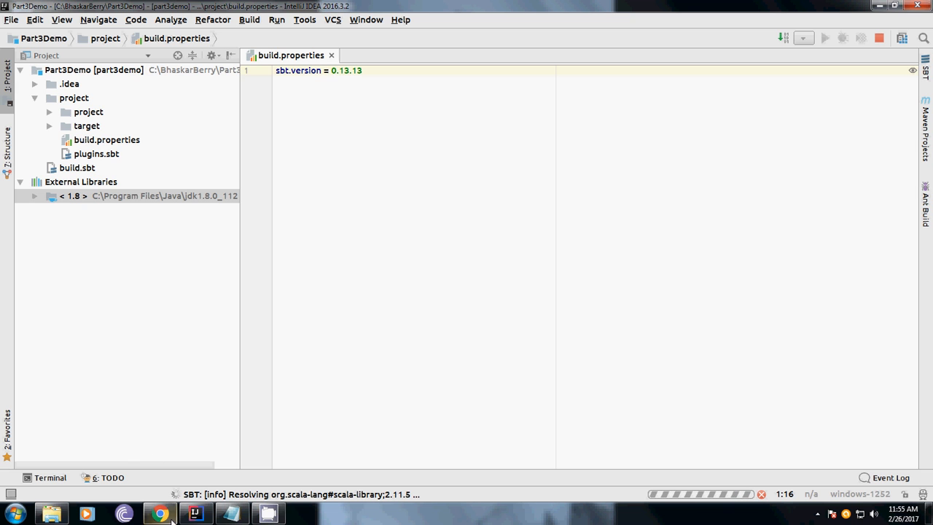
# Search 'mavenreposi' in Chrome, open the Maven Repository site and close The Central Repository tab.
pyautogui.click(160, 514)
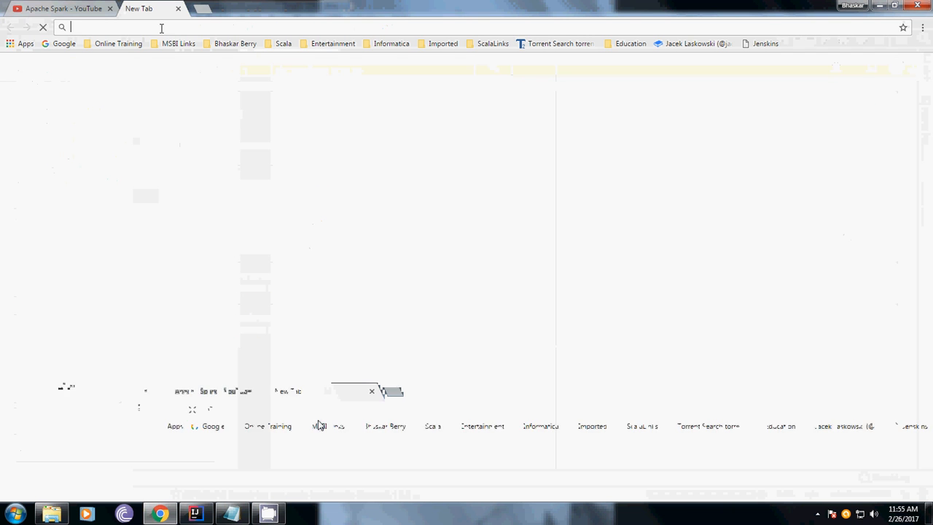
pyautogui.write('mavenrepository')
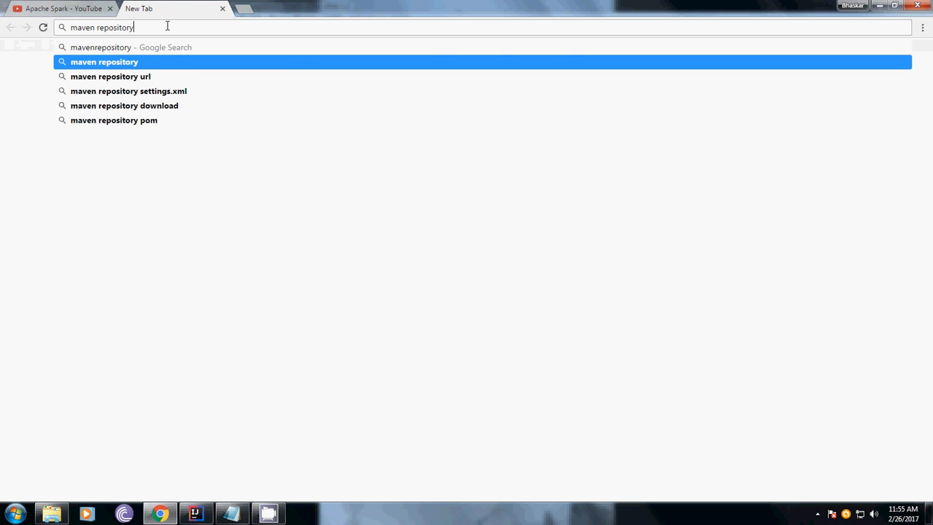
pyautogui.press('Return')
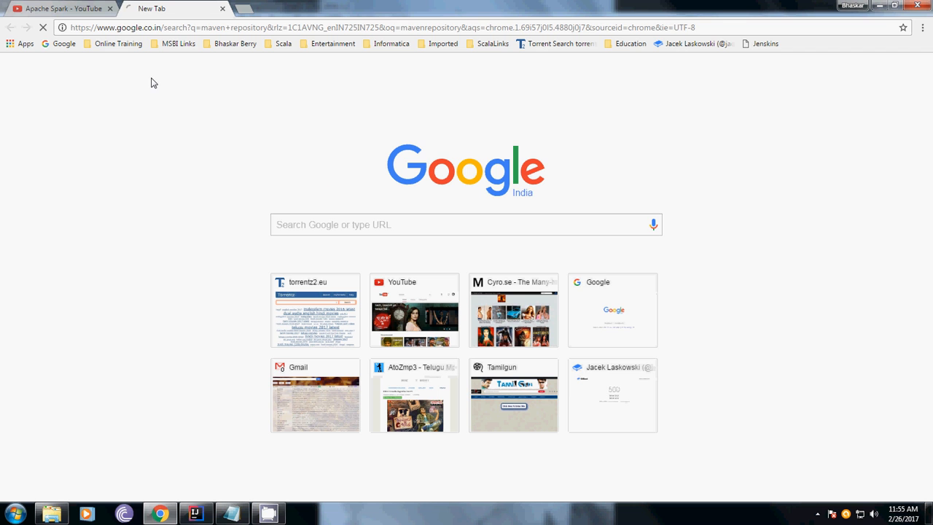
pyautogui.moveTo(227, 501)
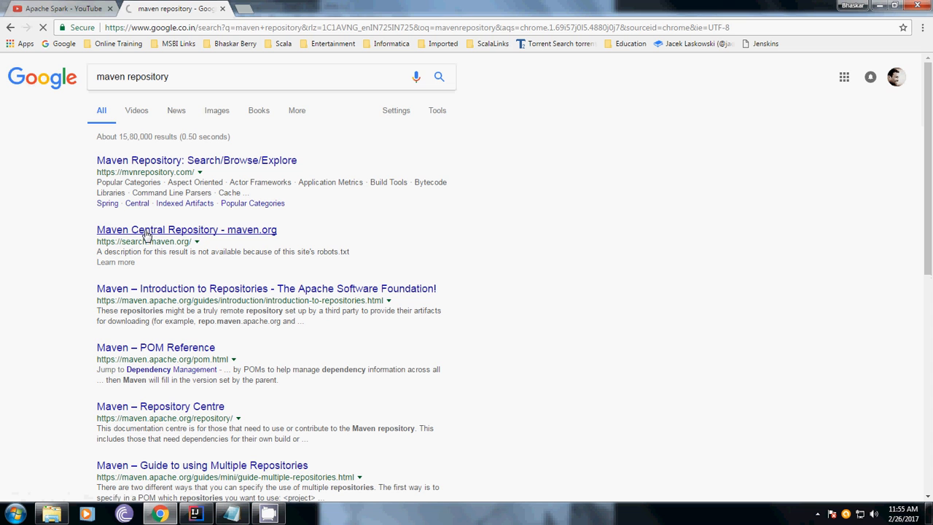
pyautogui.click(196, 159)
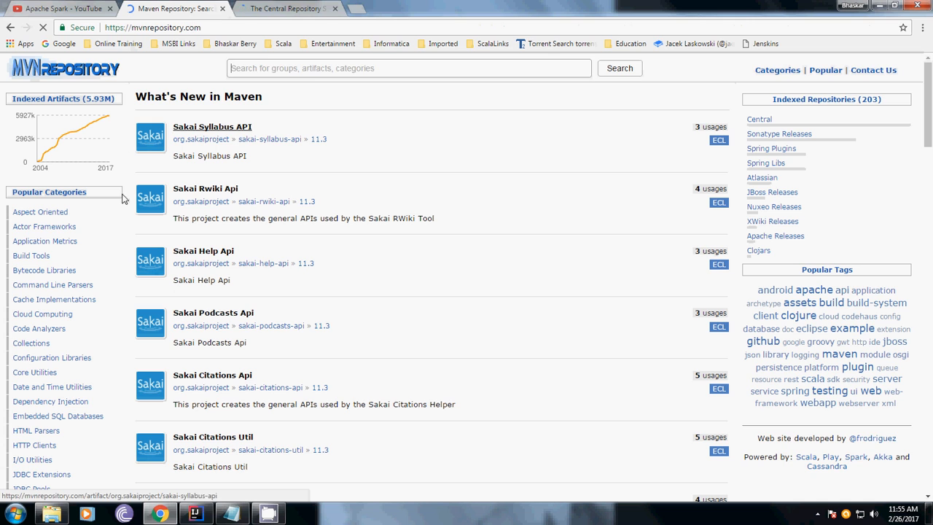
pyautogui.moveTo(298, 252)
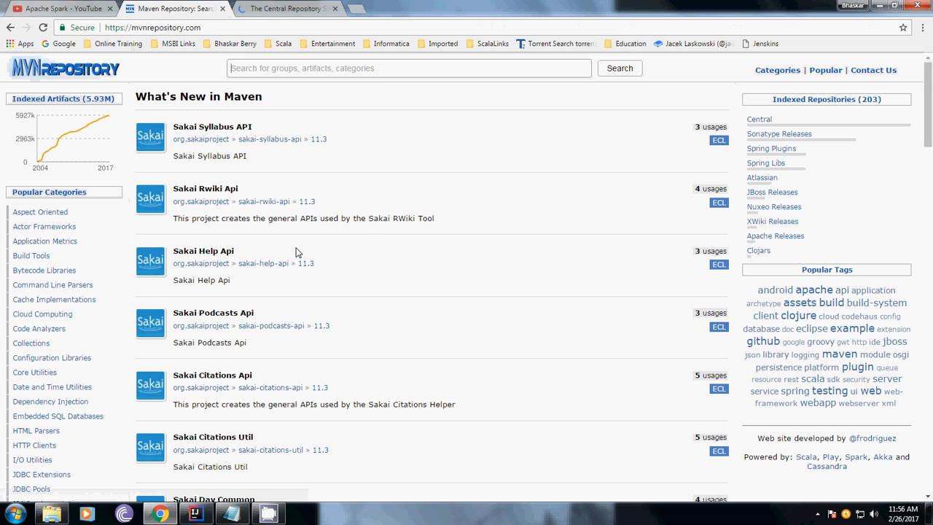
pyautogui.moveTo(292, 97)
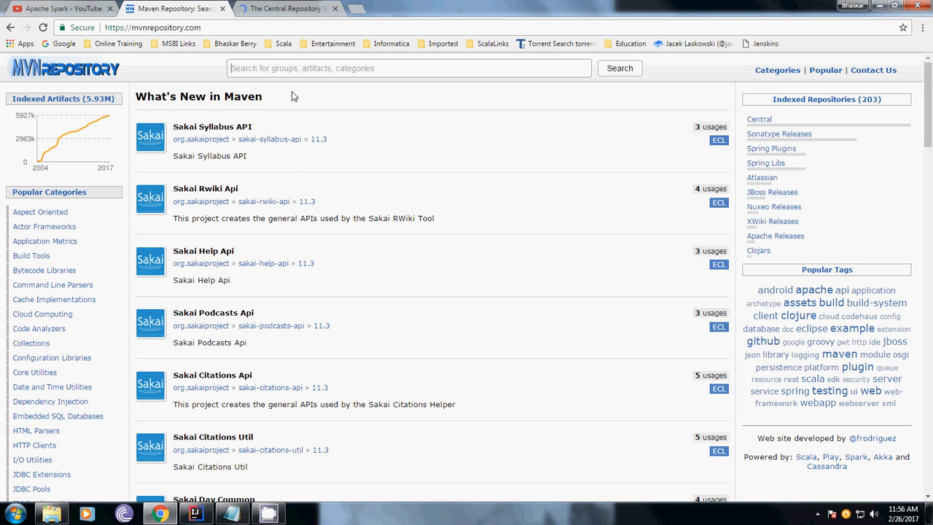
pyautogui.moveTo(333, 9)
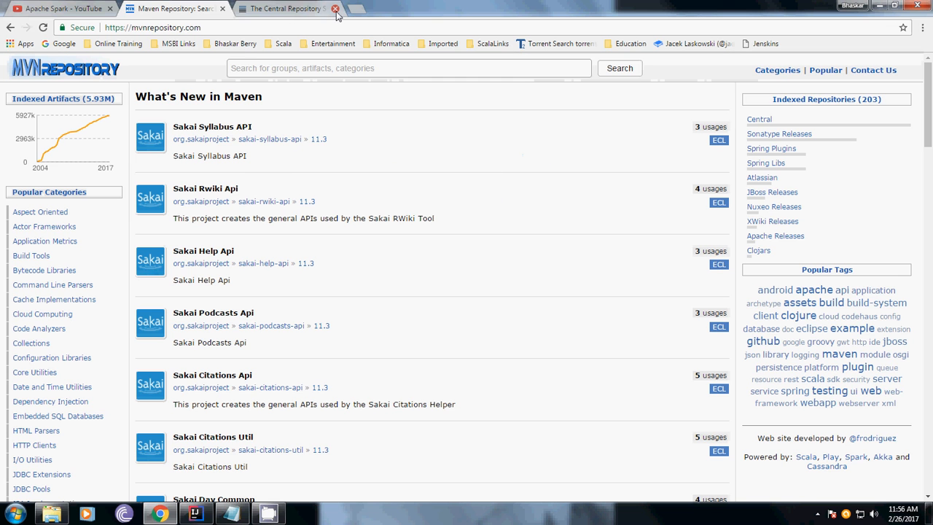
pyautogui.click(196, 513)
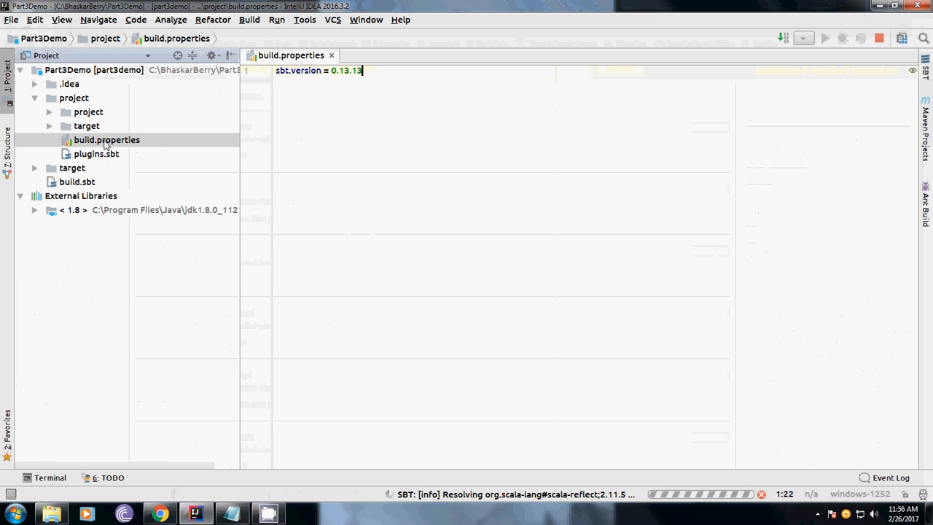
# Review plugins.sbt, close the editor tabs, then open build.sbt with name Part3Demo, version 1.0.
pyautogui.click(97, 155)
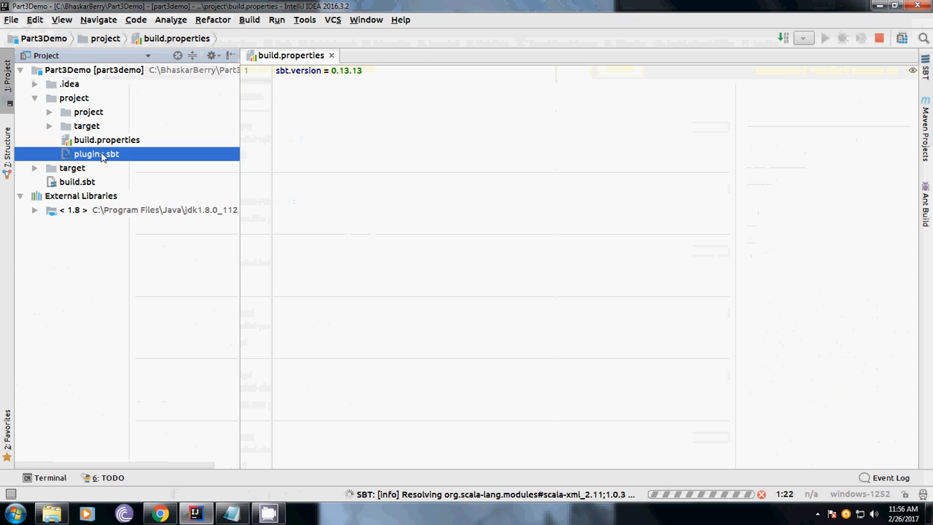
pyautogui.doubleClick(96, 153)
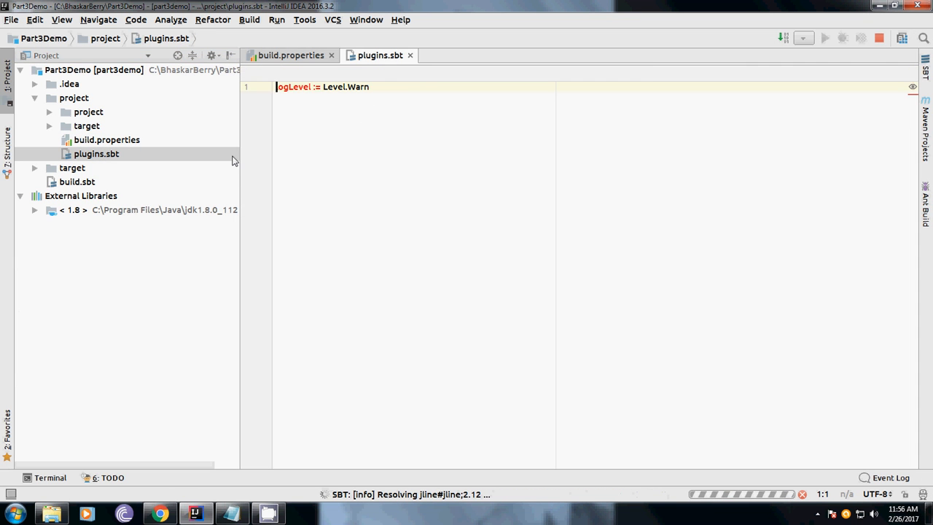
pyautogui.click(292, 55)
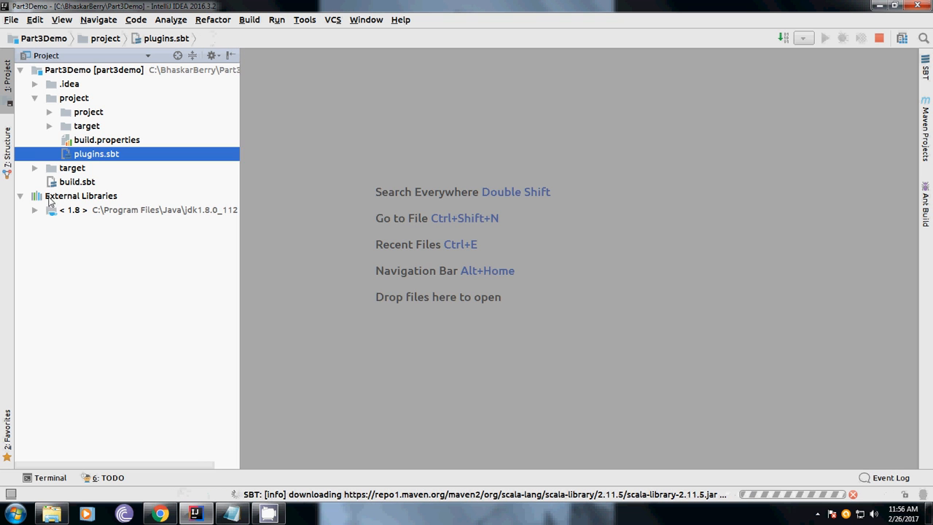
pyautogui.doubleClick(76, 181)
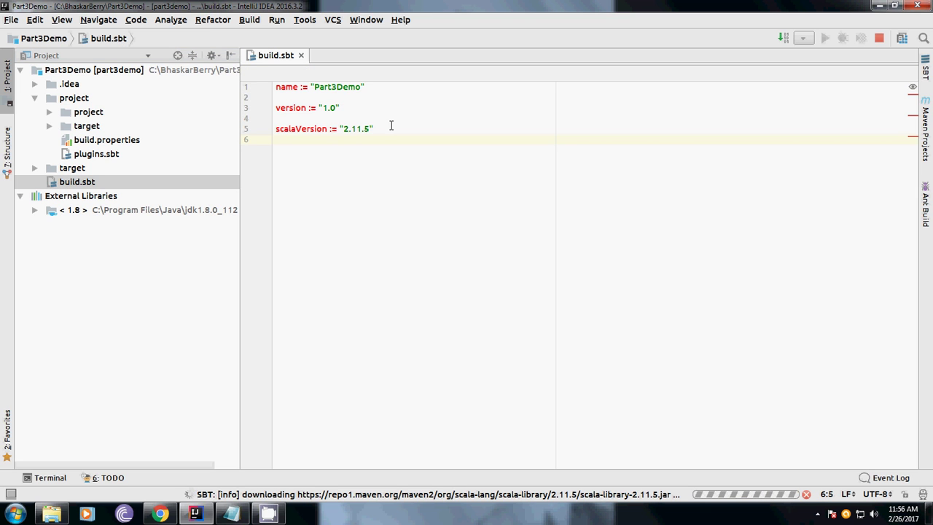
pyautogui.moveTo(408, 503)
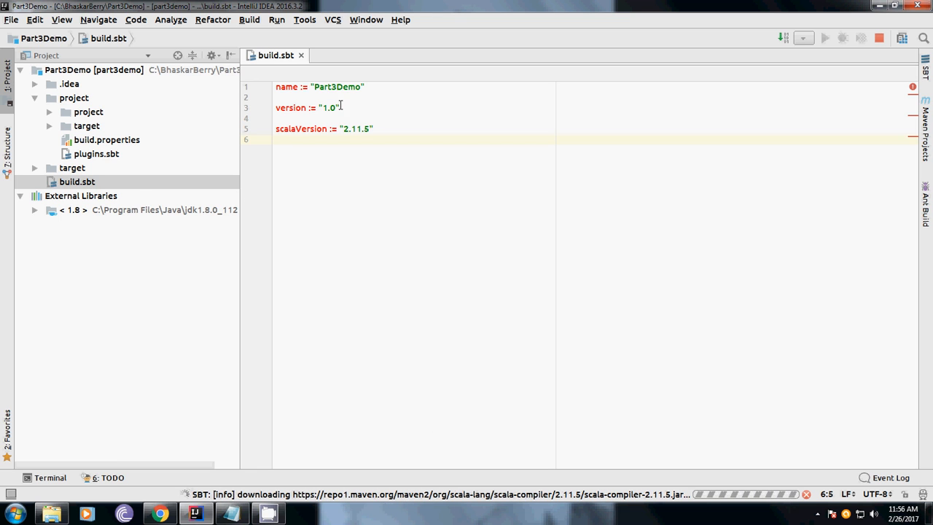
pyautogui.moveTo(584, 259)
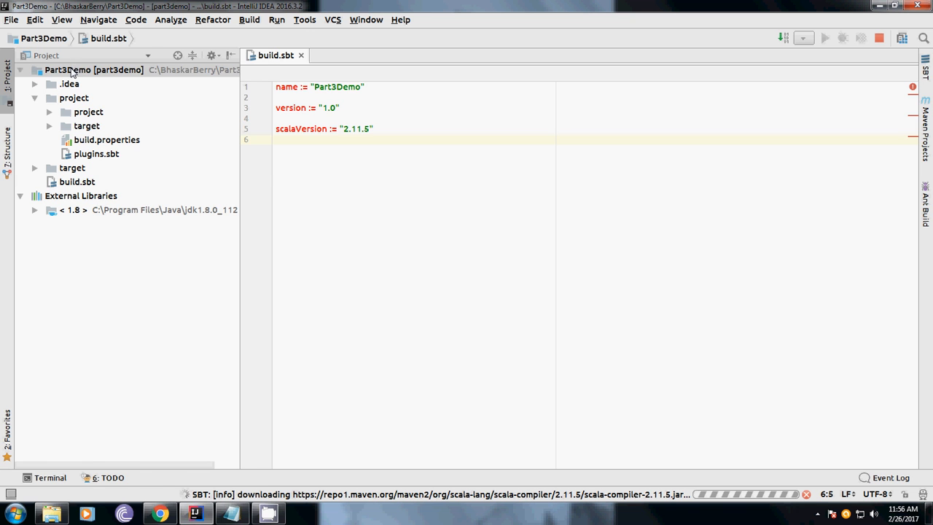
# Create a src/main/scala directory under the Part3Demo root via New > Directory.
pyautogui.rightClick(93, 70)
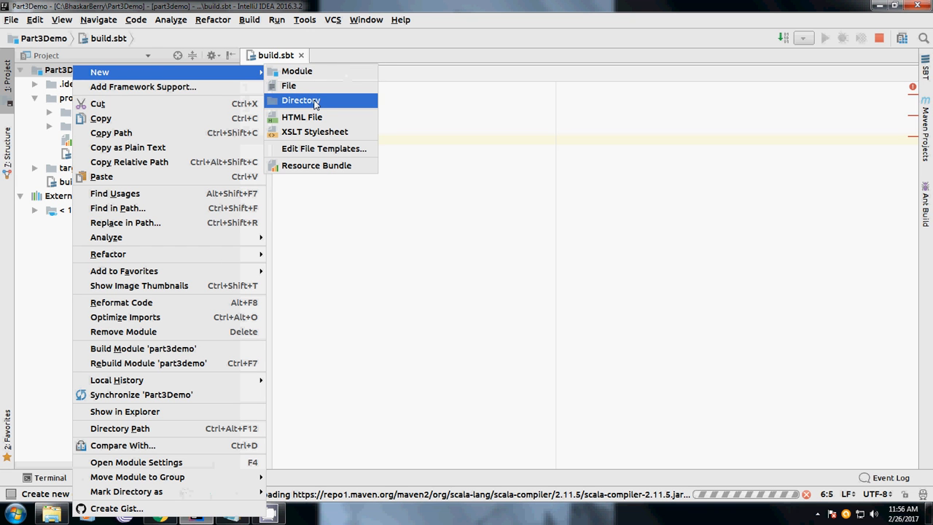
pyautogui.click(300, 100)
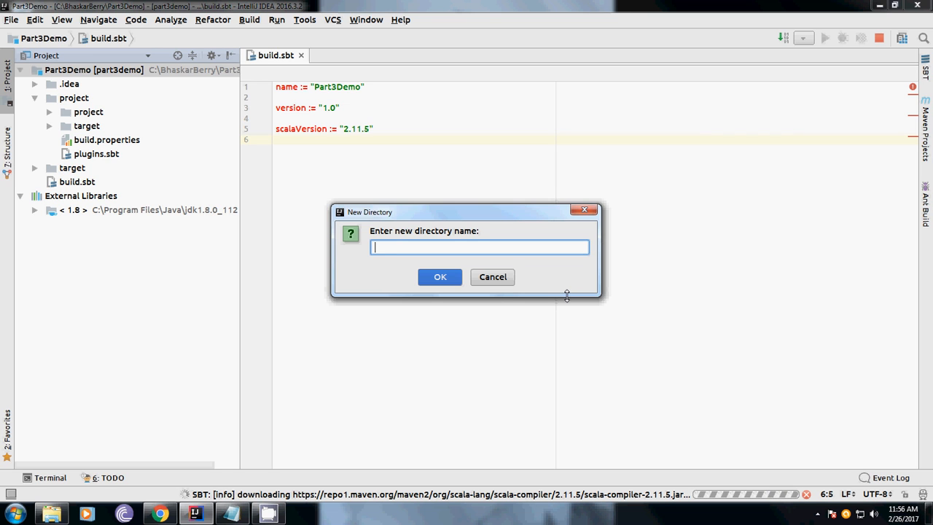
pyautogui.write('sr')
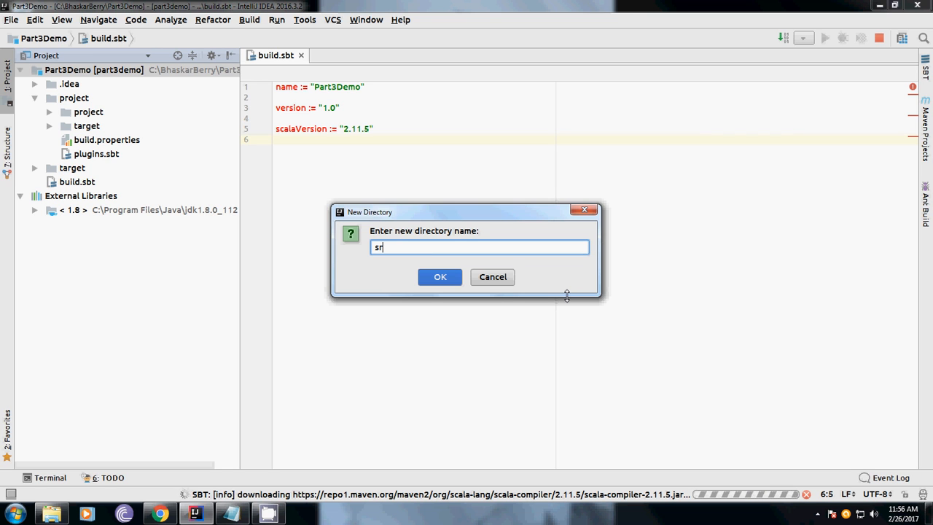
pyautogui.write('c/main')
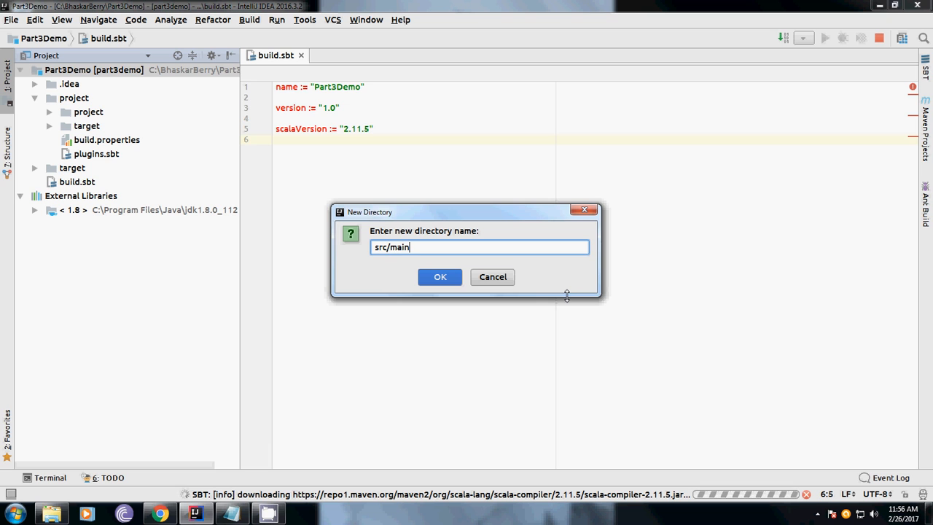
pyautogui.write('/scala')
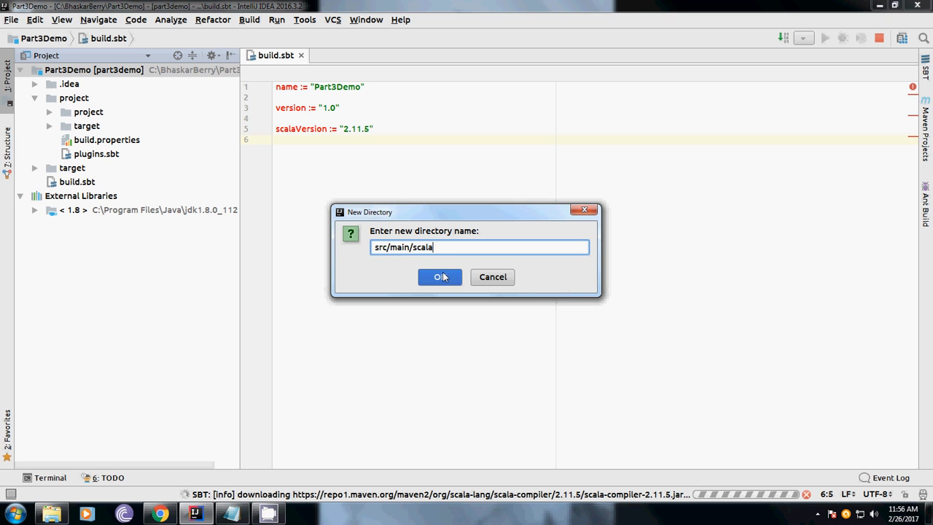
pyautogui.click(440, 277)
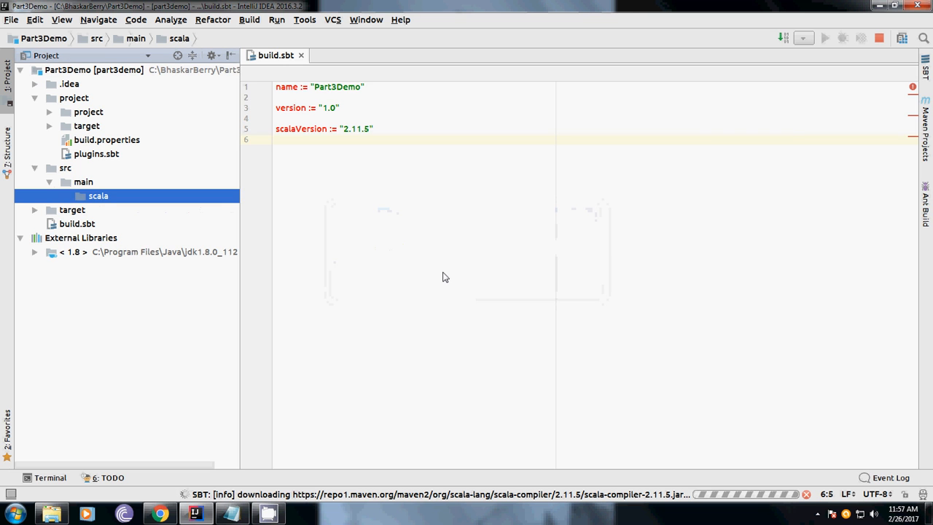
# Check the scala folder's actions, then expand and collapse the project folder in the Project tree.
pyautogui.rightClick(97, 195)
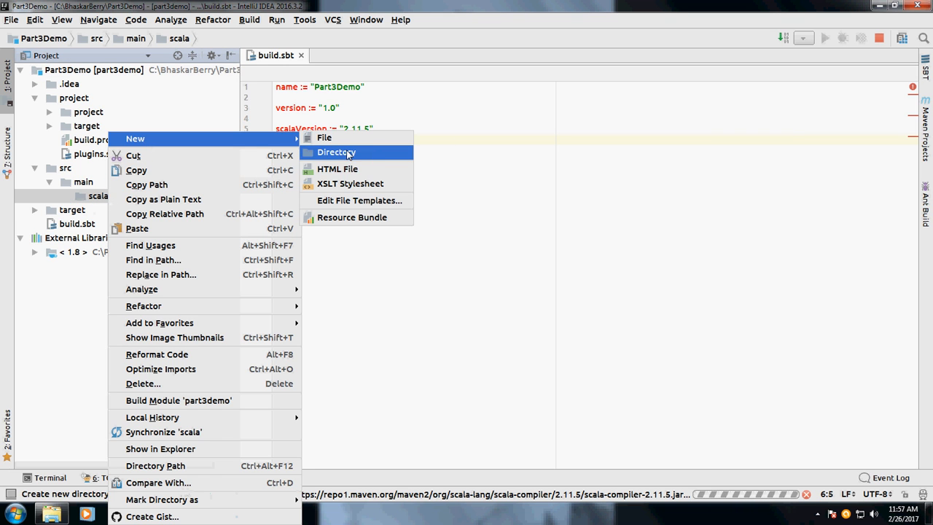
pyautogui.moveTo(324, 137)
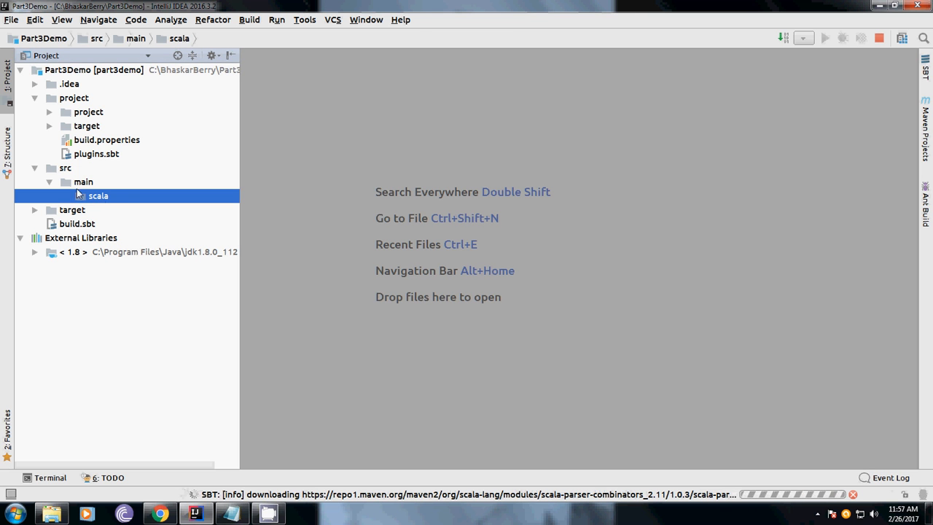
pyautogui.rightClick(98, 195)
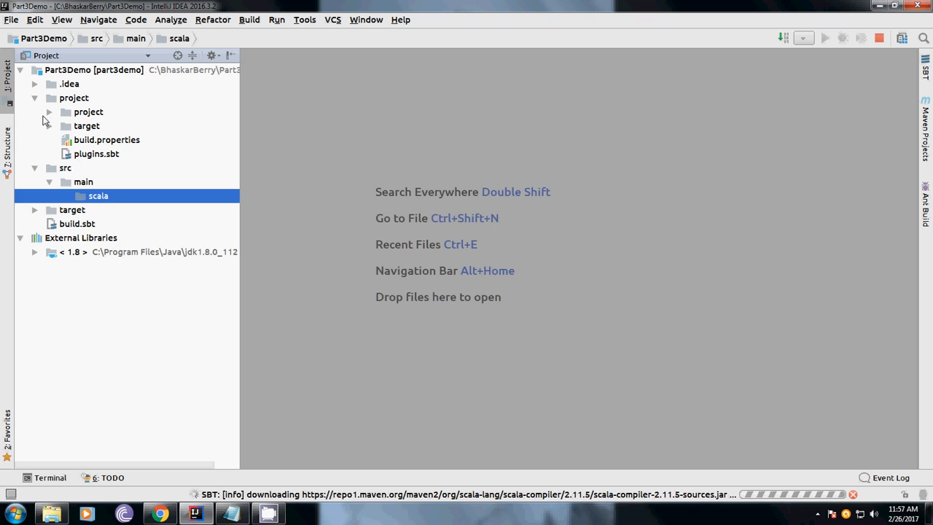
pyautogui.click(49, 111)
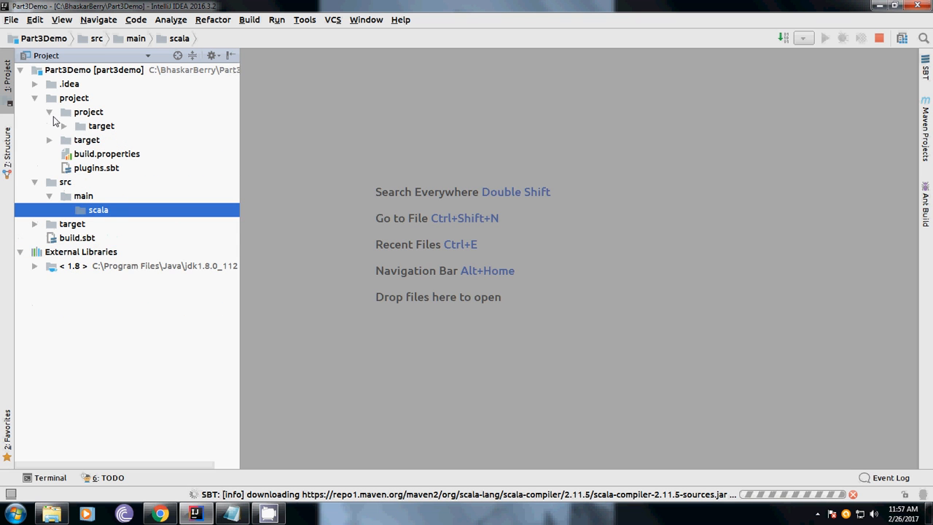
pyautogui.click(49, 111)
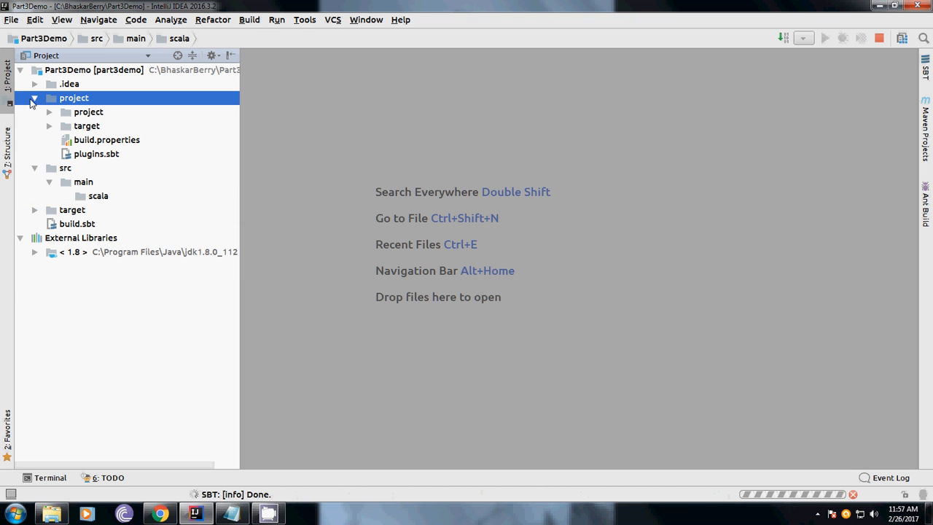
pyautogui.click(35, 98)
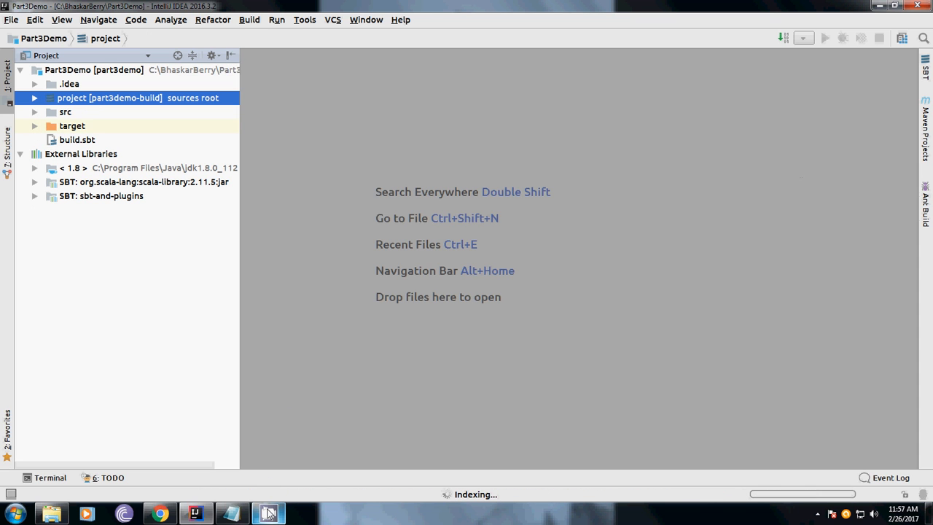
pyautogui.moveTo(570, 309)
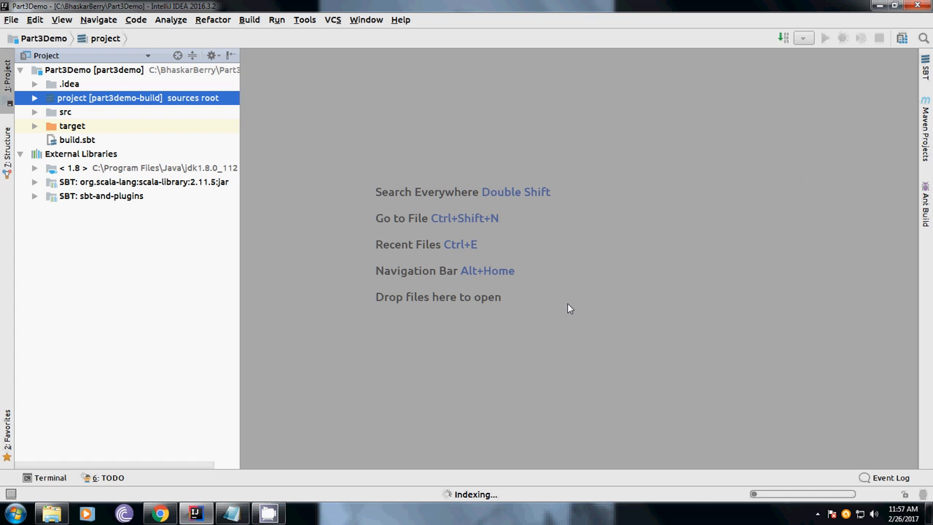
pyautogui.moveTo(475, 372)
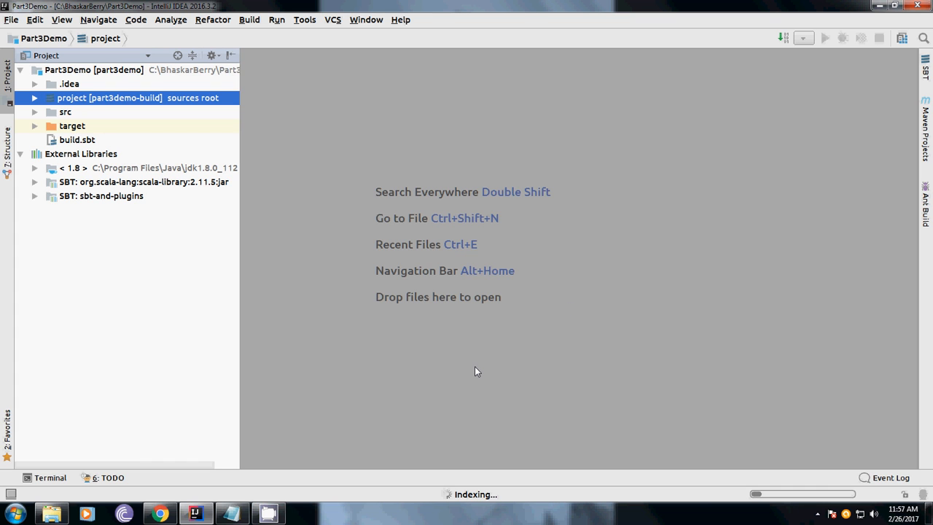
pyautogui.moveTo(105, 204)
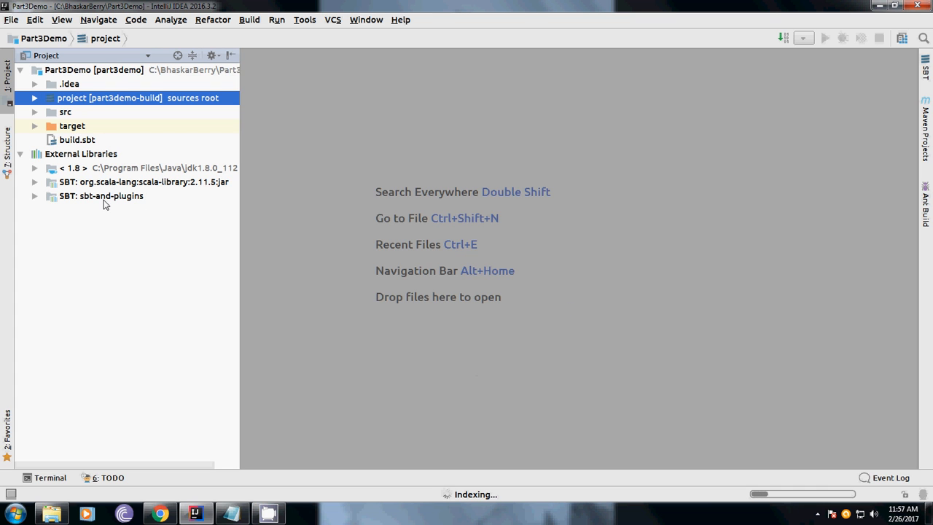
# Select the sbt-and-plugins and scala-library 2.11.8 entries under External Libraries.
pyautogui.click(101, 196)
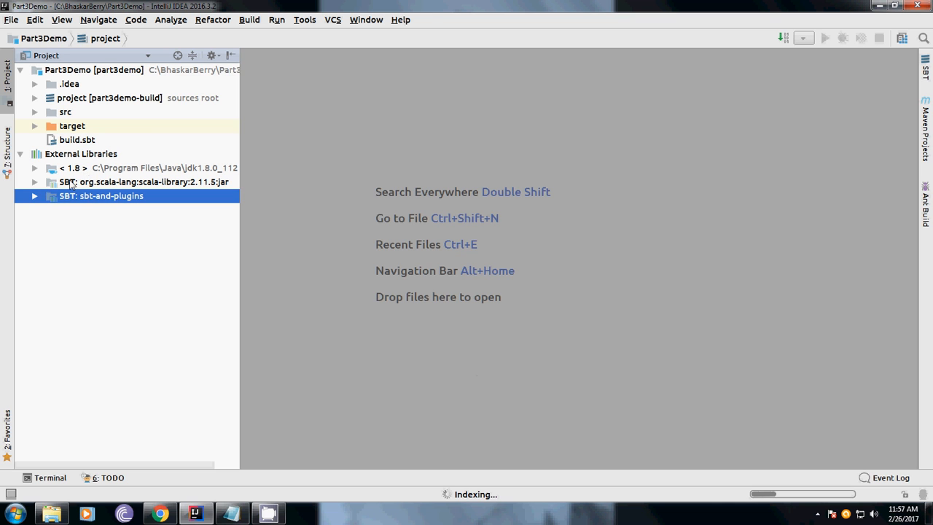
pyautogui.click(143, 180)
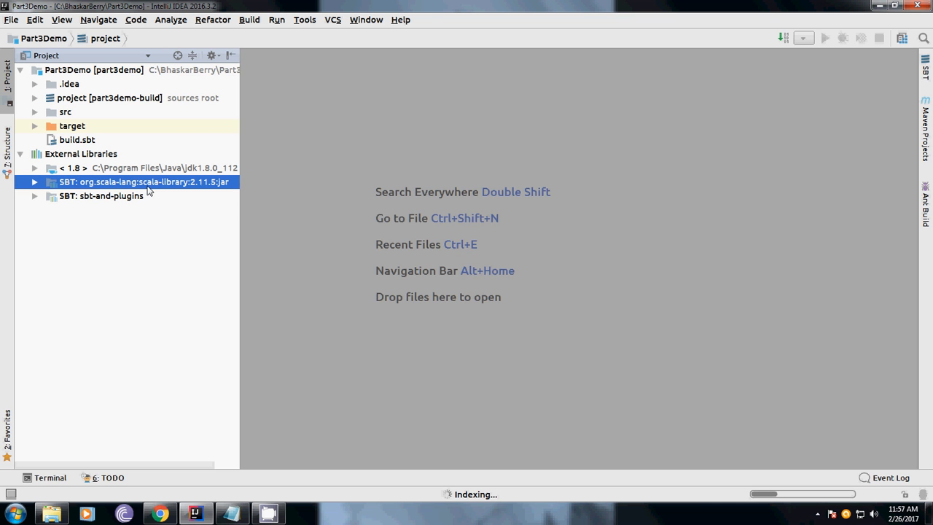
pyautogui.moveTo(87, 195)
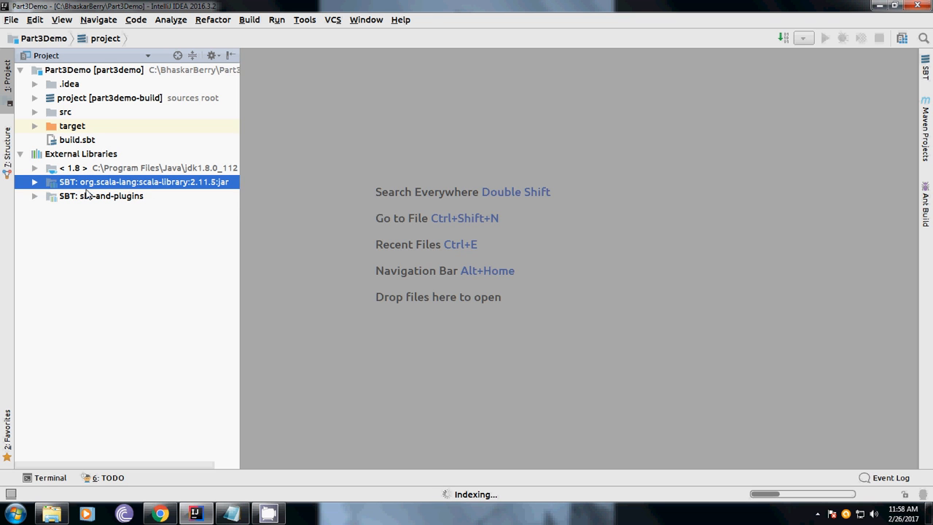
pyautogui.moveTo(123, 210)
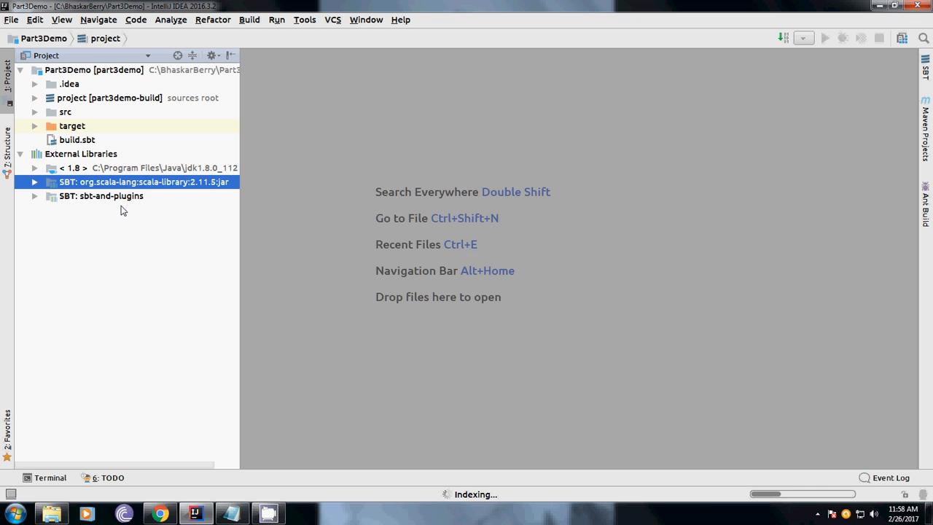
pyautogui.moveTo(89, 306)
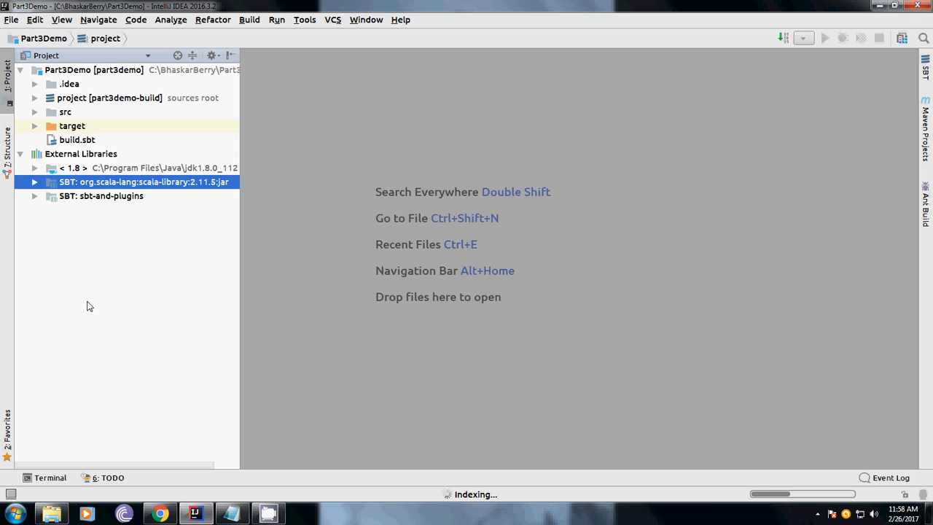
pyautogui.moveTo(91, 397)
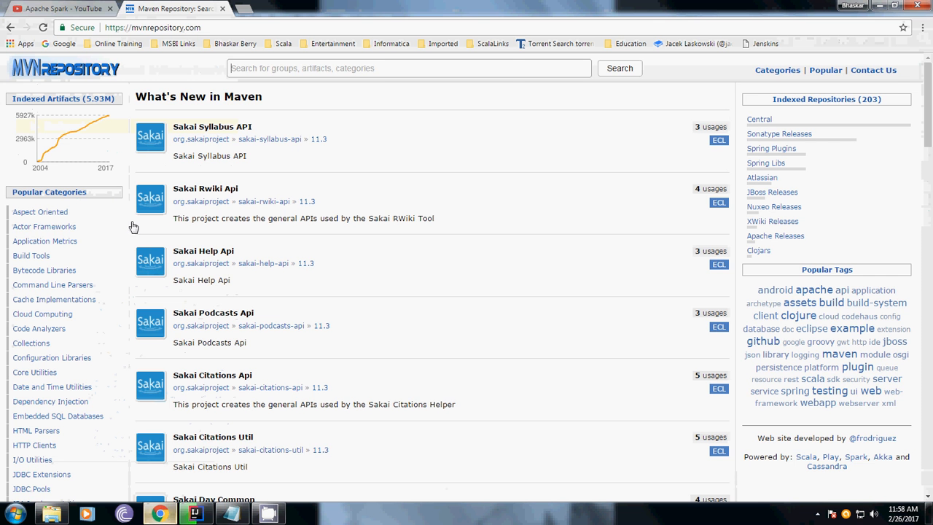
pyautogui.click(61, 9)
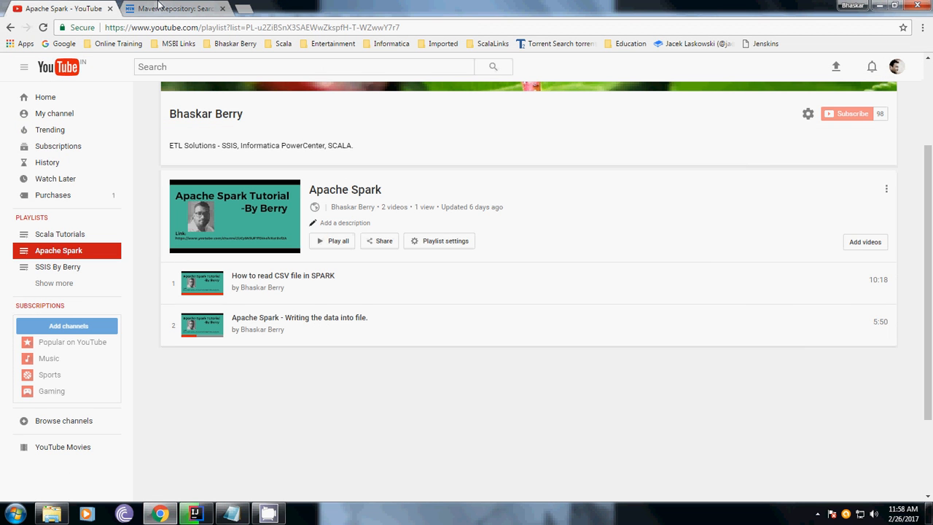
pyautogui.click(172, 9)
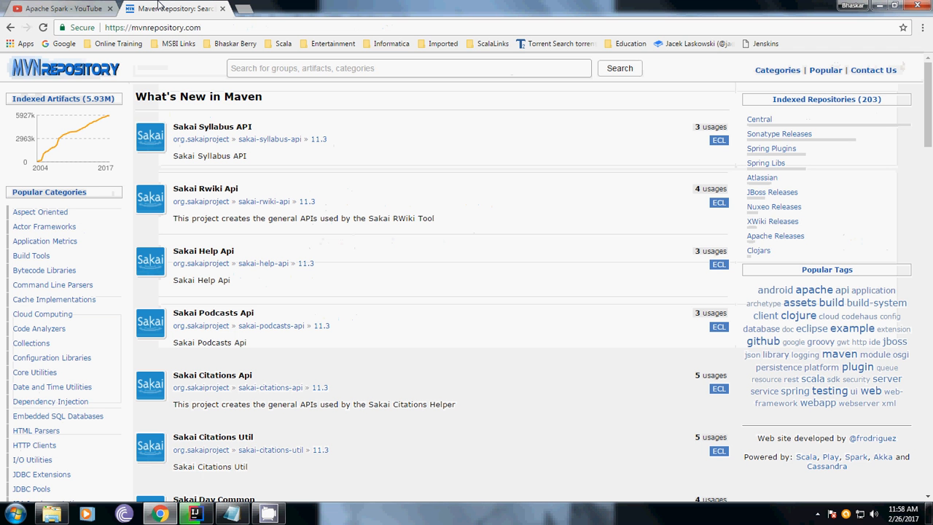
pyautogui.click(193, 514)
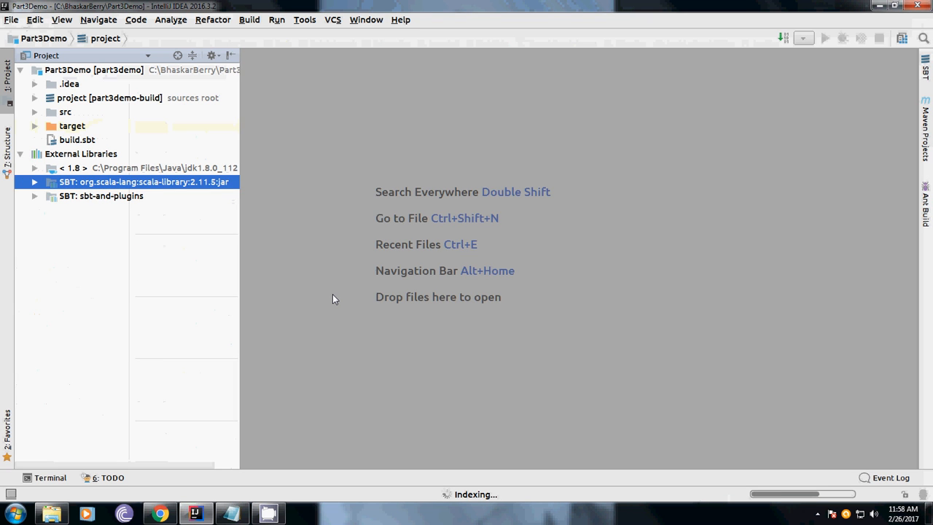
pyautogui.moveTo(318, 104)
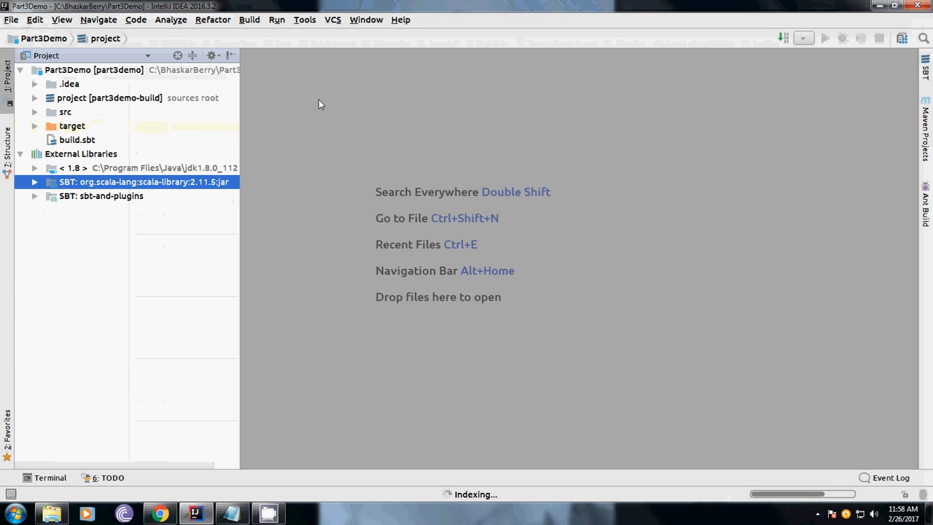
# Expand src > main and start creating a new Scala class in the scala folder.
pyautogui.click(35, 112)
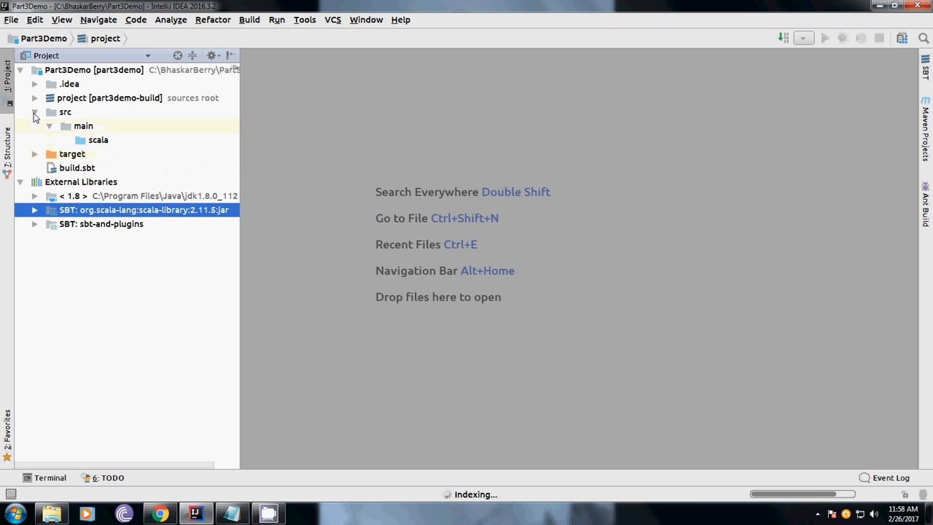
pyautogui.rightClick(96, 140)
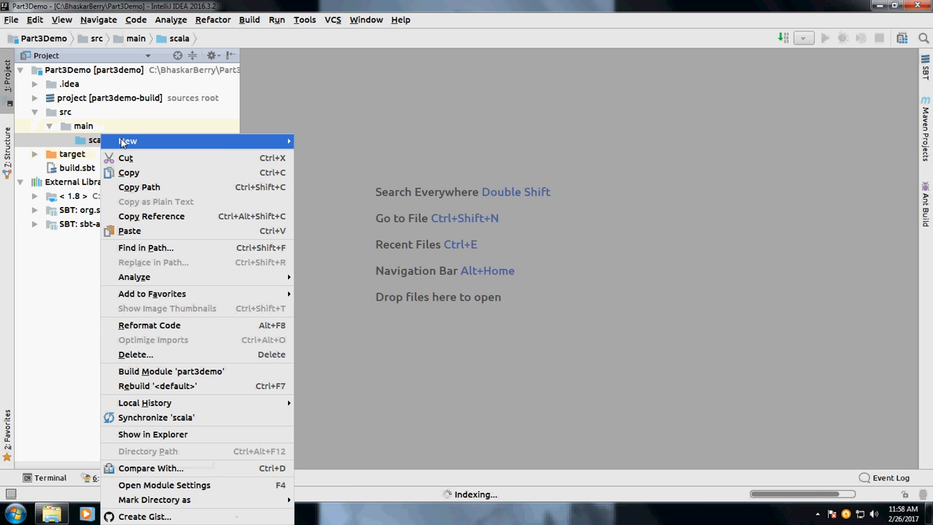
pyautogui.press('Escape')
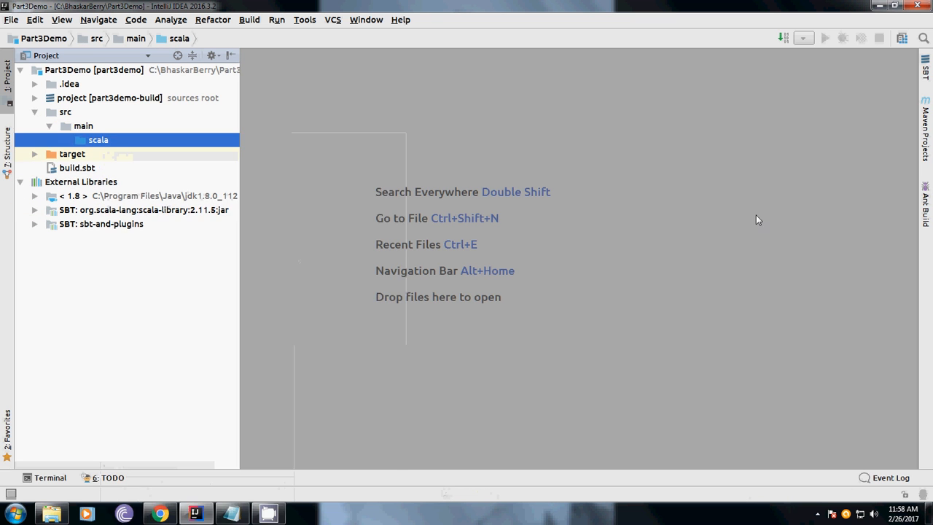
pyautogui.moveTo(533, 499)
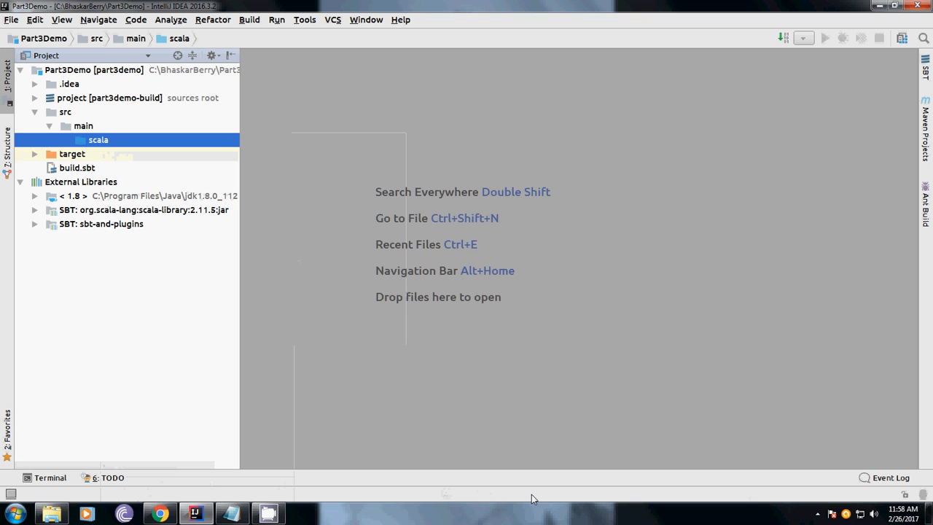
pyautogui.moveTo(551, 495)
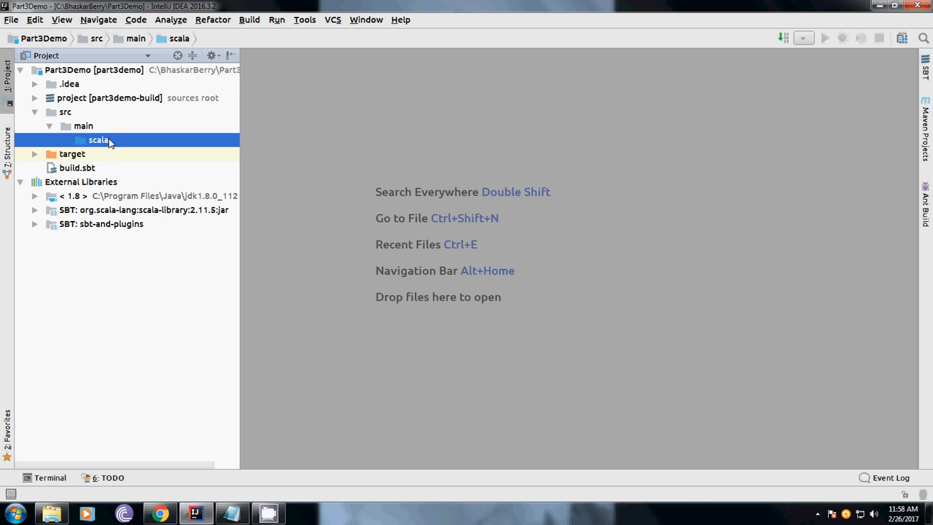
pyautogui.rightClick(99, 140)
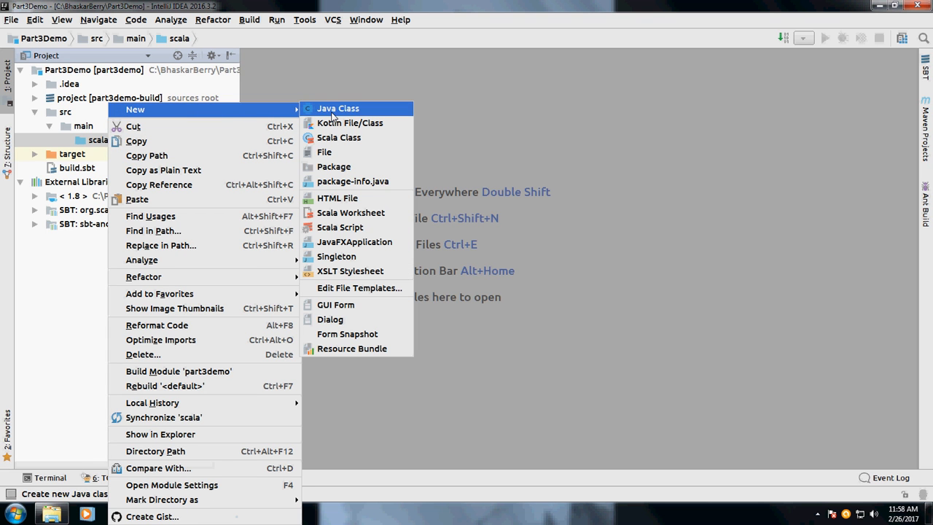
pyautogui.moveTo(338, 137)
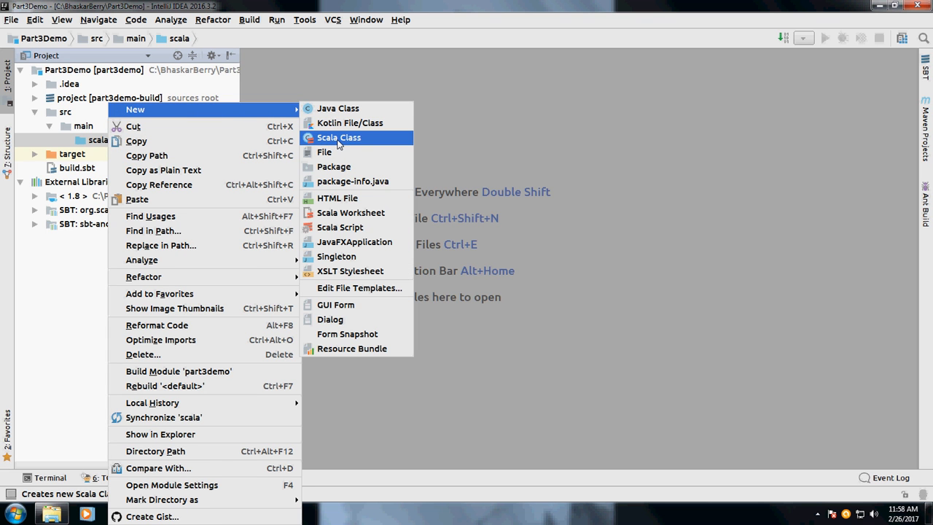
pyautogui.click(339, 137)
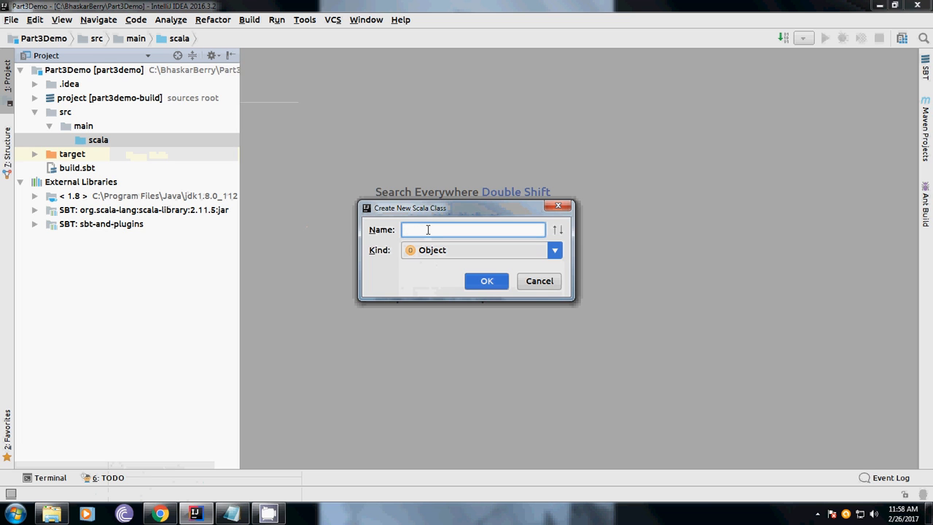
# Create a Scala object named SparkApp and place the cursor after its declaration.
pyautogui.write('SparkApp')
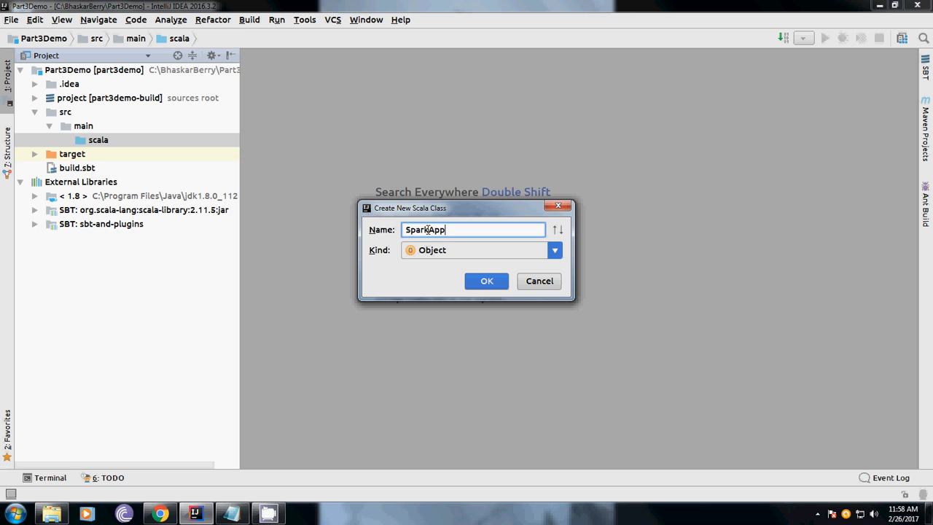
pyautogui.click(487, 280)
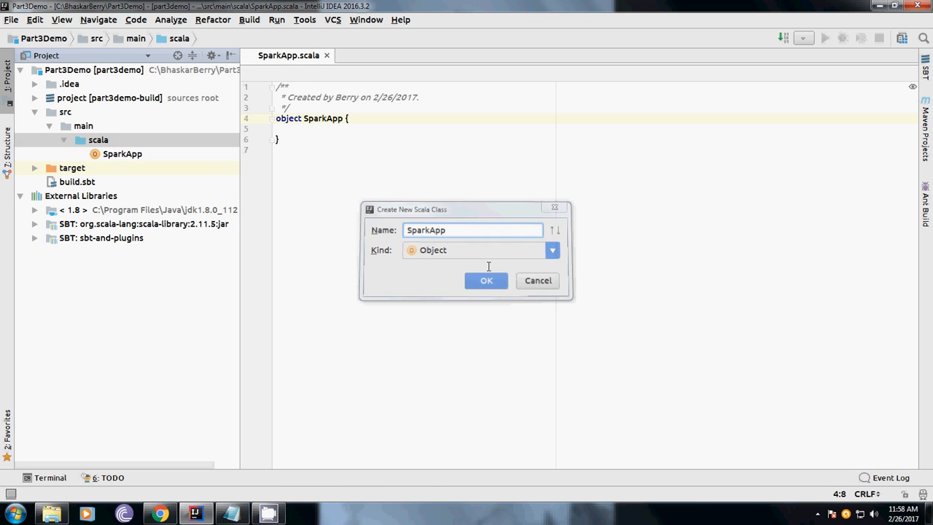
pyautogui.click(487, 280)
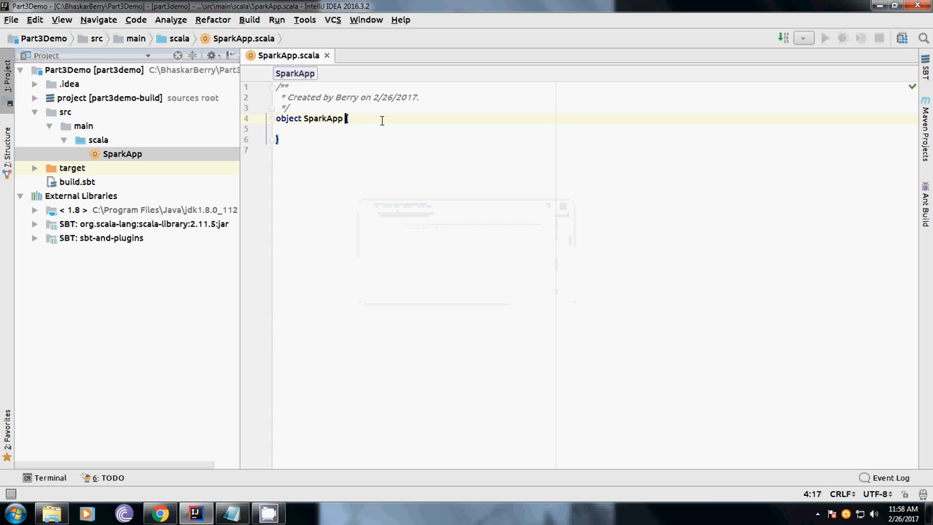
# Make object SparkApp extend App with an opening brace.
pyautogui.write('exten')
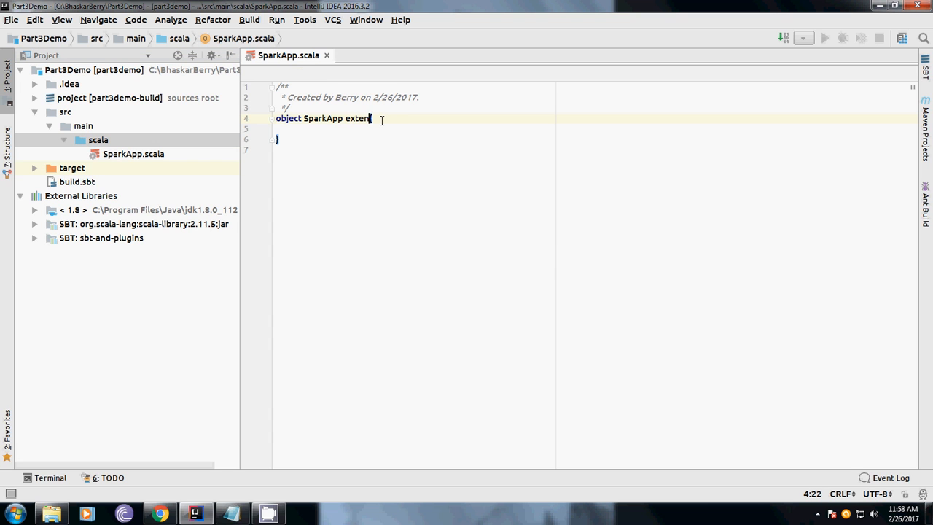
pyautogui.write('ds')
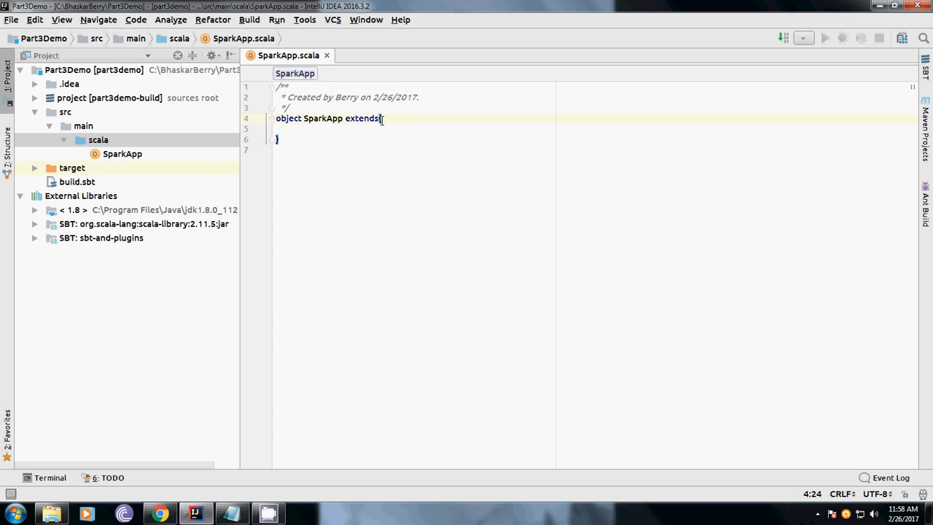
pyautogui.write('A')
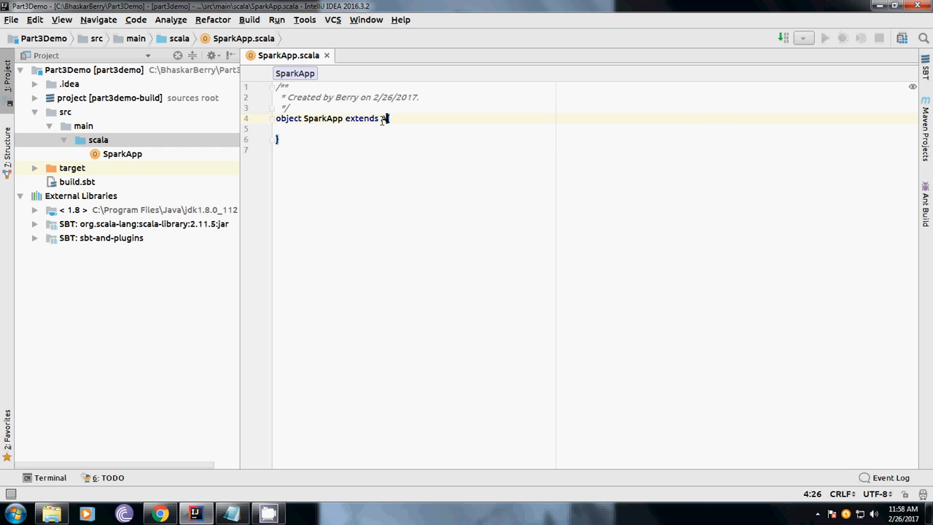
pyautogui.write('pp{')
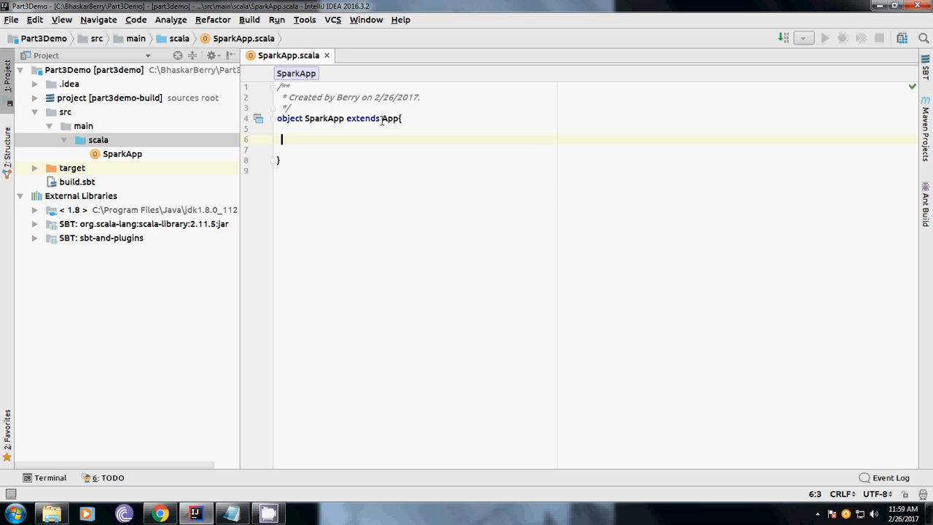
# Add println("Welcome to the world of spark!!!") inside the SparkApp body.
pyautogui.write('print')
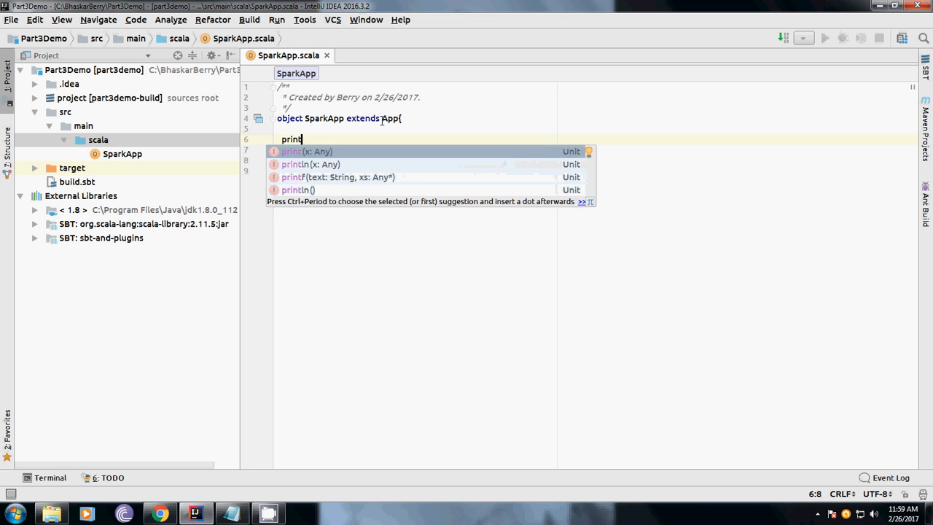
pyautogui.click(297, 189)
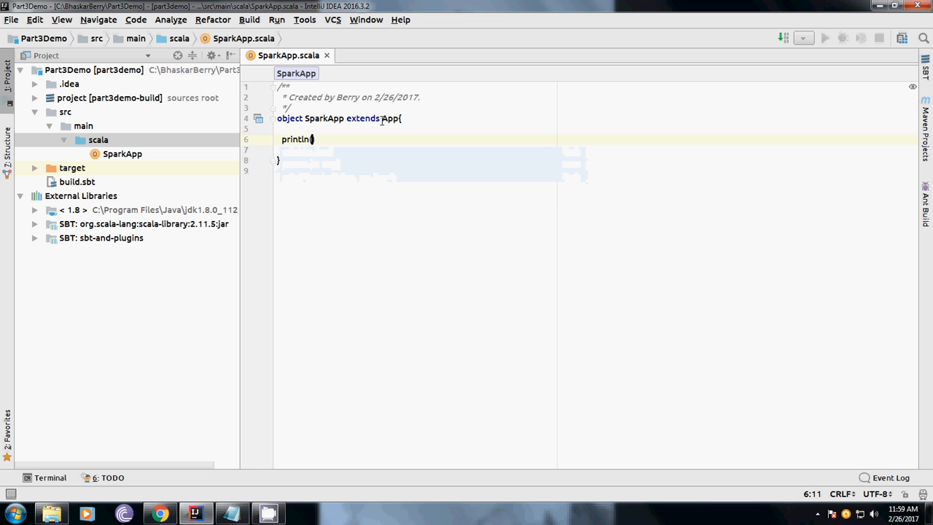
pyautogui.write('"We')
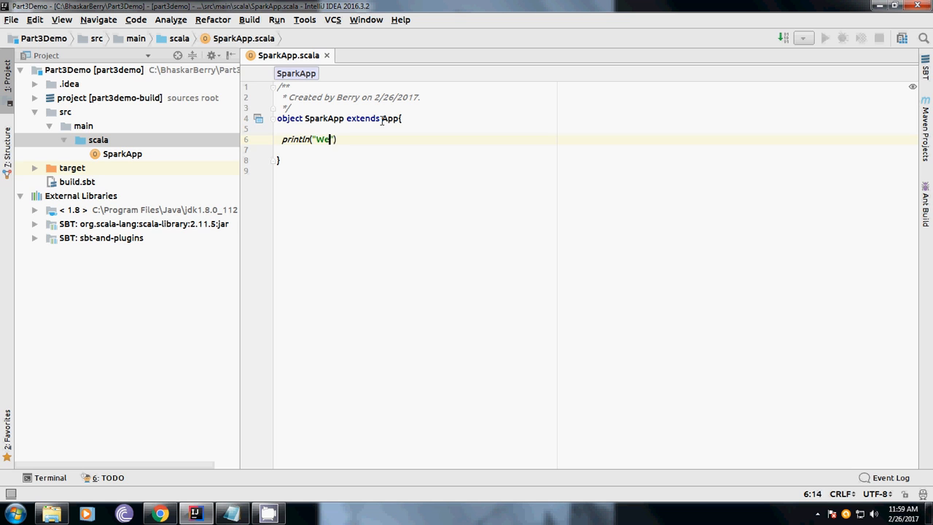
pyautogui.write('lcome to')
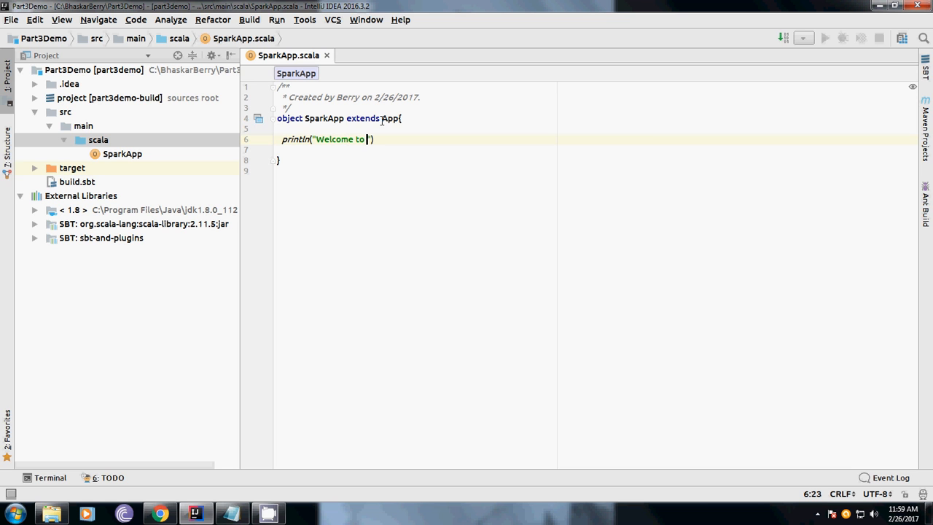
pyautogui.write('the w')
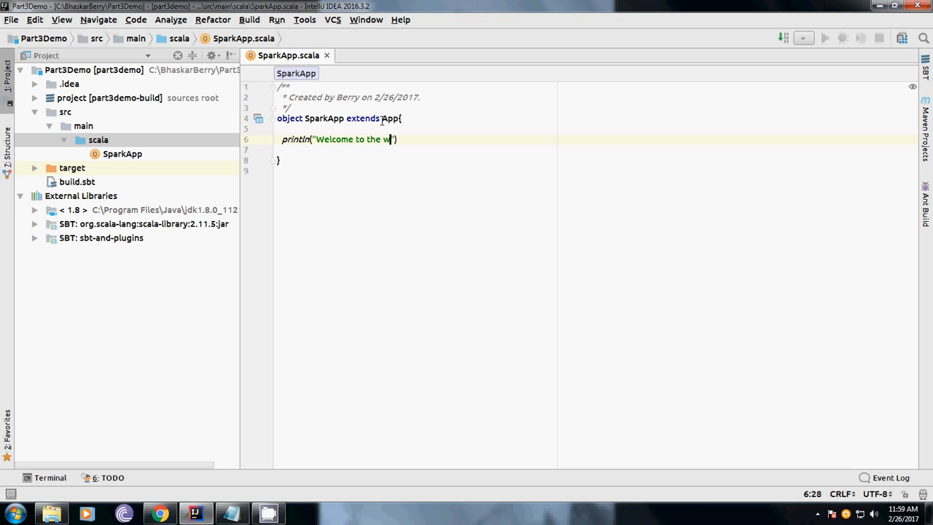
pyautogui.write('orld of')
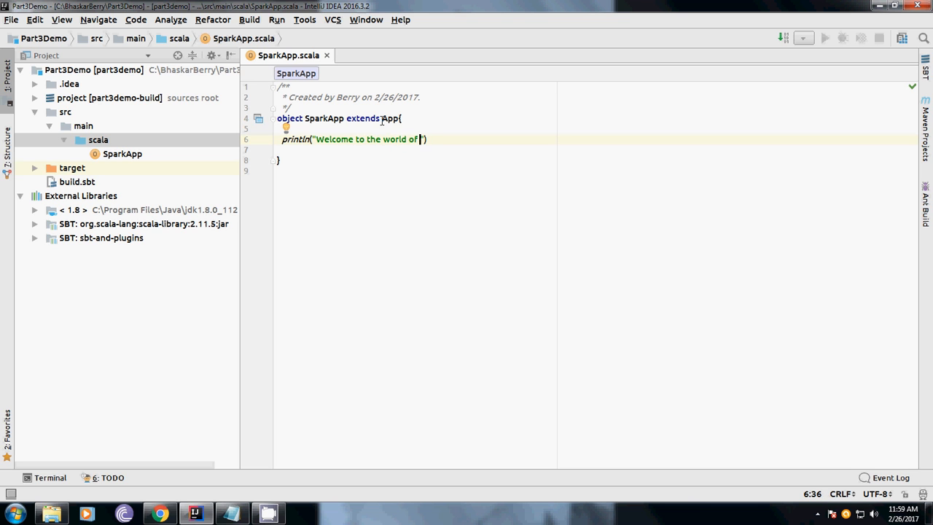
pyautogui.write('spark!!!')
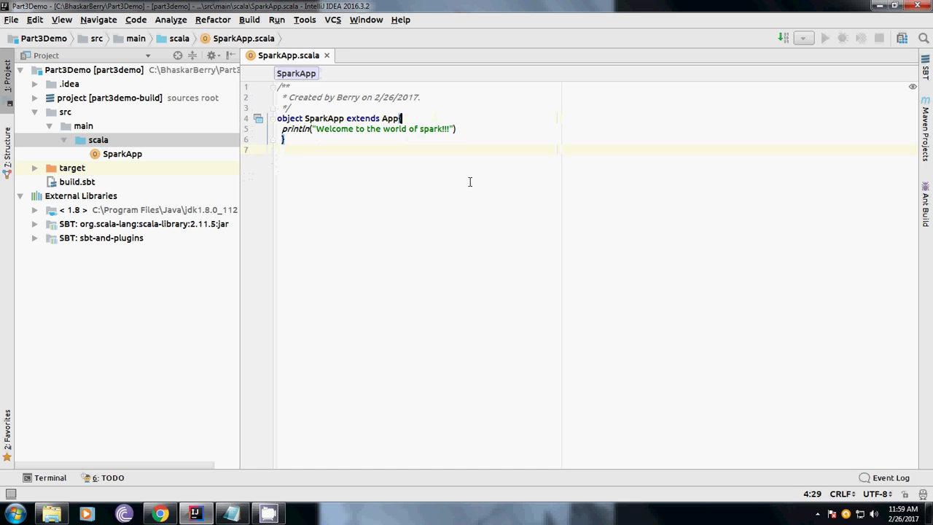
pyautogui.rightClick(470, 180)
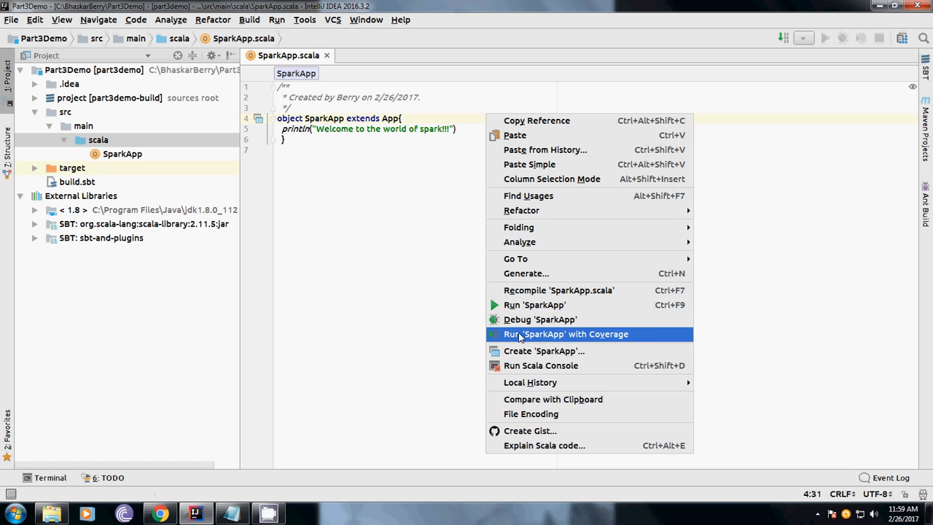
pyautogui.moveTo(533, 304)
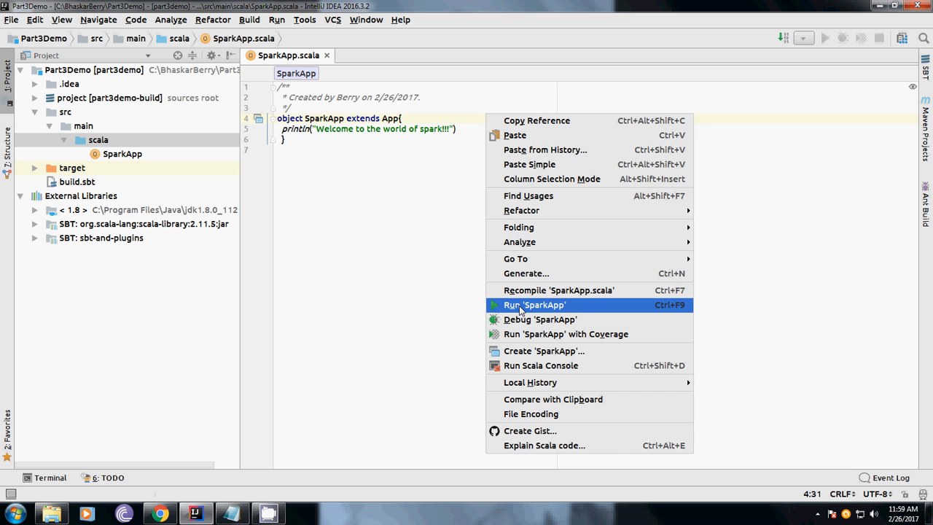
# Run SparkApp, triggering the scalac build of the project.
pyautogui.click(533, 305)
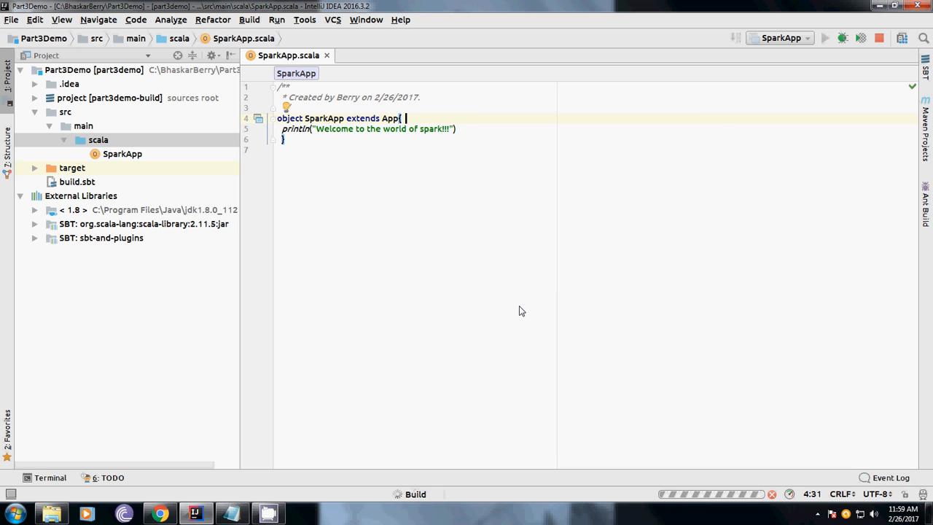
pyautogui.moveTo(519, 306)
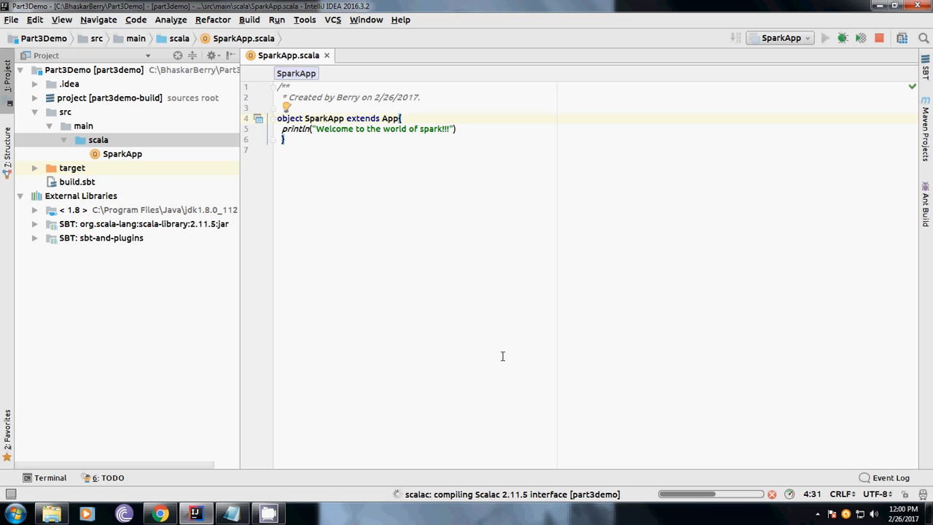
pyautogui.click(405, 118)
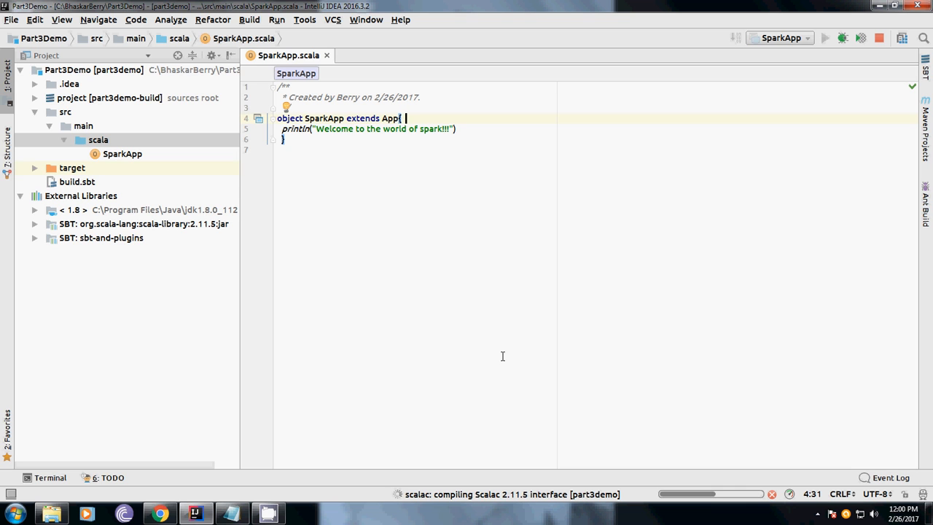
pyautogui.moveTo(502, 283)
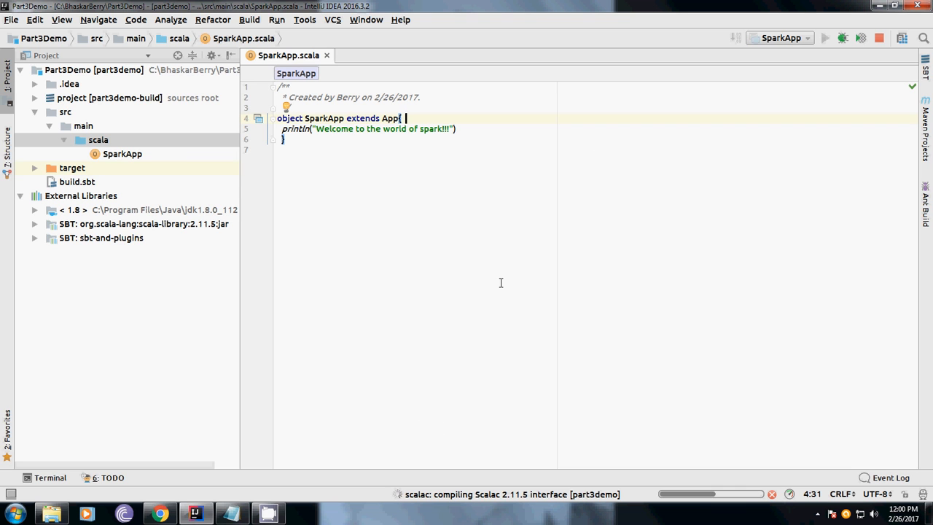
pyautogui.moveTo(573, 262)
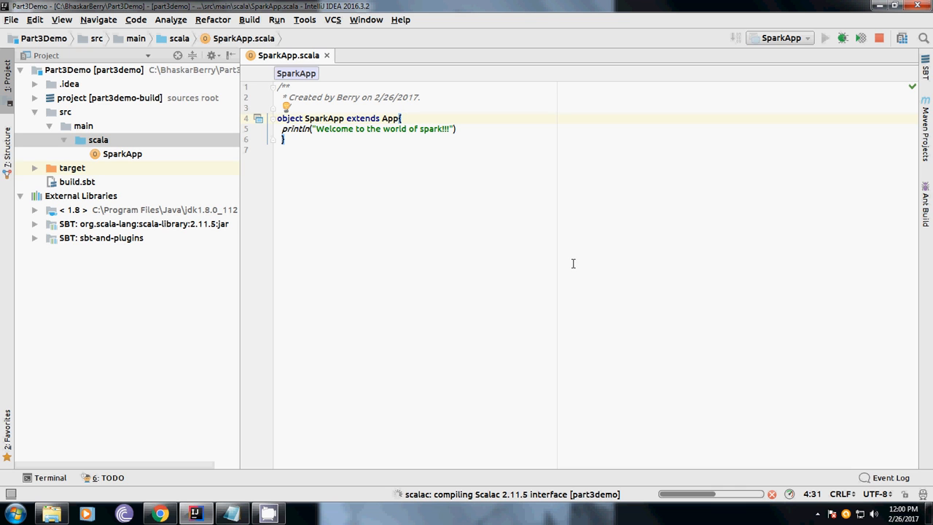
pyautogui.moveTo(490, 315)
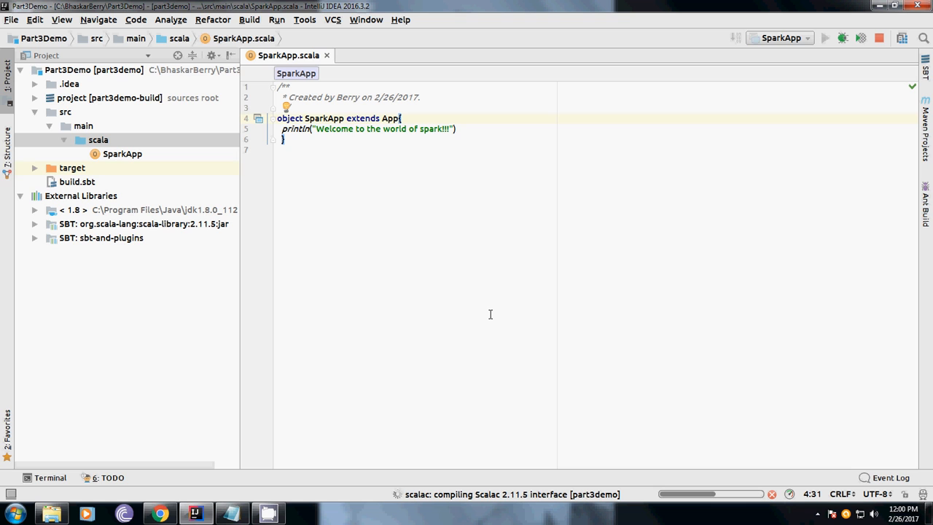
pyautogui.click(405, 118)
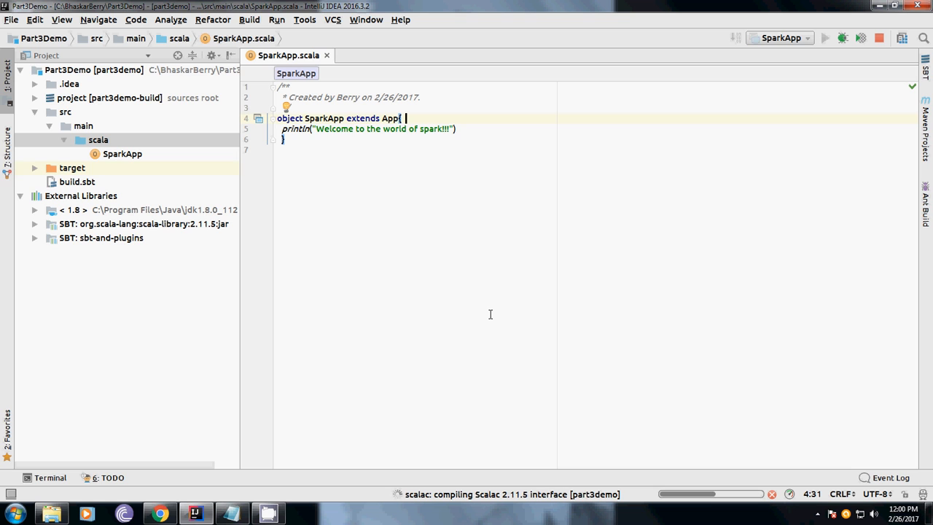
pyautogui.moveTo(519, 257)
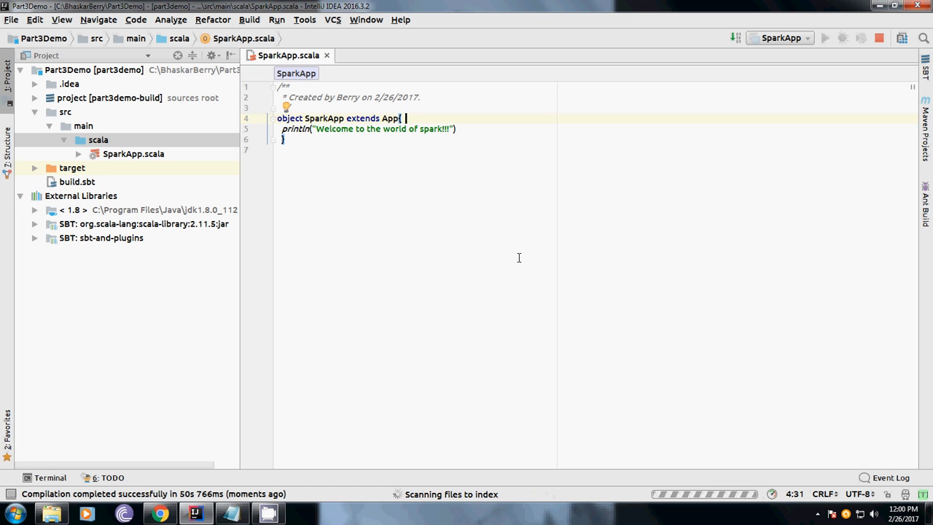
# Open the built-in Terminal at the Part3Demo project folder.
pyautogui.click(825, 37)
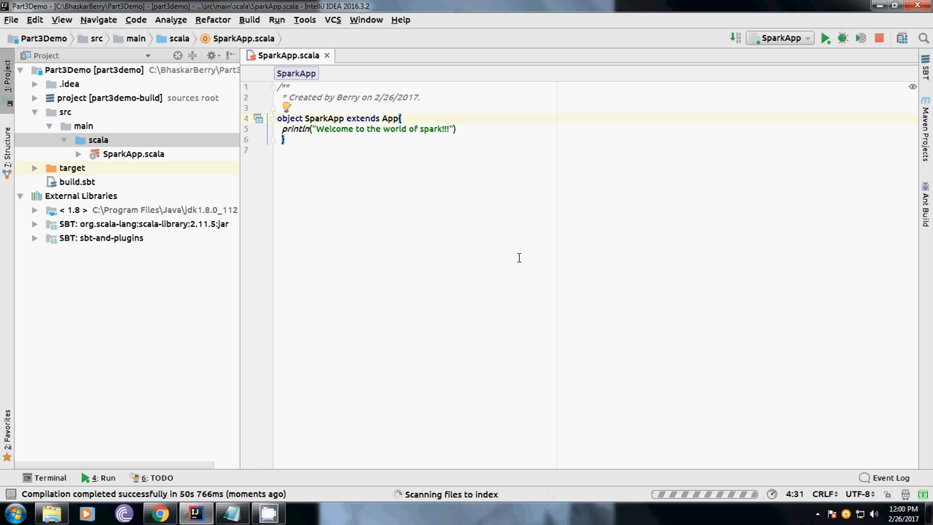
pyautogui.click(825, 38)
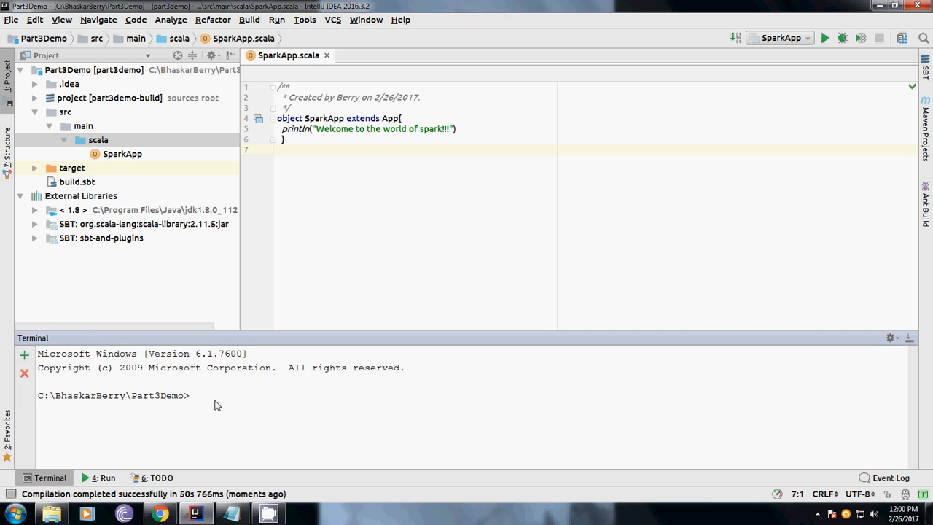
# Start sbt in the terminal and run compile on the Scala source.
pyautogui.write('sbt')
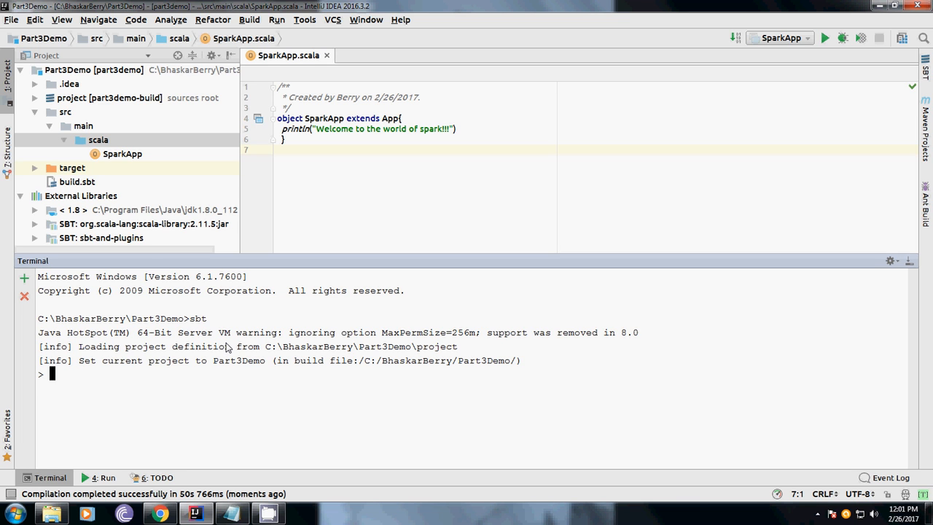
pyautogui.moveTo(180, 355)
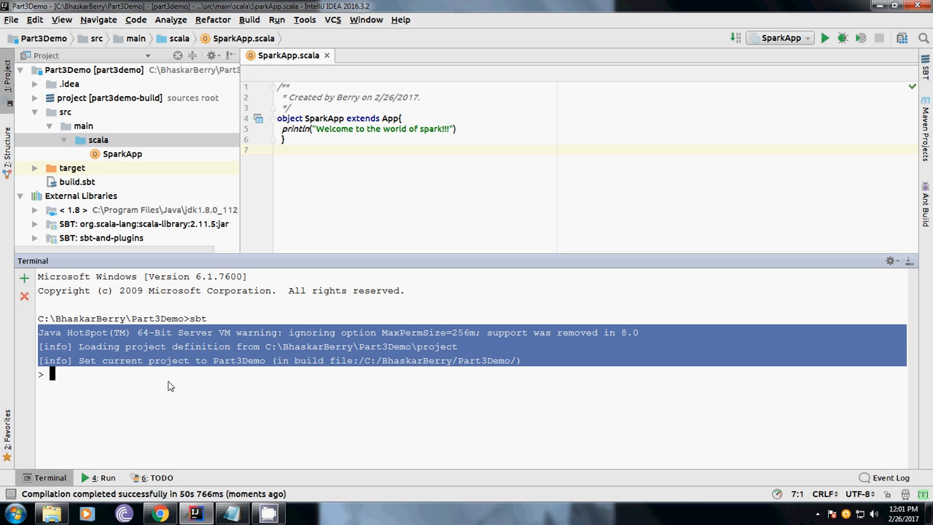
pyautogui.click(139, 379)
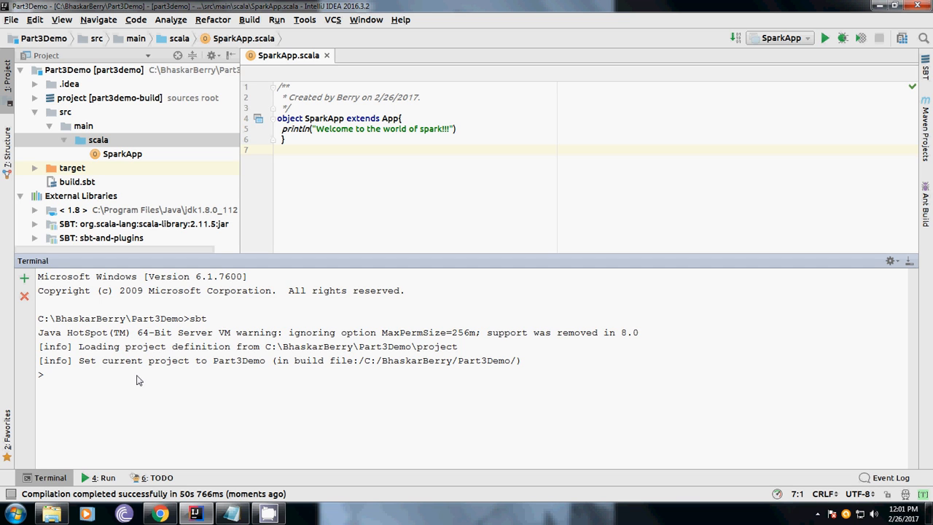
pyautogui.write('coplie')
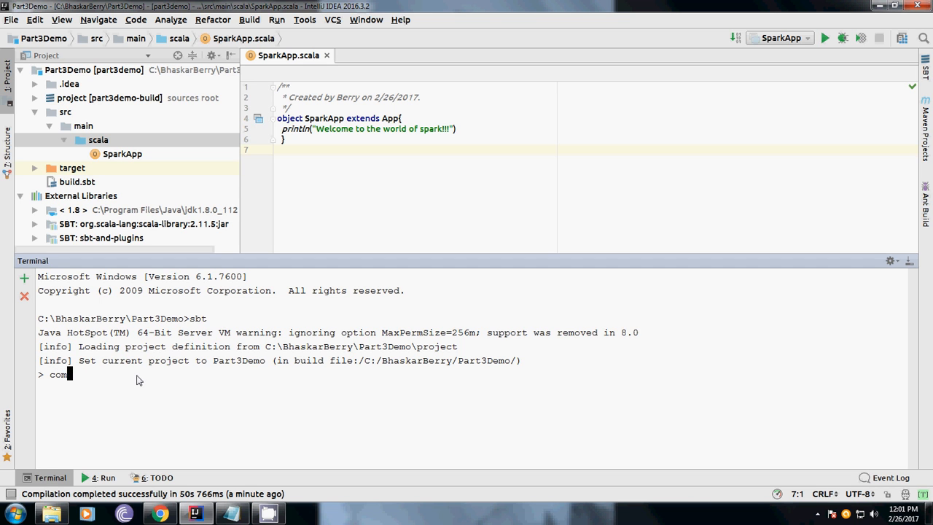
pyautogui.press('Return')
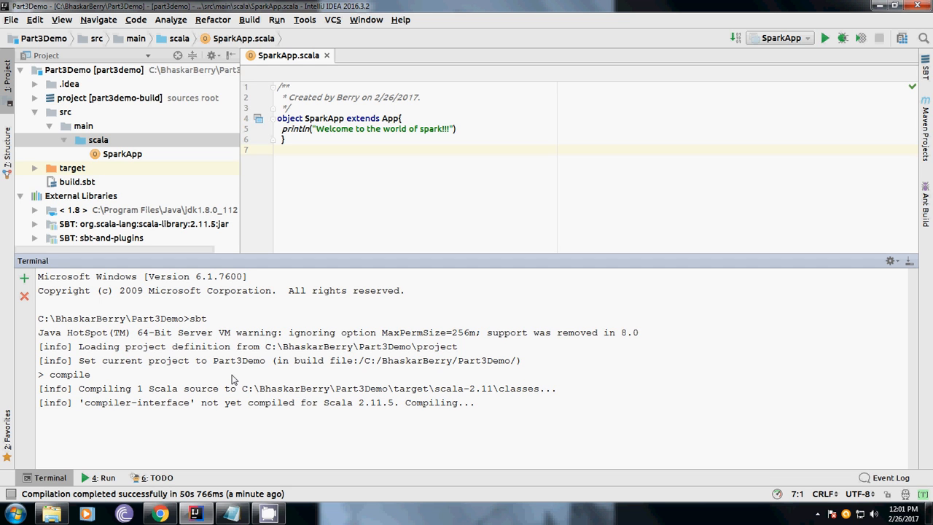
pyautogui.moveTo(145, 167)
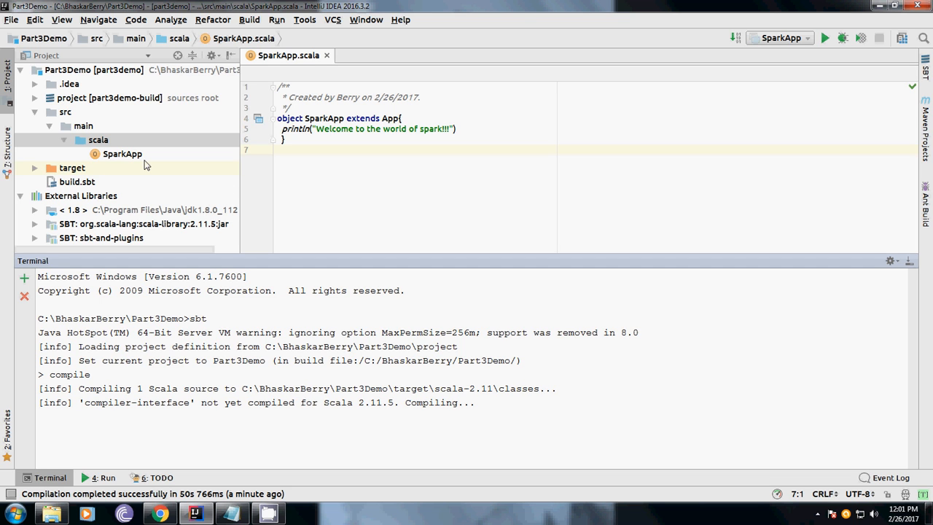
pyautogui.click(123, 155)
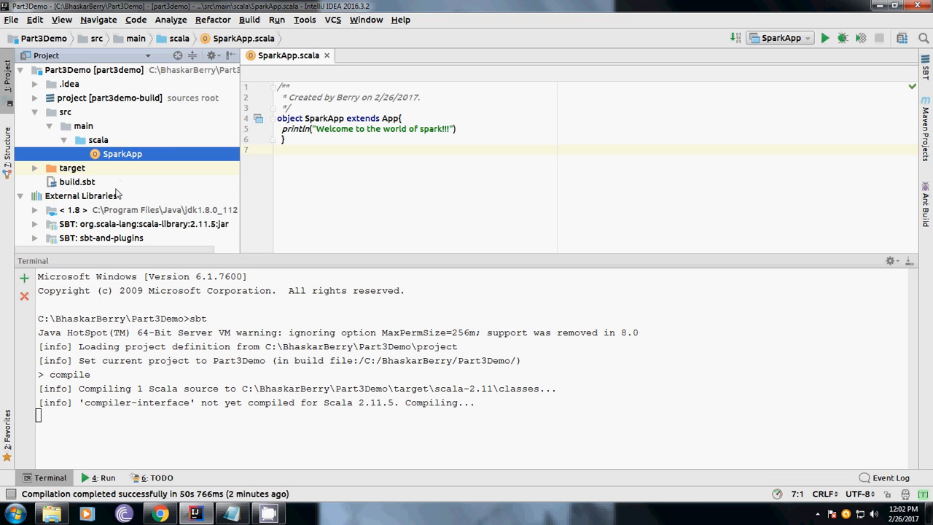
pyautogui.moveTo(276, 429)
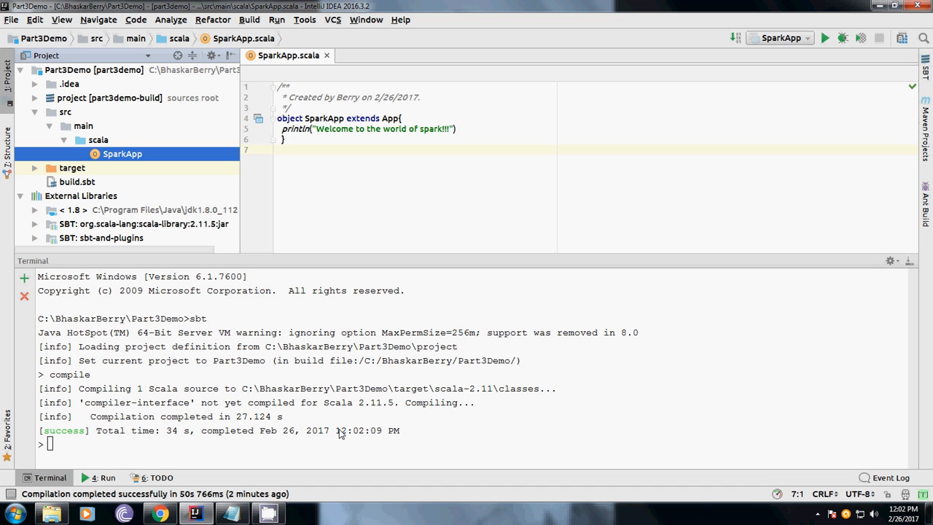
# Run the app in sbt to print the welcome message, then package the part3demo_2.11-1.0 jar.
pyautogui.write('run')
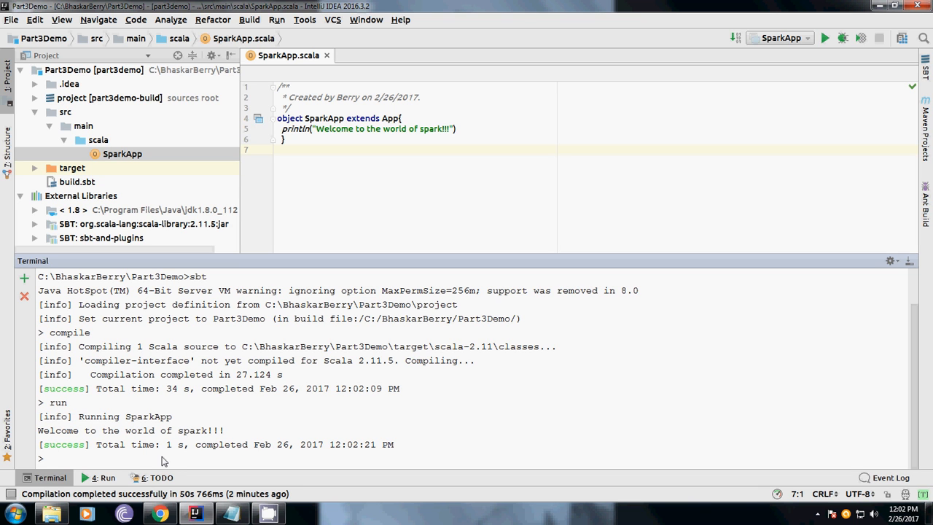
pyautogui.write('p')
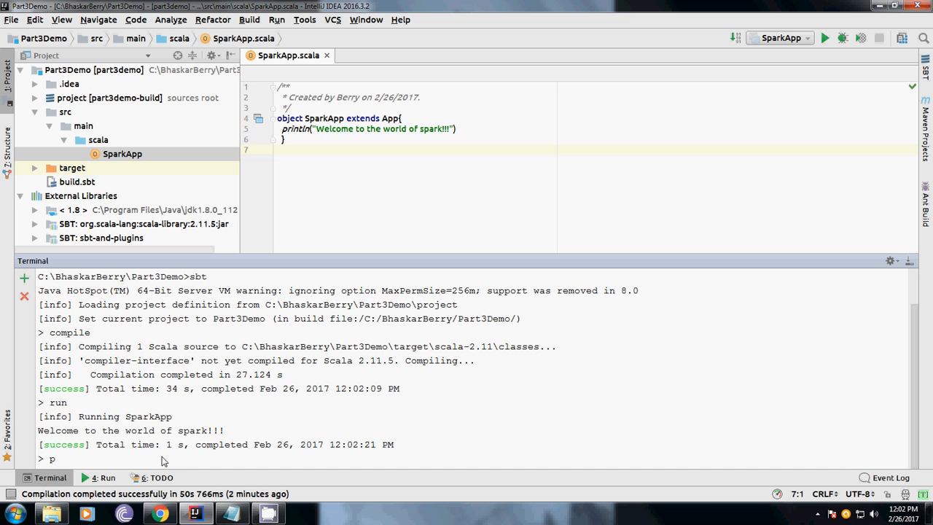
pyautogui.write('ackage')
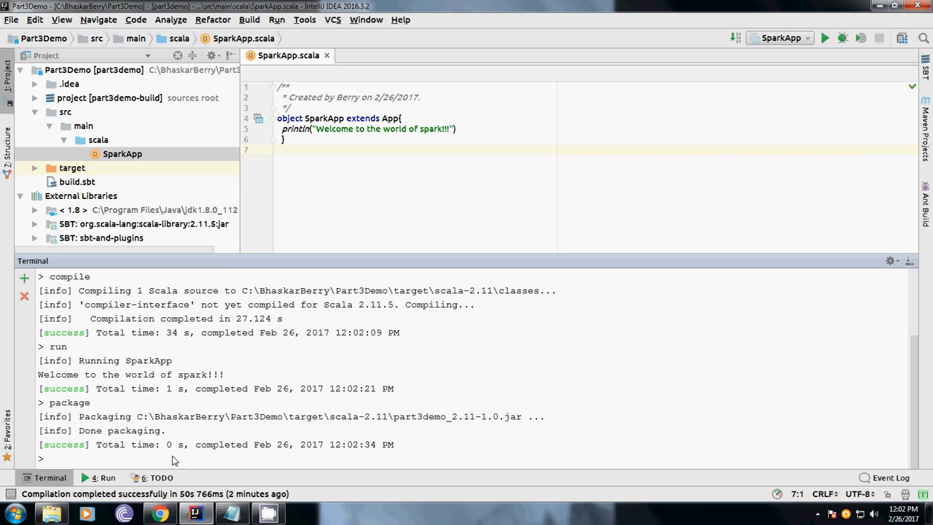
pyautogui.moveTo(149, 206)
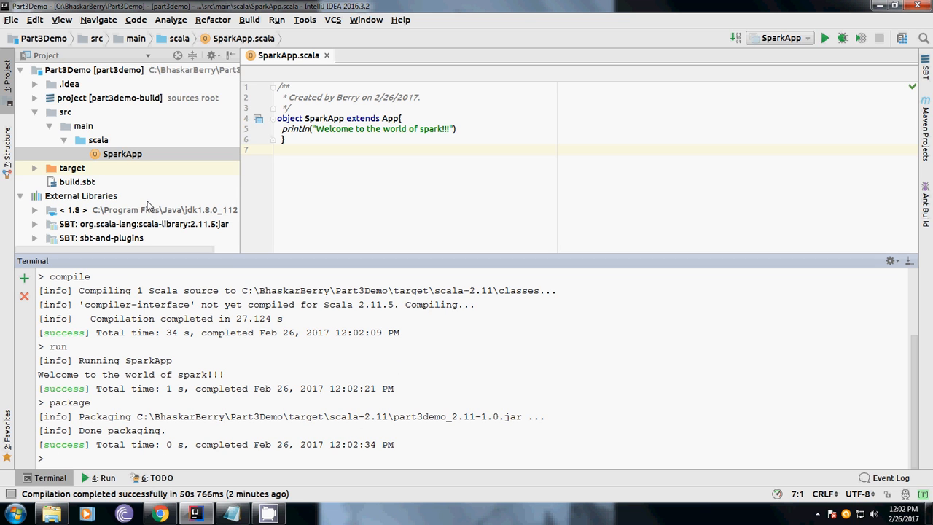
pyautogui.moveTo(114, 161)
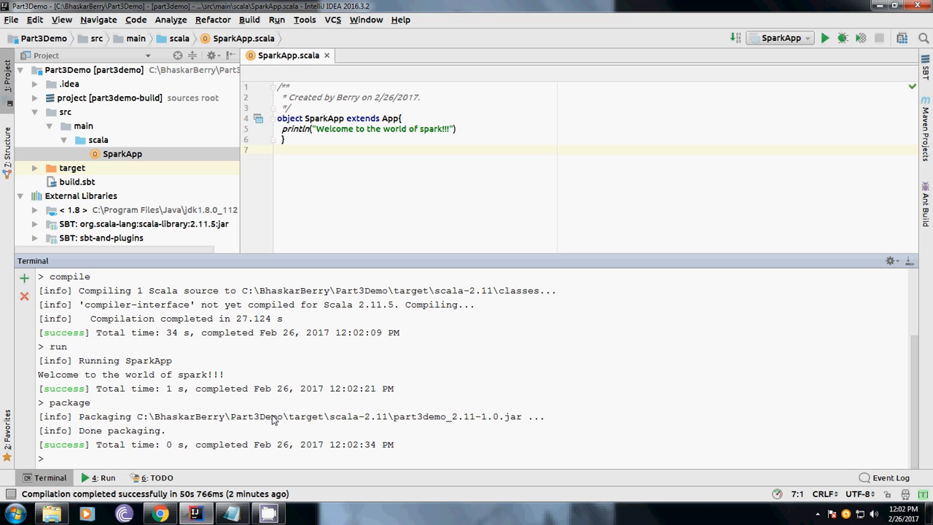
pyautogui.moveTo(329, 423)
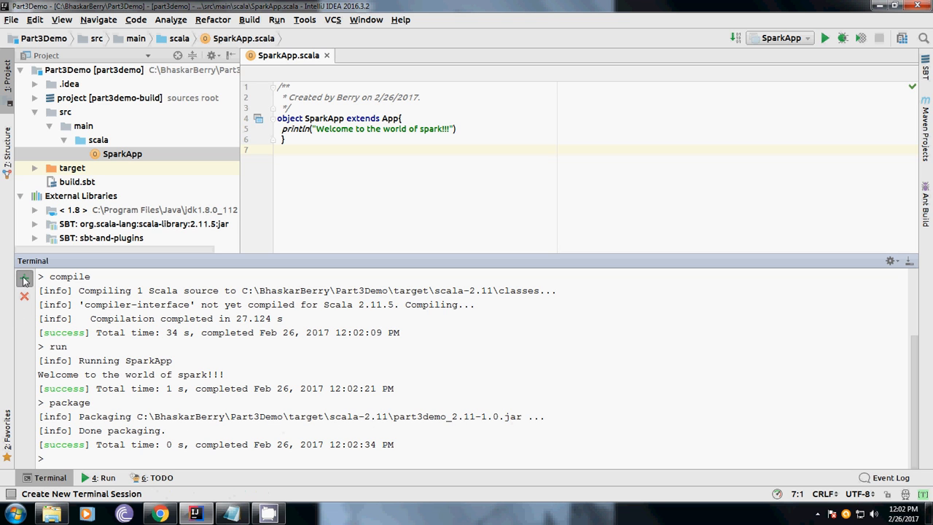
# In a new terminal session run spark-submit target\scala-2.11\part3demo_2.11-1.0.jar, printing the welcome message.
pyautogui.click(23, 277)
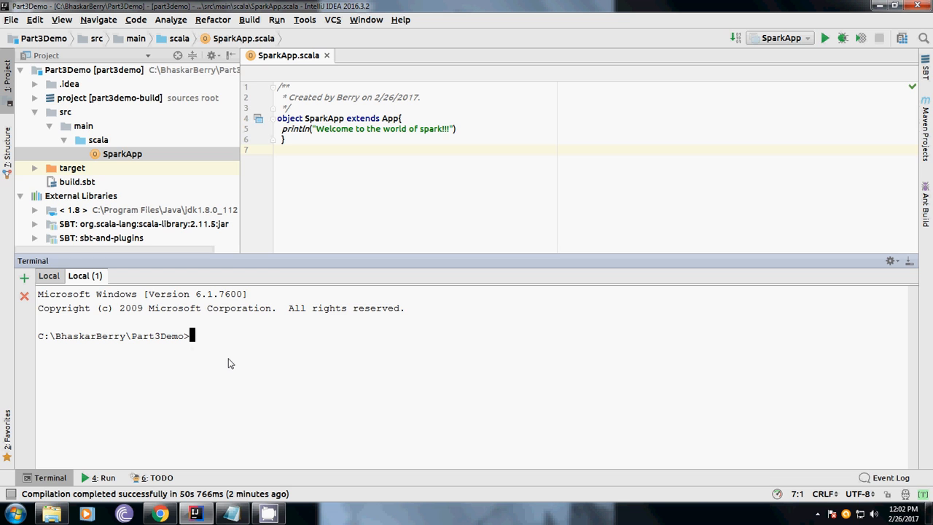
pyautogui.write('spark')
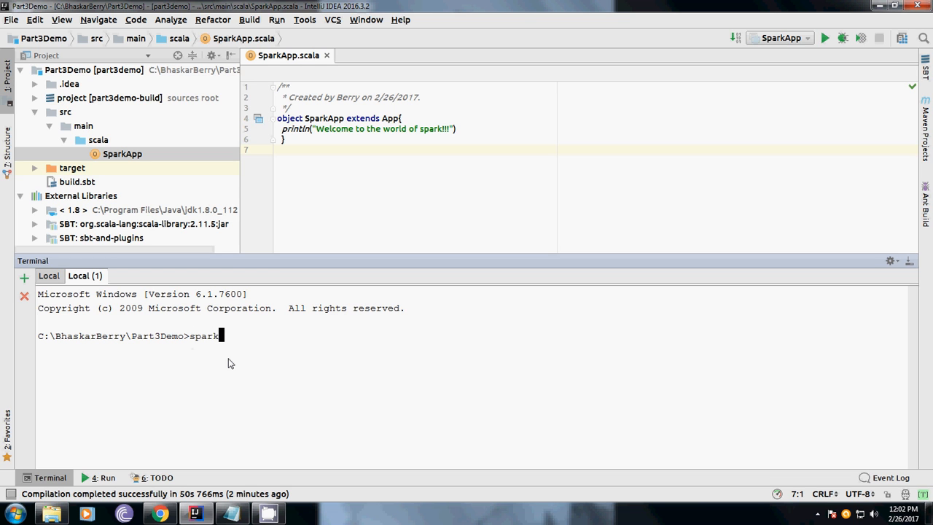
pyautogui.write('-submit')
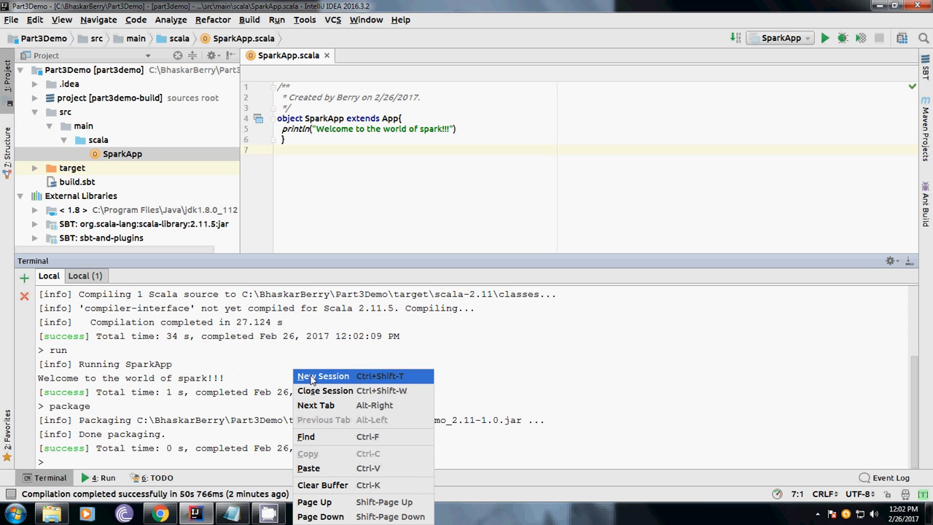
pyautogui.moveTo(315, 502)
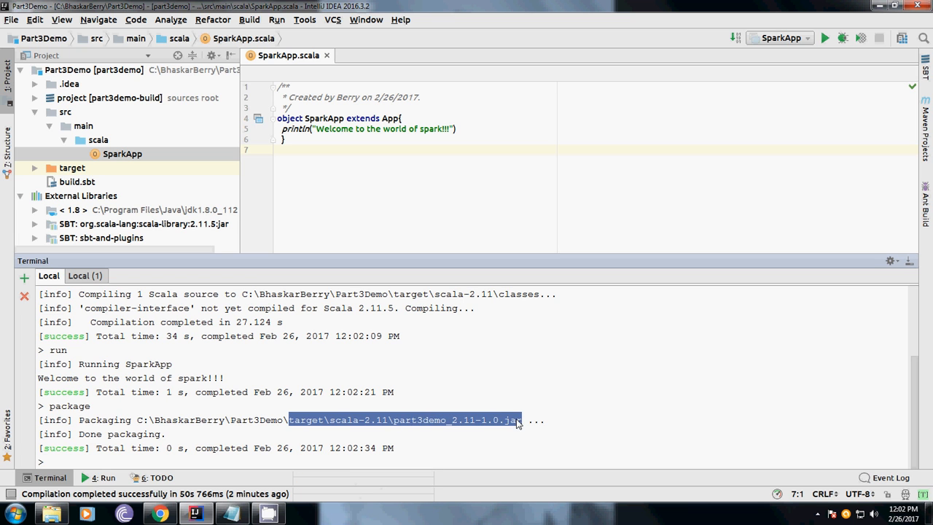
pyautogui.click(85, 275)
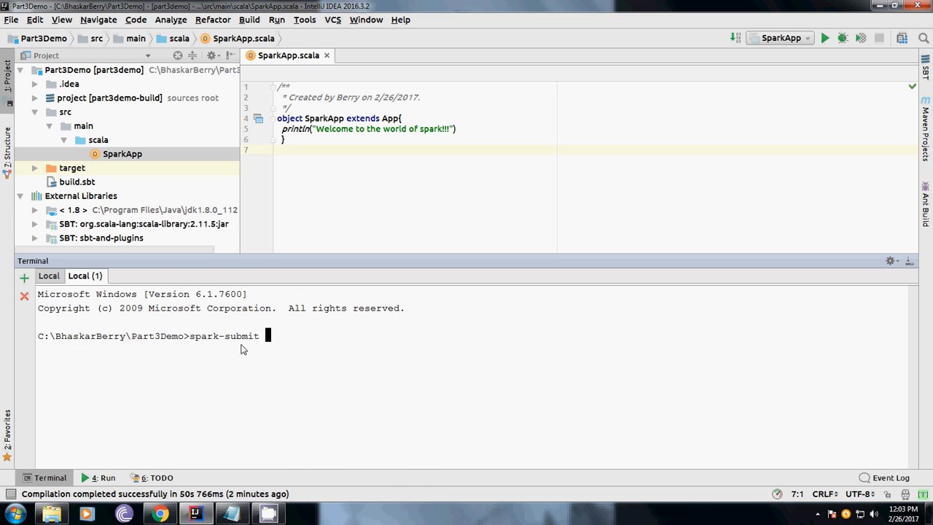
pyautogui.write('target\\scala-2.11\\part3demo_2.11-1.0.jar')
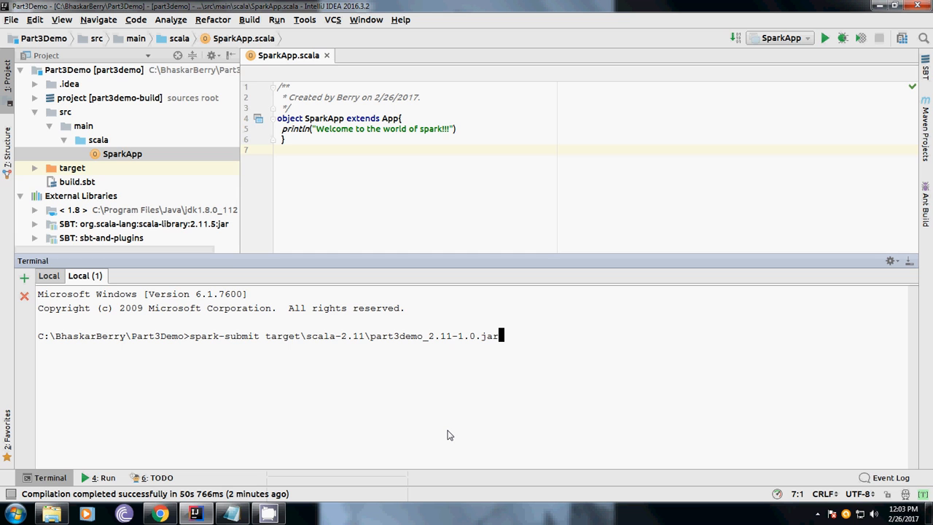
pyautogui.press('Return')
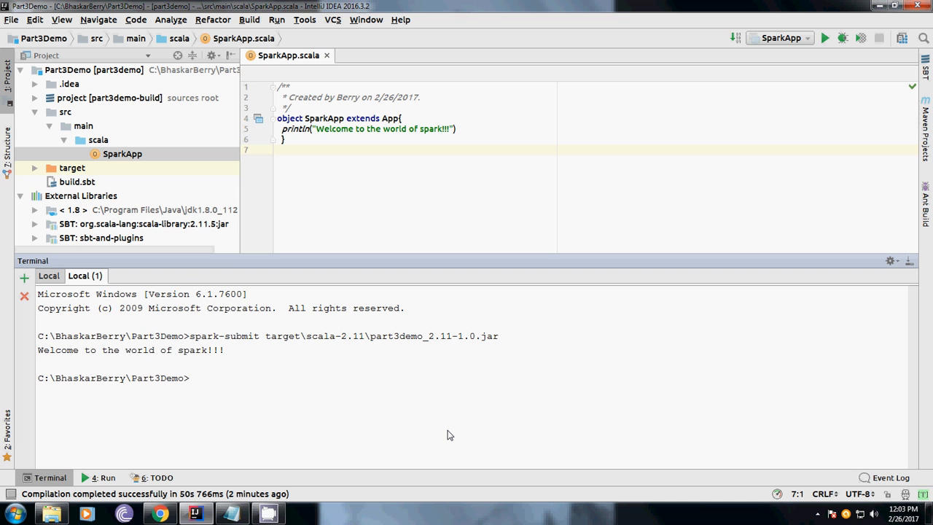
pyautogui.moveTo(266, 386)
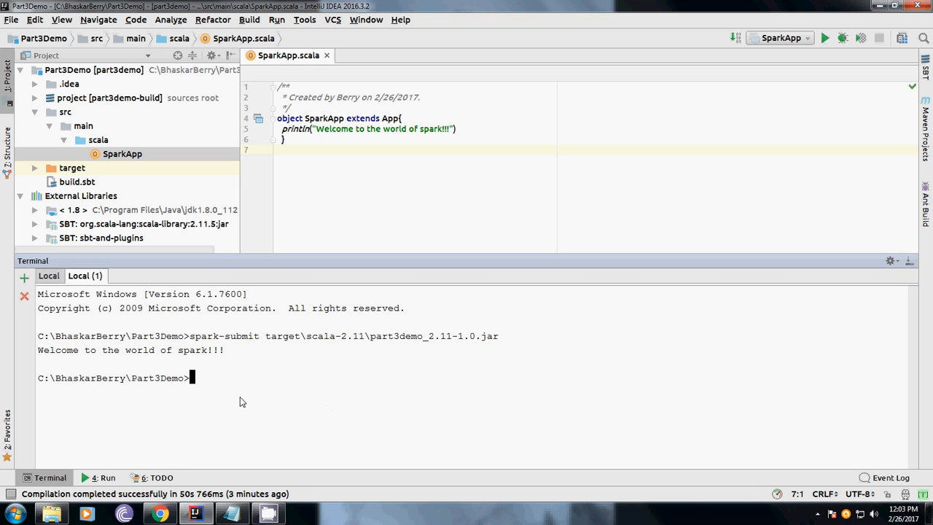
pyautogui.moveTo(213, 372)
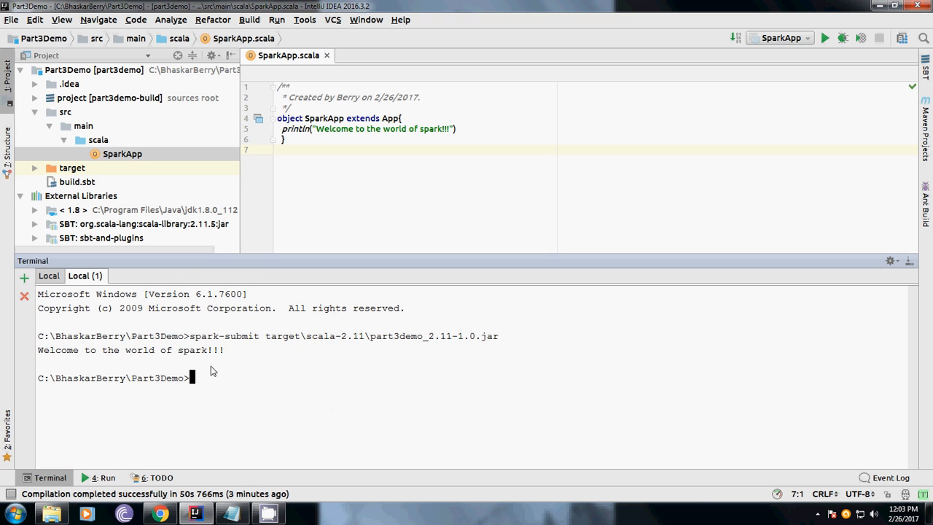
pyautogui.moveTo(310, 382)
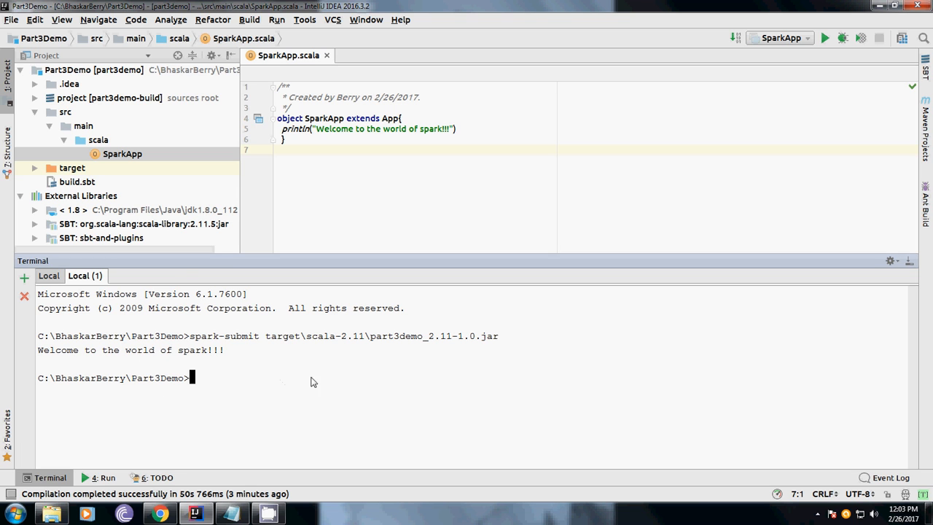
pyautogui.moveTo(212, 163)
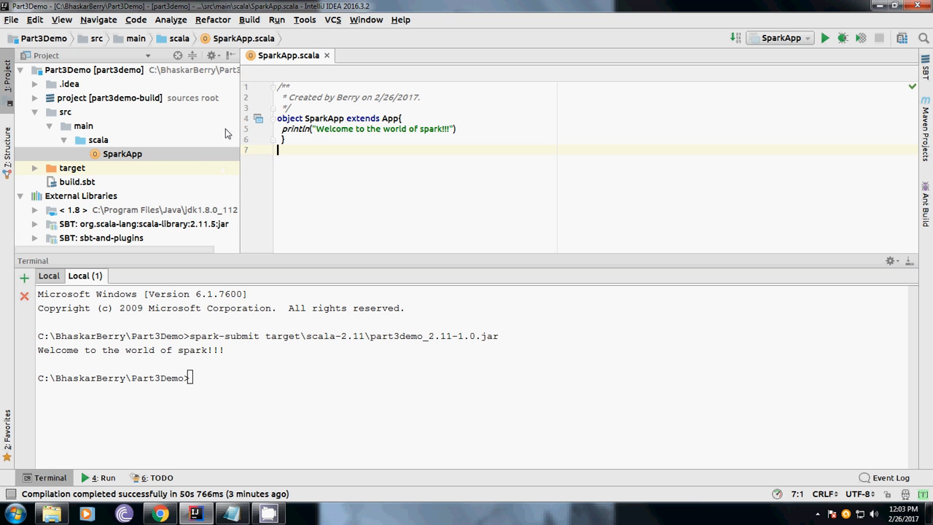
# Return to the Apache_spark.txt tutorial notes and select the word CSV.
pyautogui.click(75, 181)
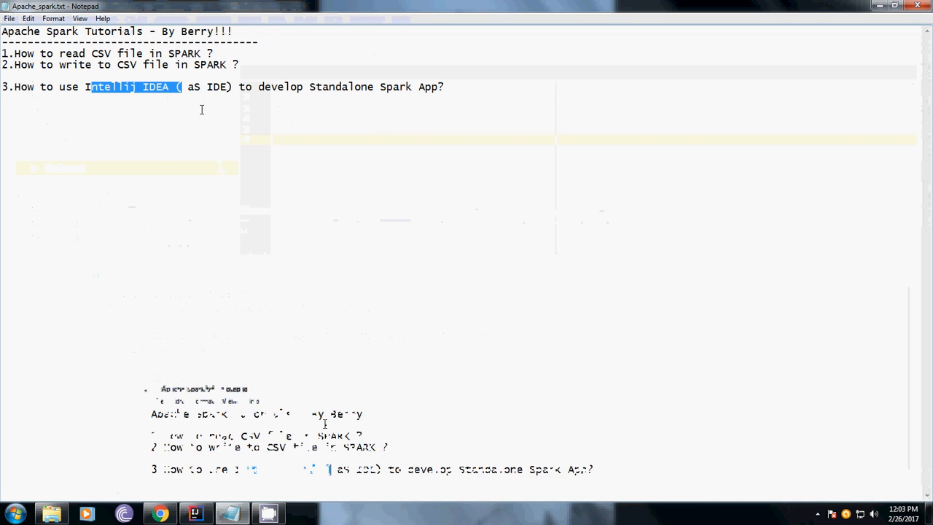
pyautogui.doubleClick(126, 65)
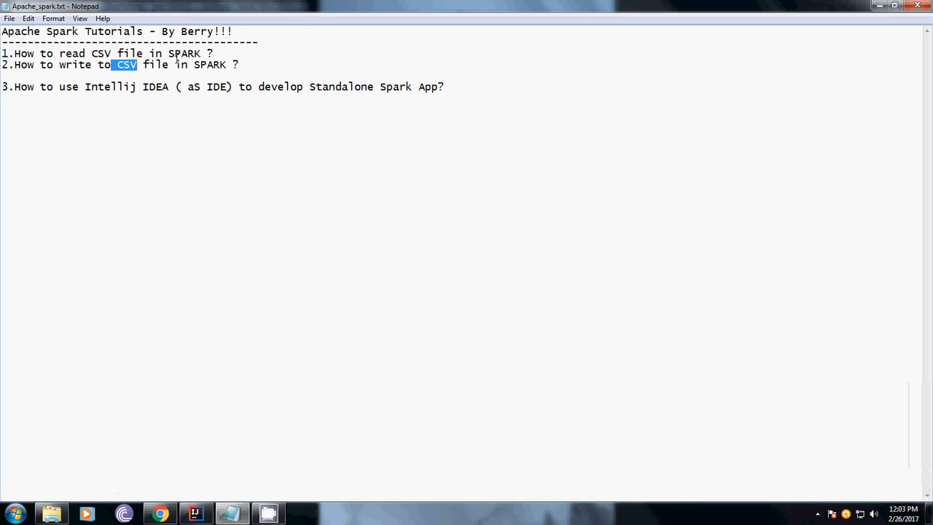